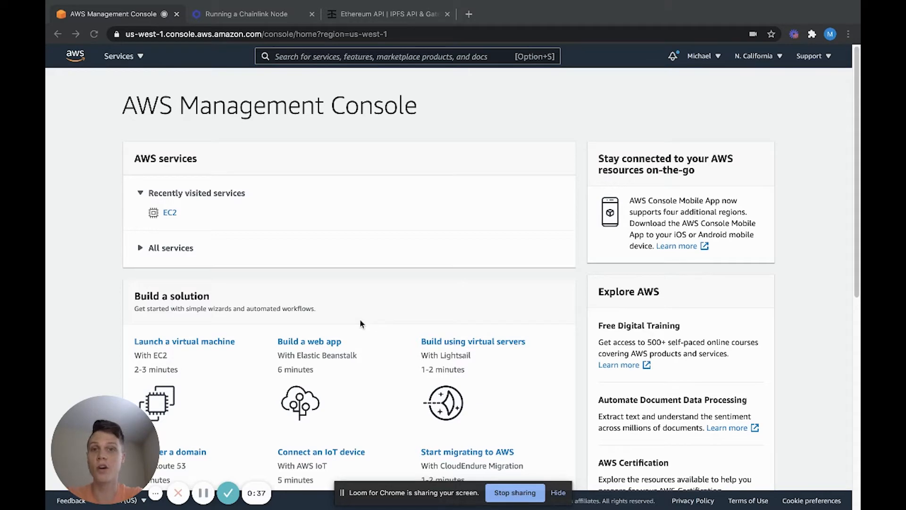
# - Check the Chainlink node guide, then search for ec2 and open the EC2 dashboard in N. California
pyautogui.click(245, 13)
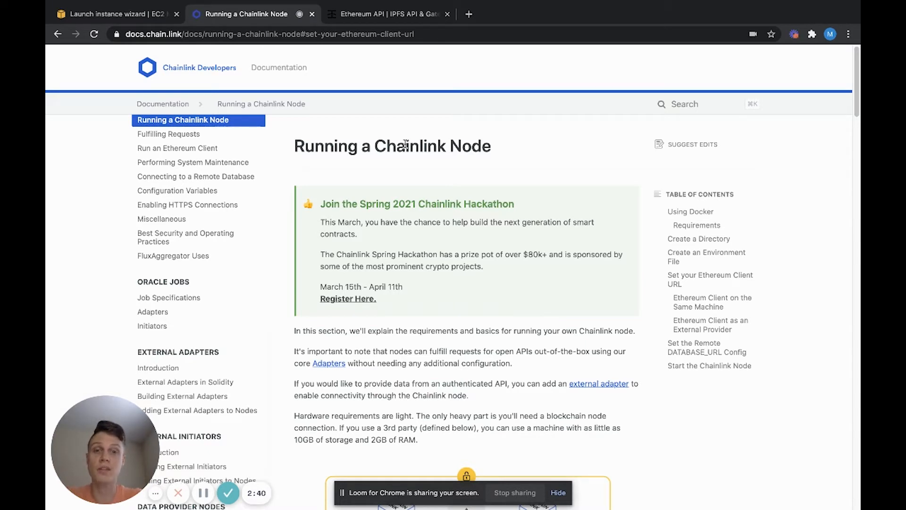
pyautogui.moveTo(408, 164)
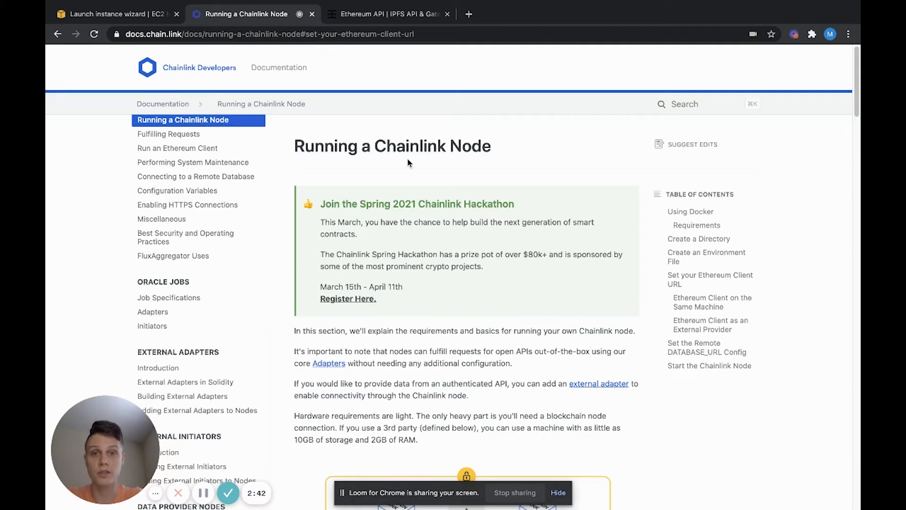
pyautogui.click(115, 14)
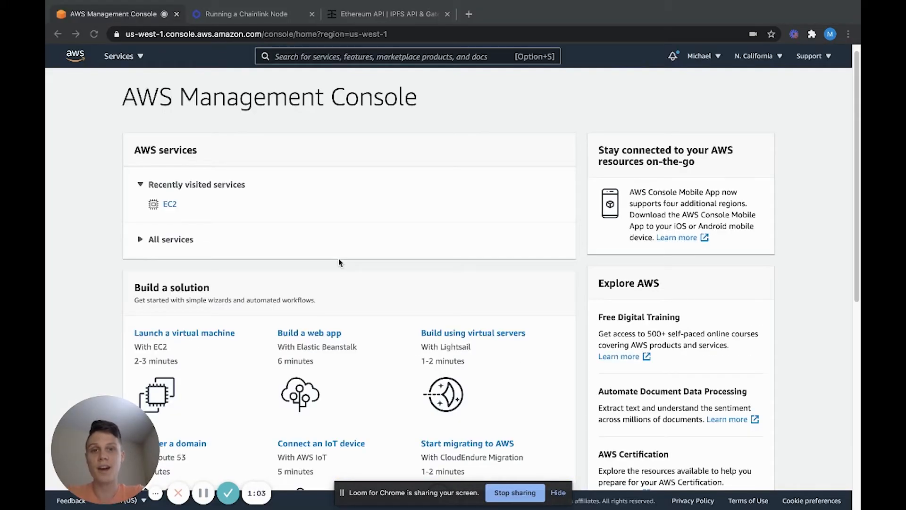
pyautogui.scroll(3)
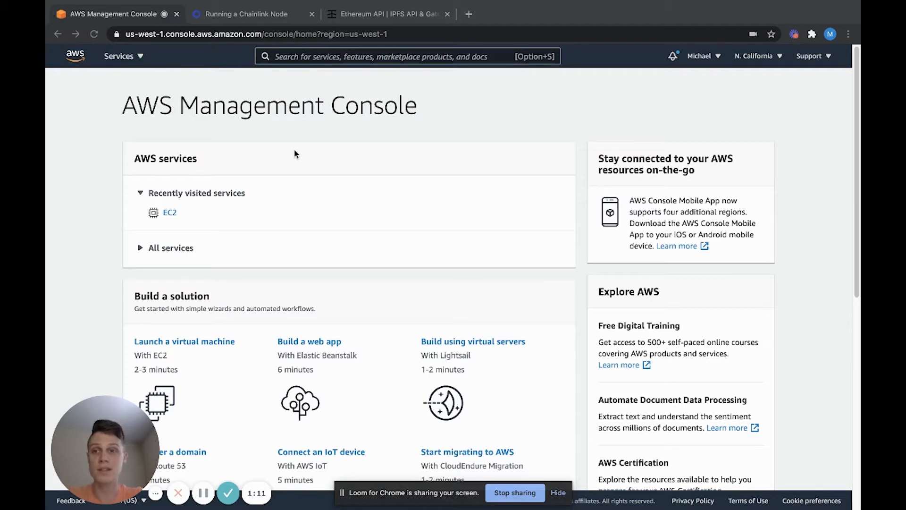
pyautogui.moveTo(283, 125)
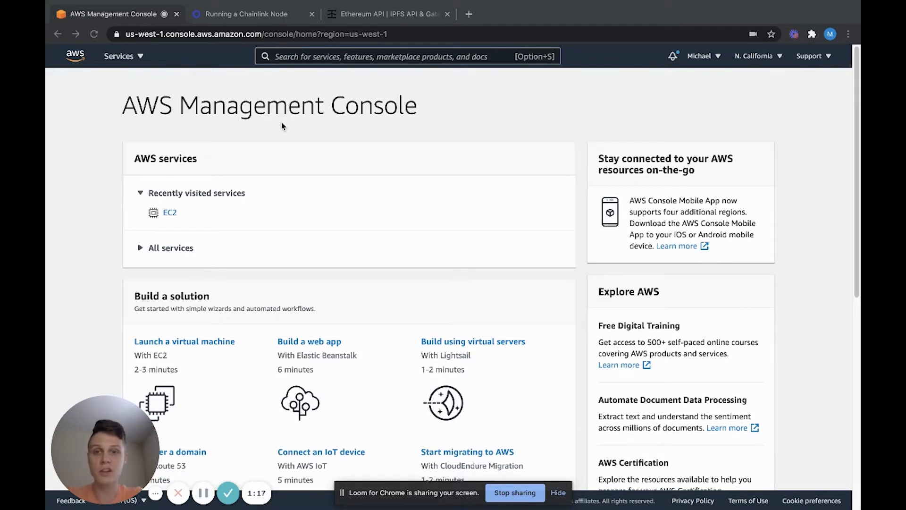
pyautogui.moveTo(192, 202)
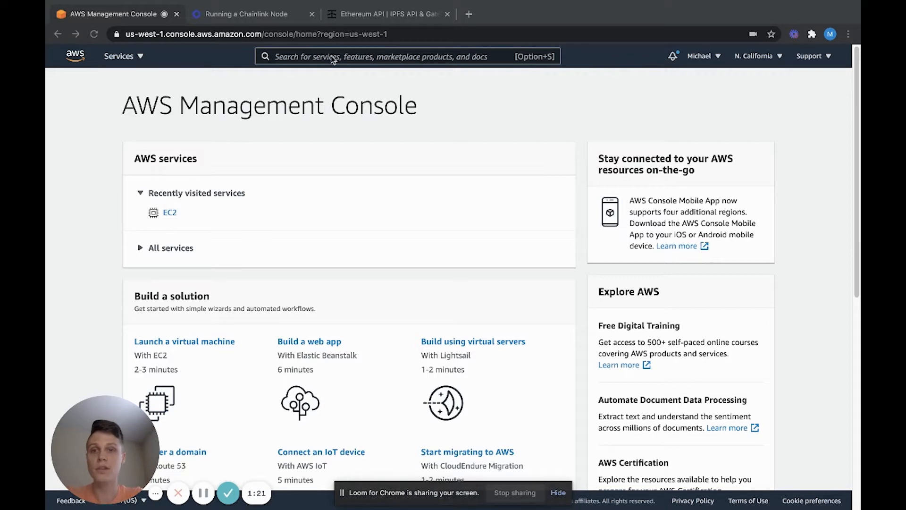
pyautogui.write('ec2')
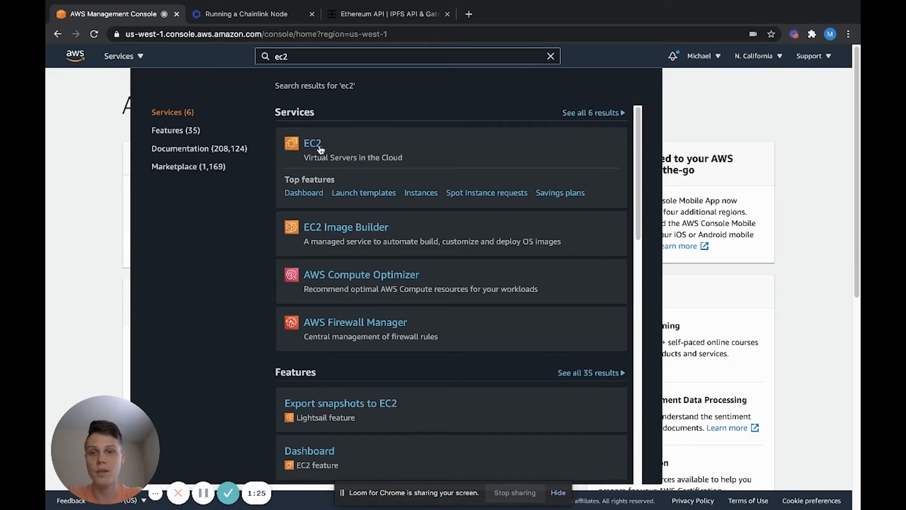
pyautogui.click(312, 143)
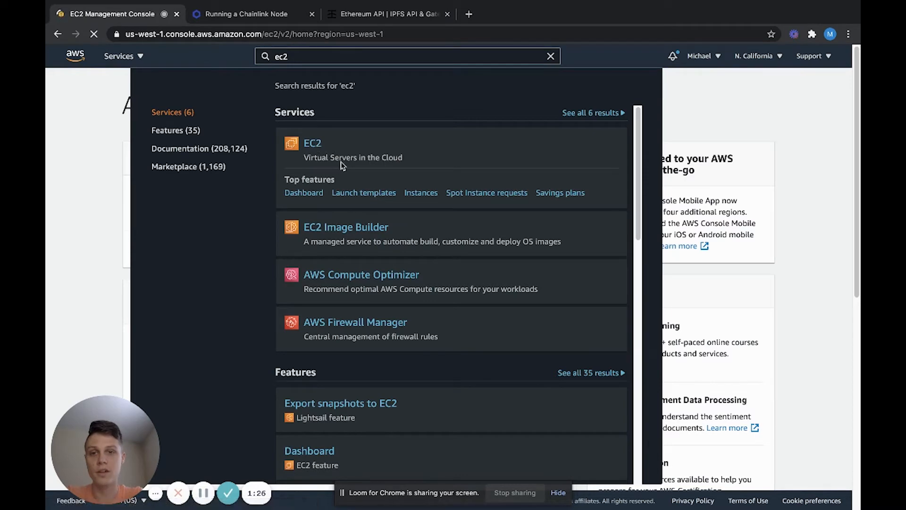
pyautogui.click(313, 142)
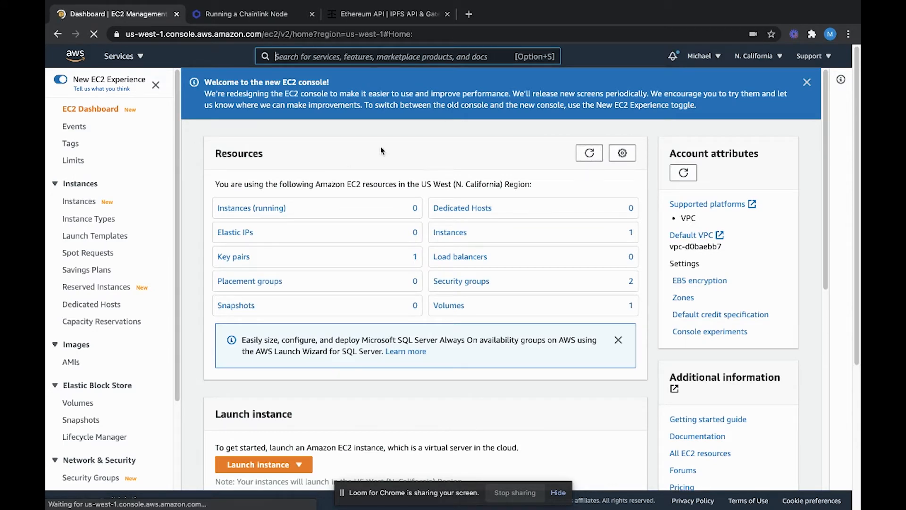
pyautogui.scroll(-3)
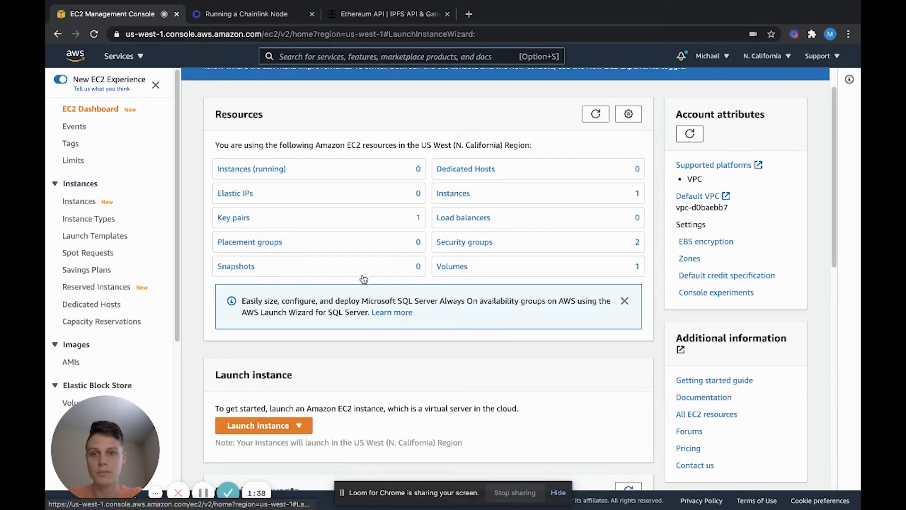
# - Start launching a new instance with the Amazon Linux 2 machine image
pyautogui.click(258, 426)
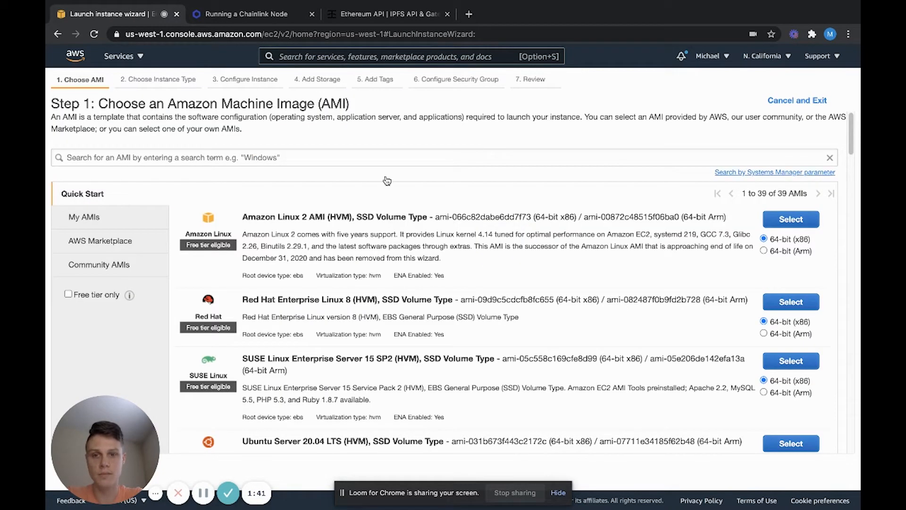
pyautogui.moveTo(402, 257)
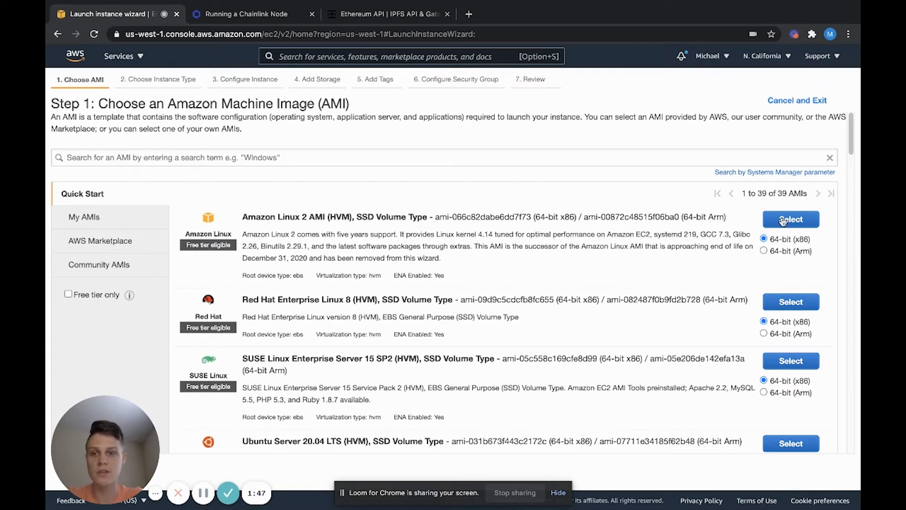
pyautogui.click(790, 219)
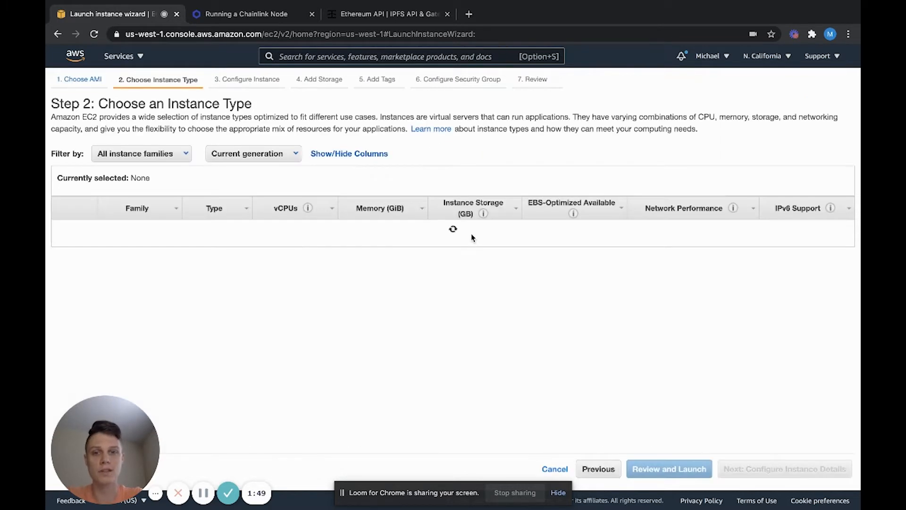
pyautogui.moveTo(405, 170)
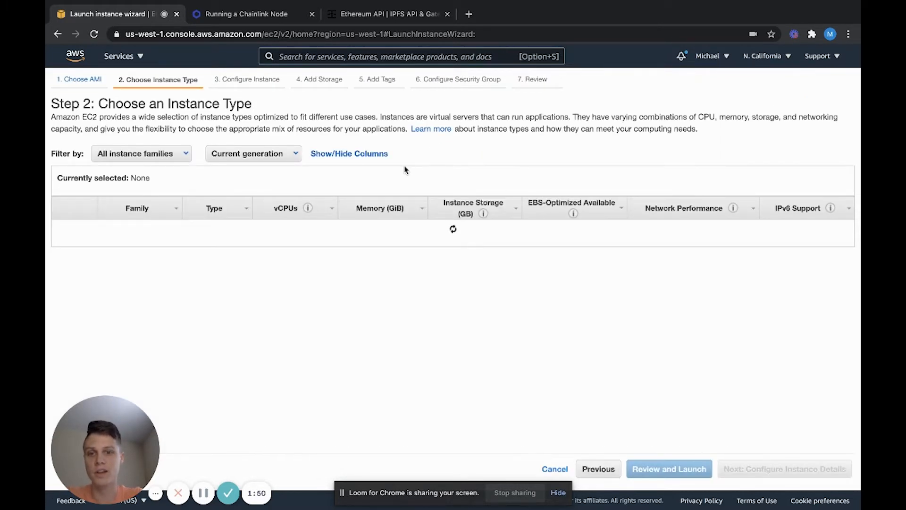
pyautogui.click(63, 257)
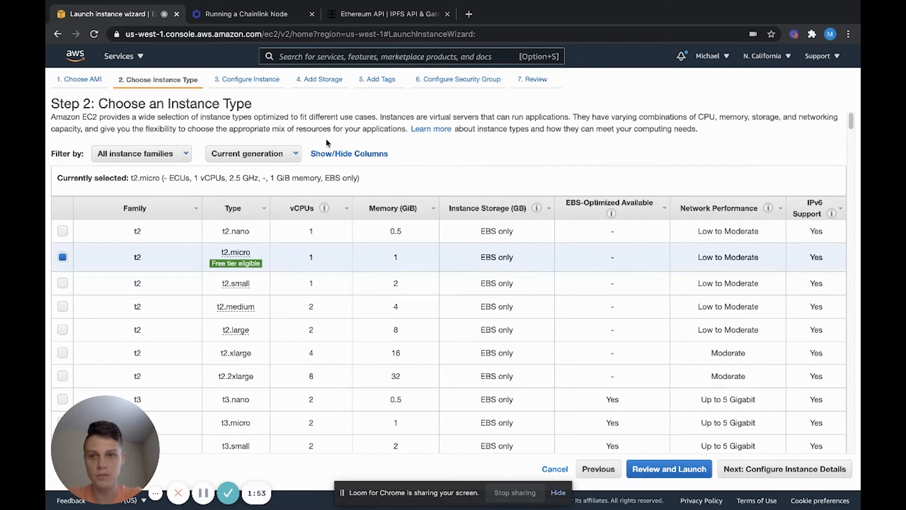
pyautogui.click(246, 13)
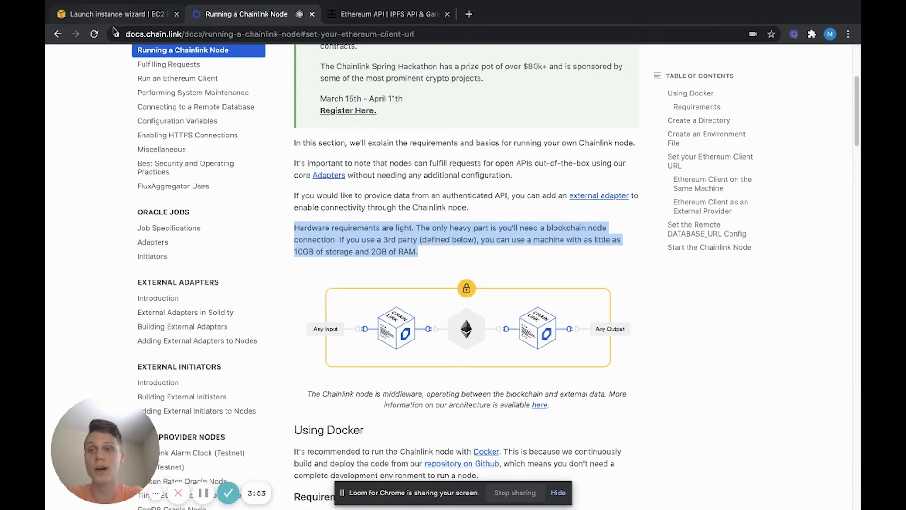
# - Choose the t2.small instance type and proceed to Review and Launch
pyautogui.click(115, 14)
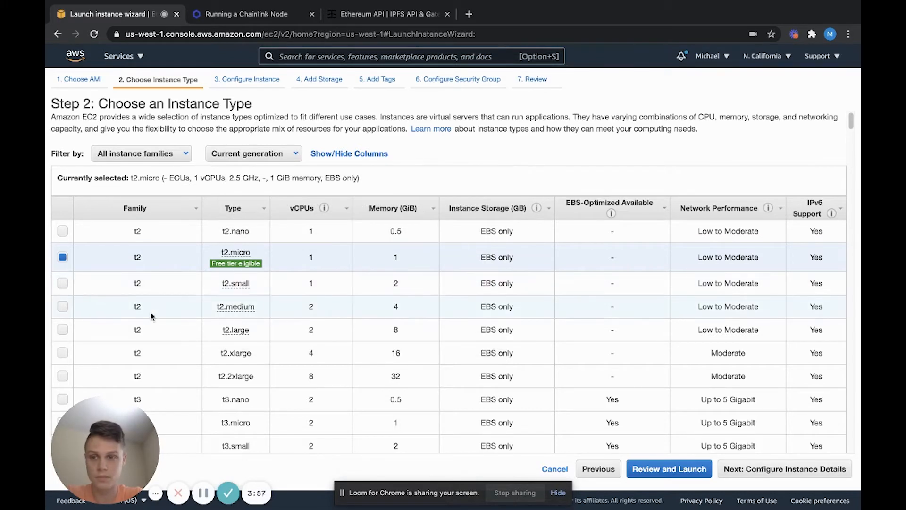
pyautogui.scroll(3)
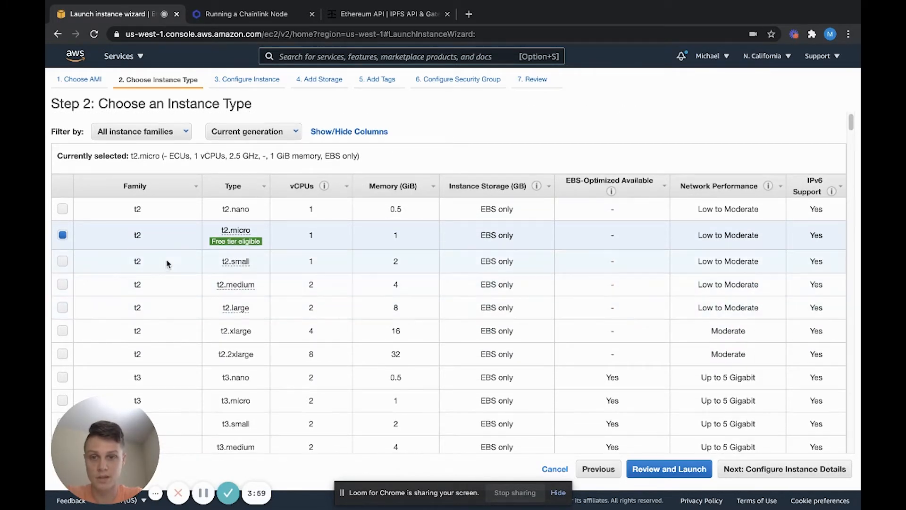
pyautogui.moveTo(93, 266)
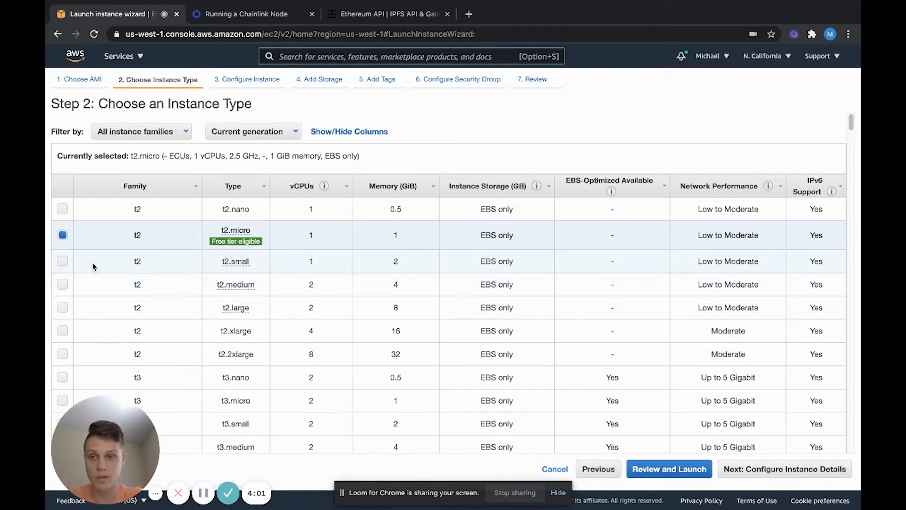
pyautogui.click(62, 261)
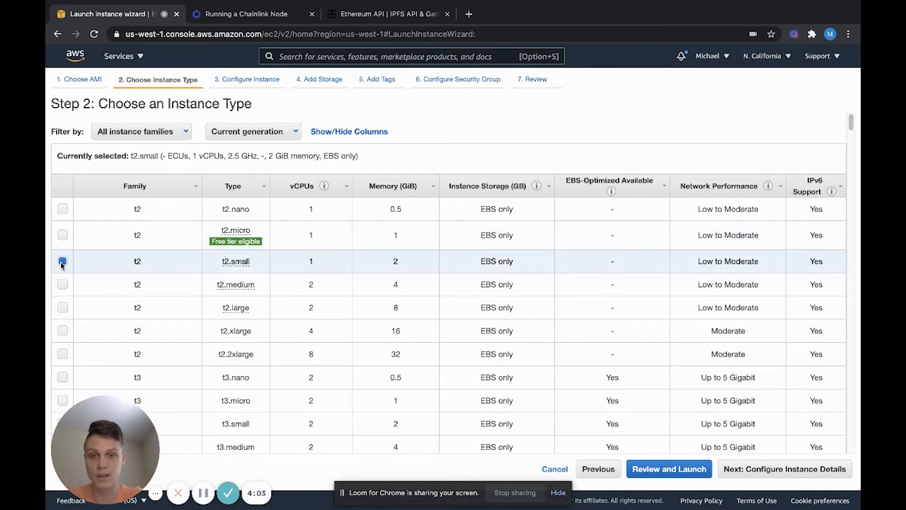
pyautogui.moveTo(235, 261)
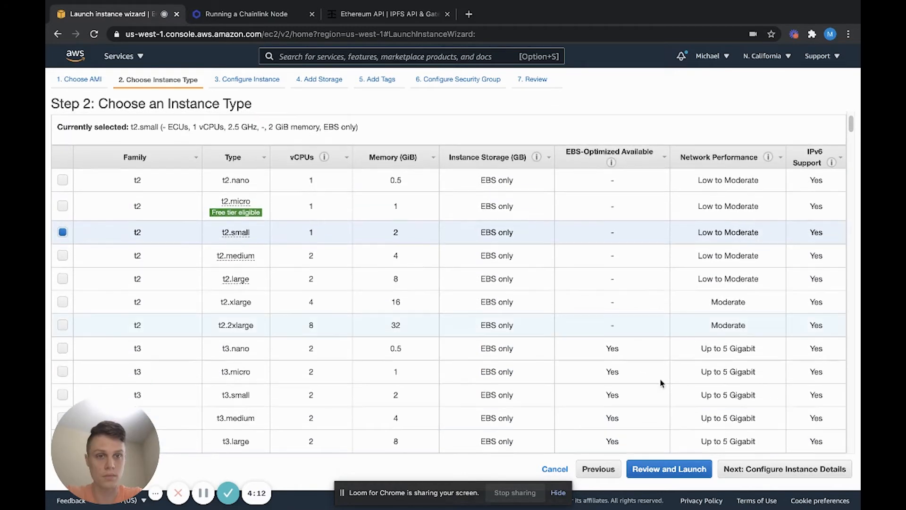
pyautogui.click(669, 469)
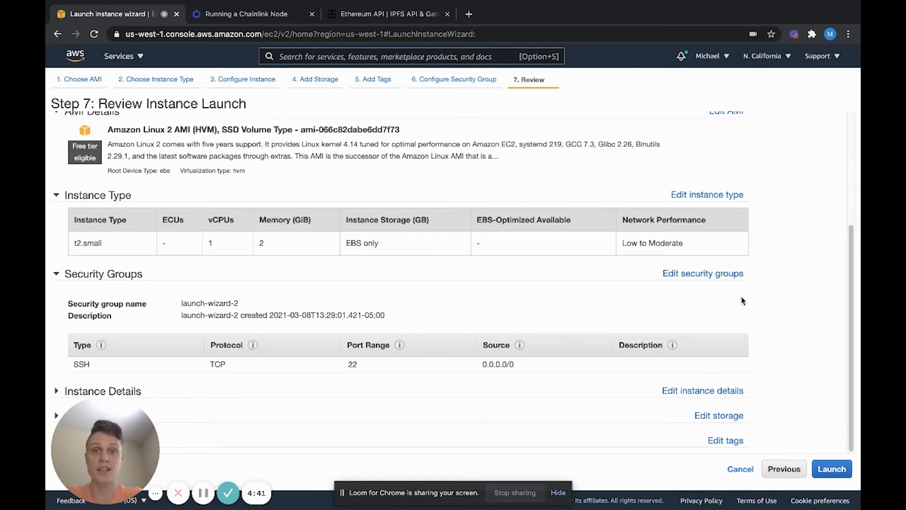
pyautogui.moveTo(781, 397)
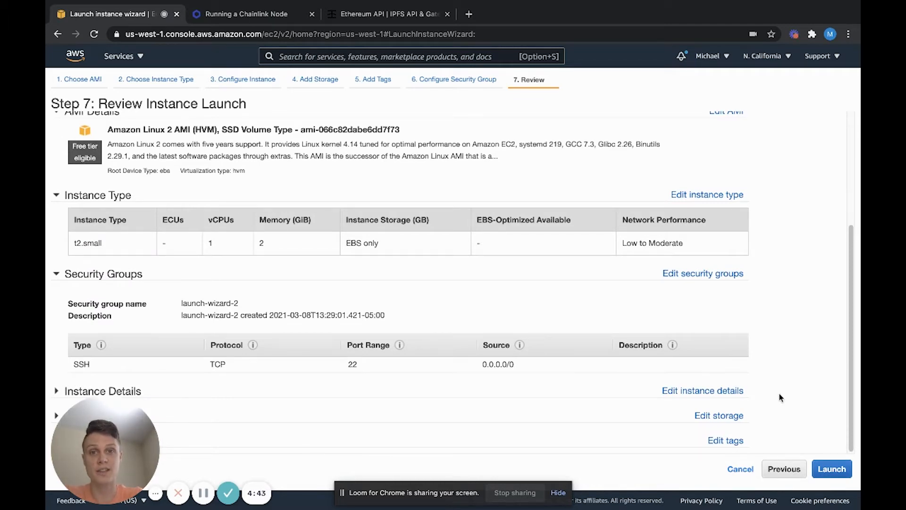
# - Launch from the review step, bringing up the key pair prompt
pyautogui.click(832, 469)
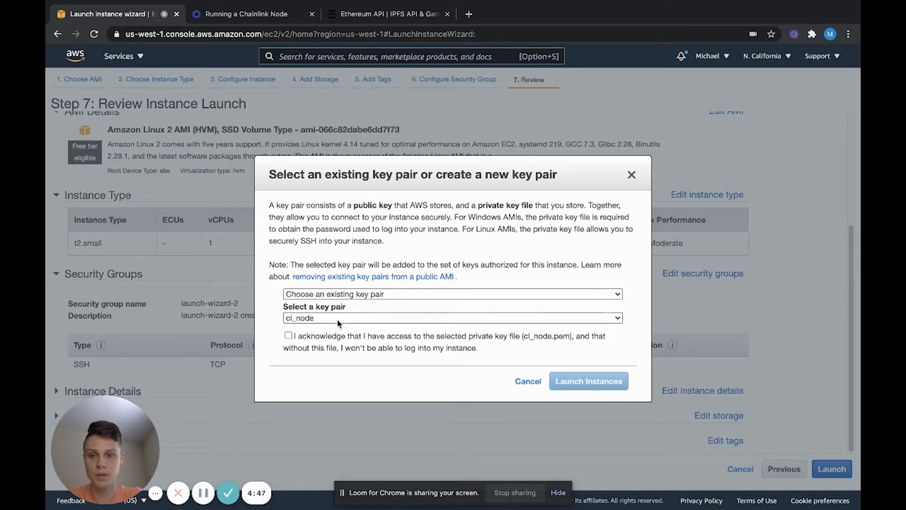
# - Create and download a new key pair named cl_tutorial, then launch the instances
pyautogui.click(452, 294)
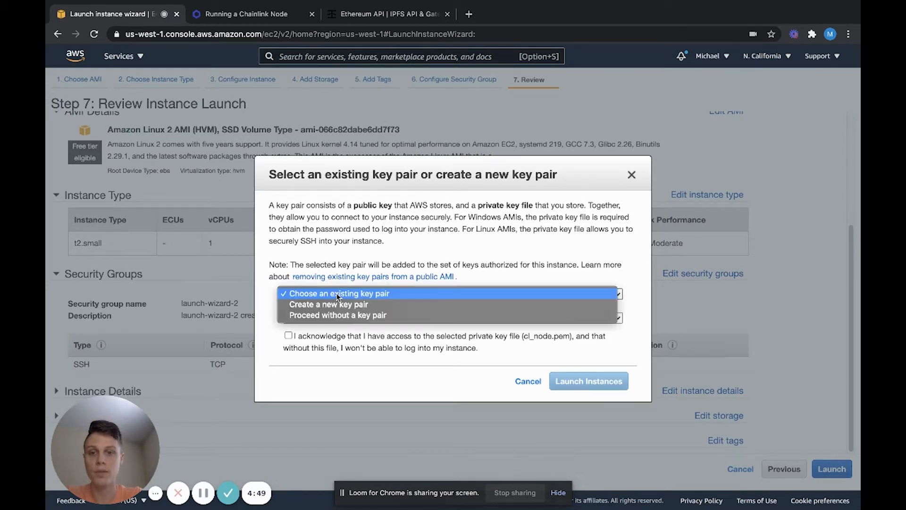
pyautogui.click(328, 304)
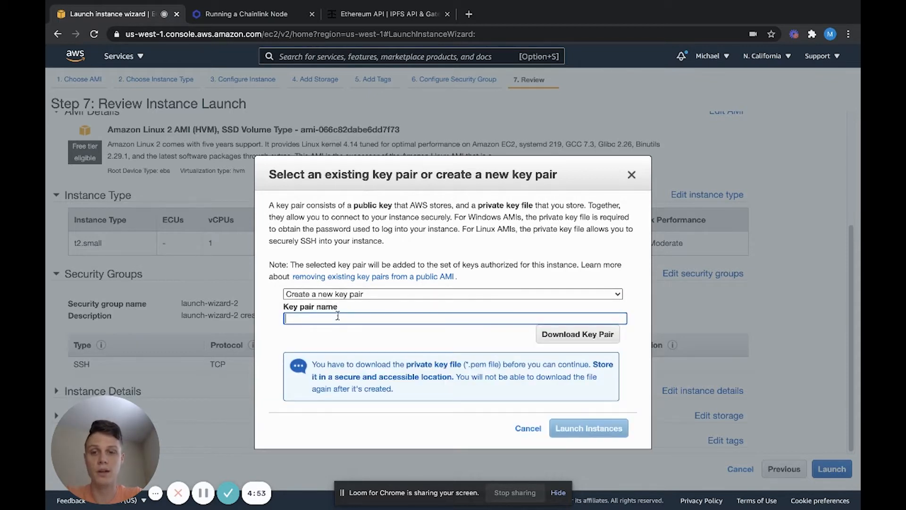
pyautogui.write('cl')
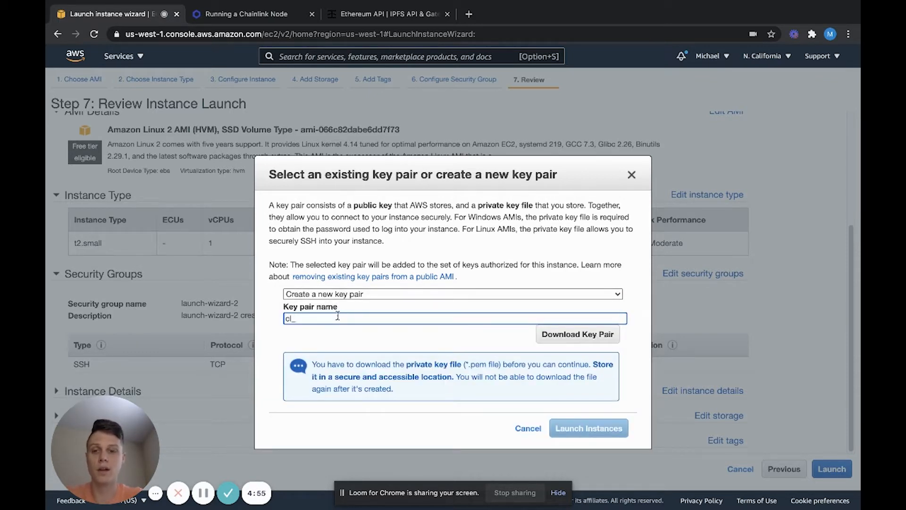
pyautogui.write('_tutorial')
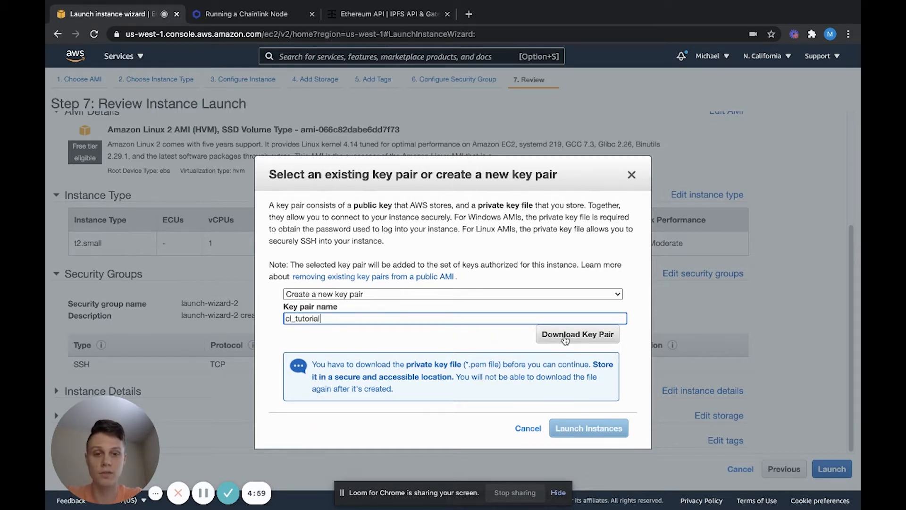
pyautogui.click(577, 334)
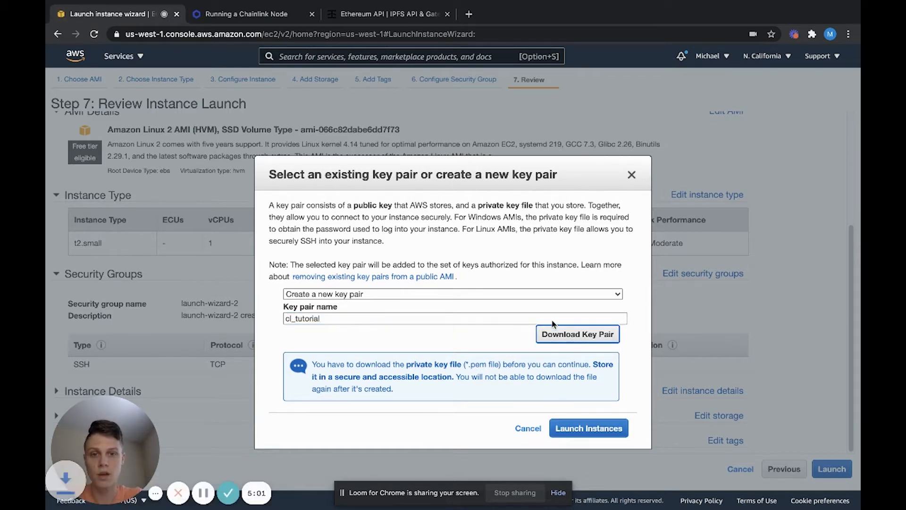
pyautogui.click(577, 334)
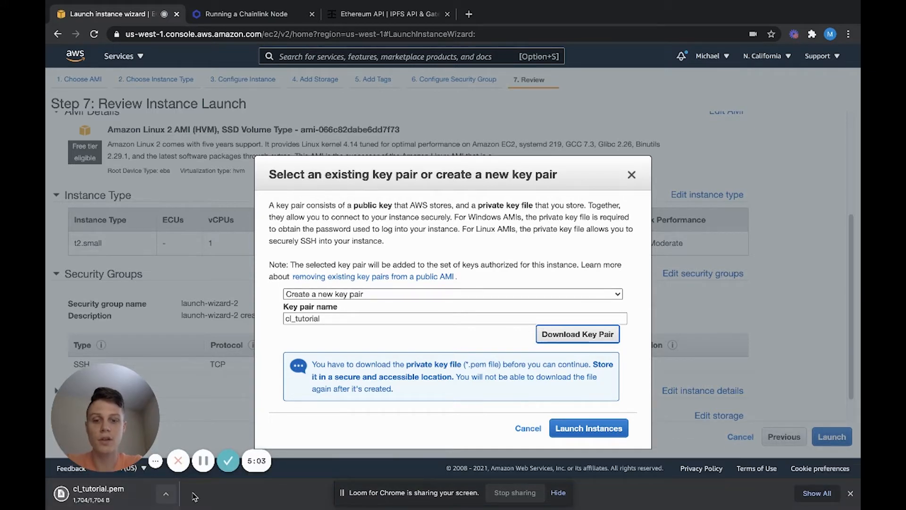
pyautogui.moveTo(787, 464)
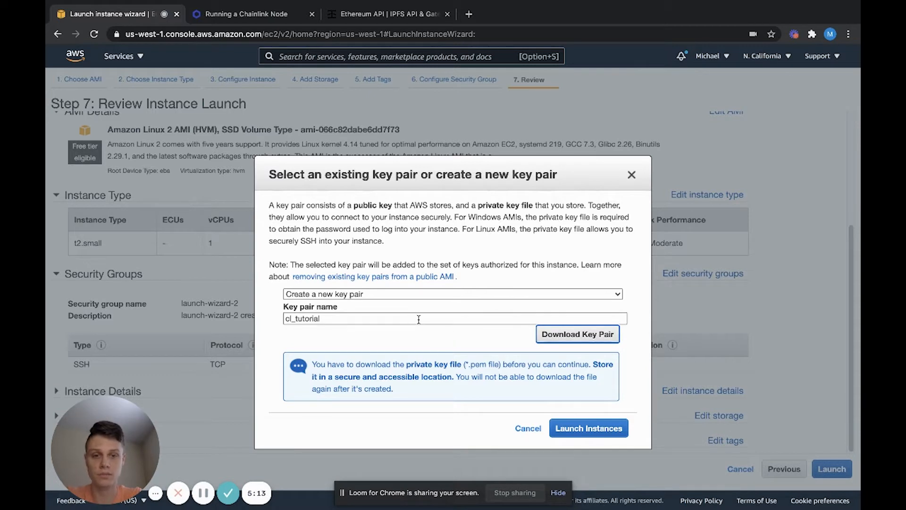
pyautogui.click(588, 428)
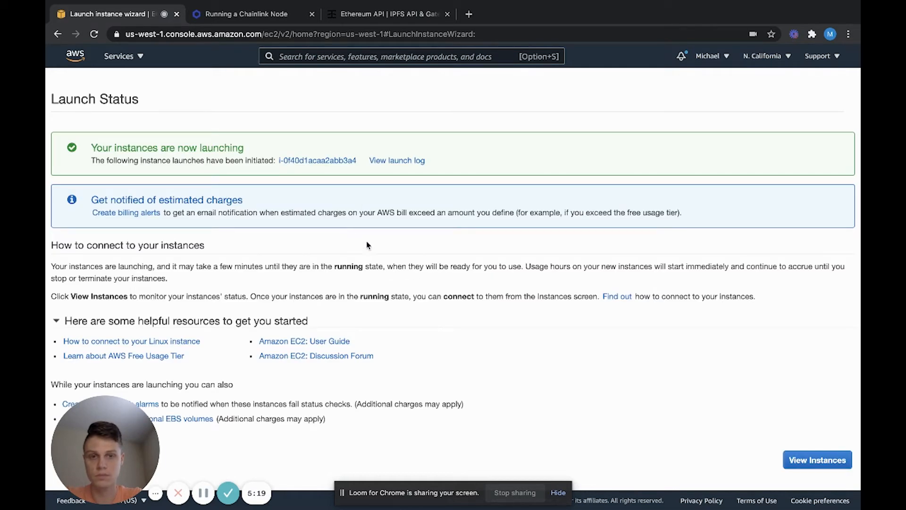
pyautogui.moveTo(411, 269)
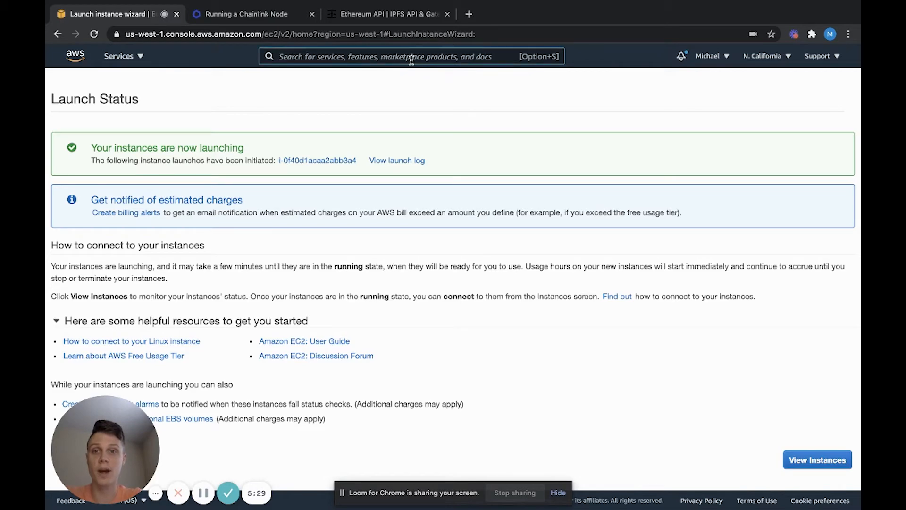
# - Return to EC2, list the running instances and open the new t2.small instance's summary
pyautogui.write('ec2')
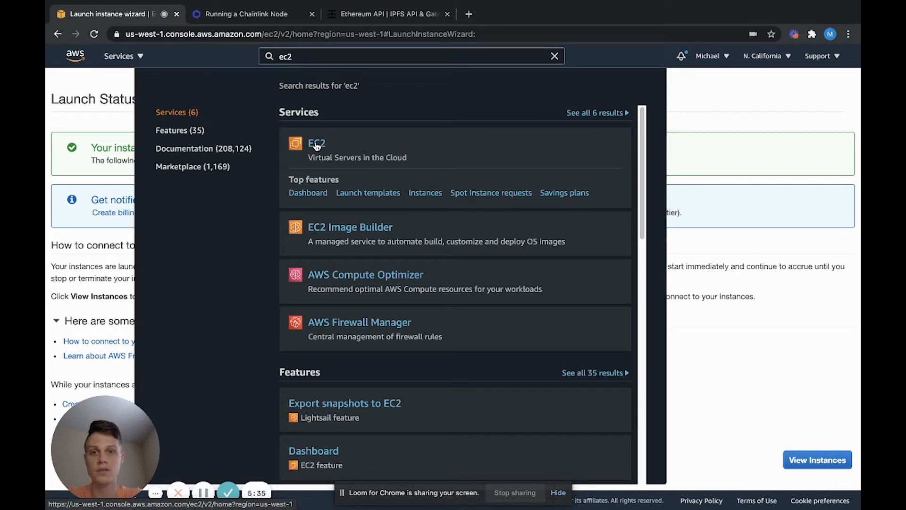
pyautogui.click(317, 143)
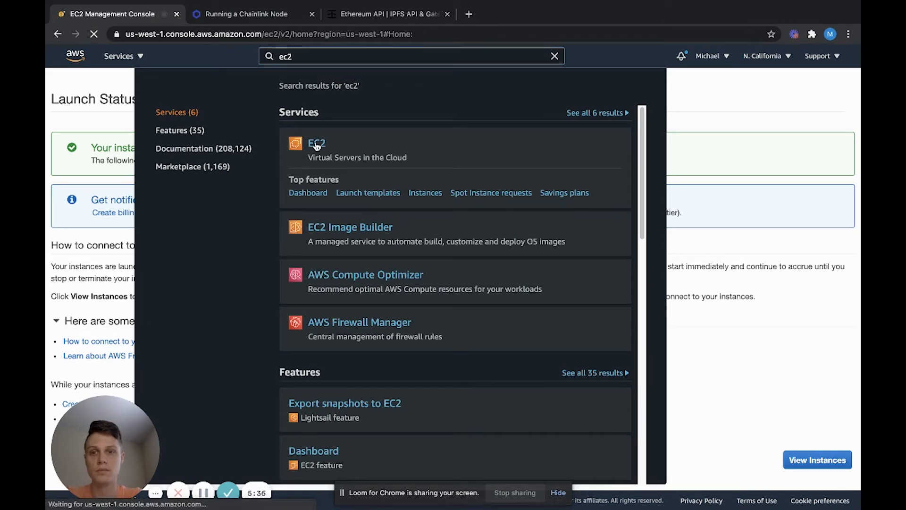
pyautogui.click(317, 144)
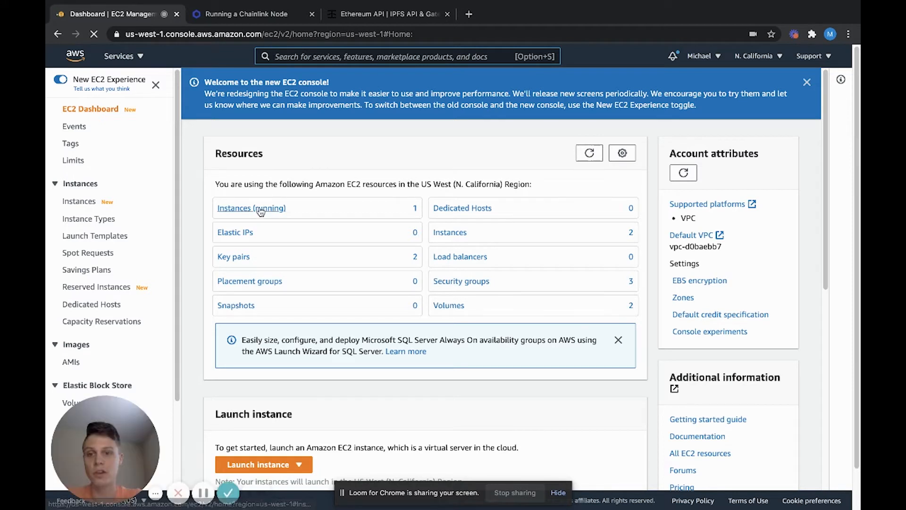
pyautogui.click(251, 208)
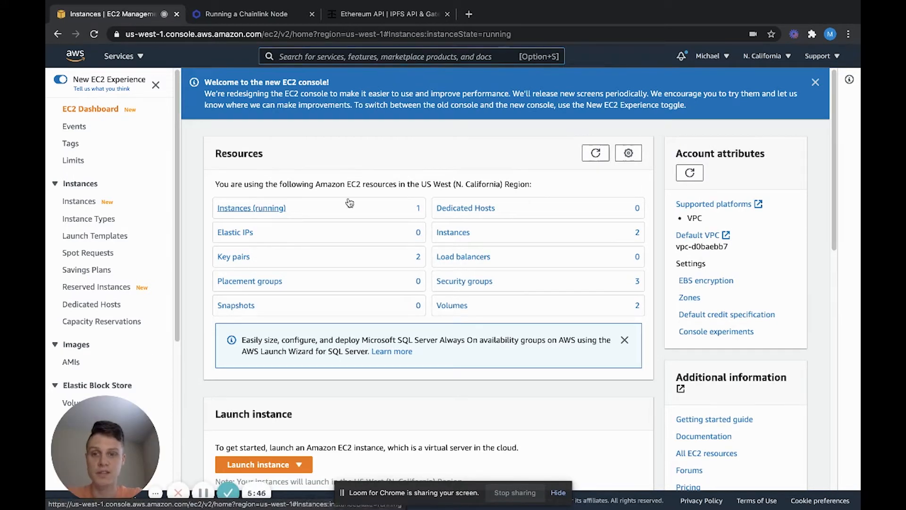
pyautogui.click(251, 208)
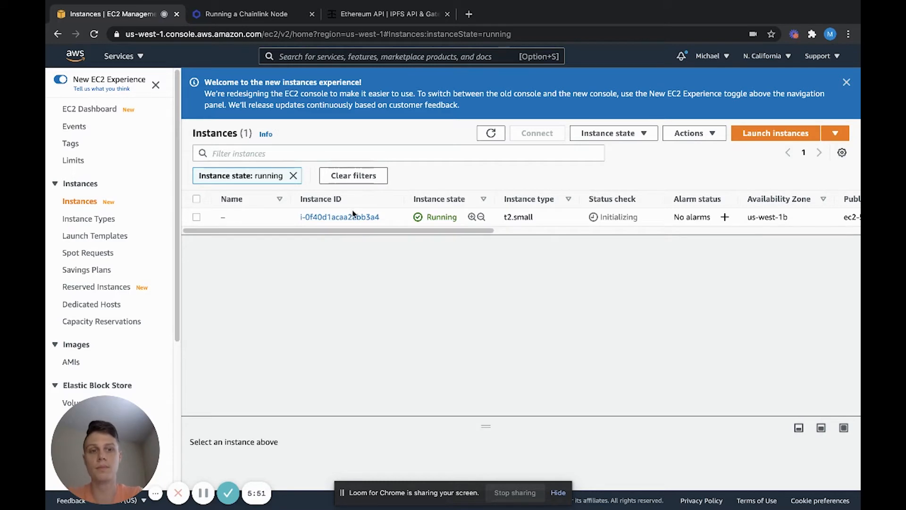
pyautogui.moveTo(340, 218)
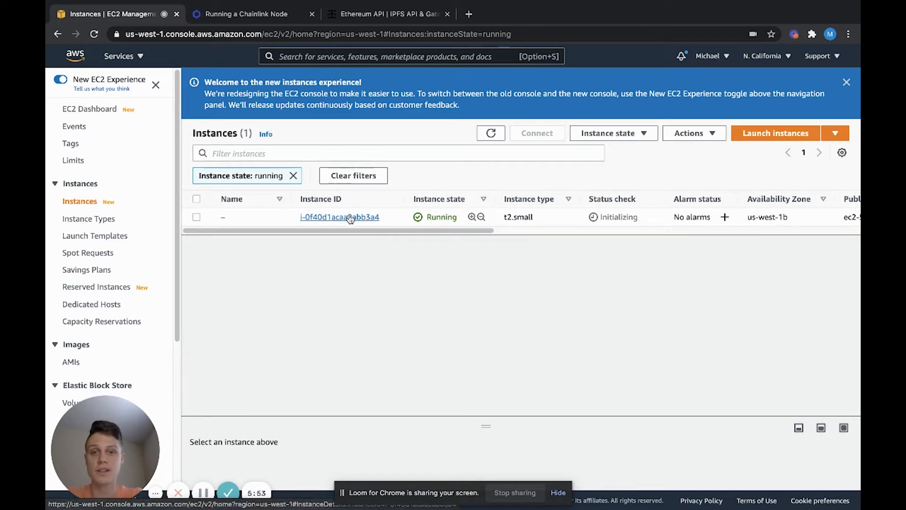
pyautogui.click(339, 217)
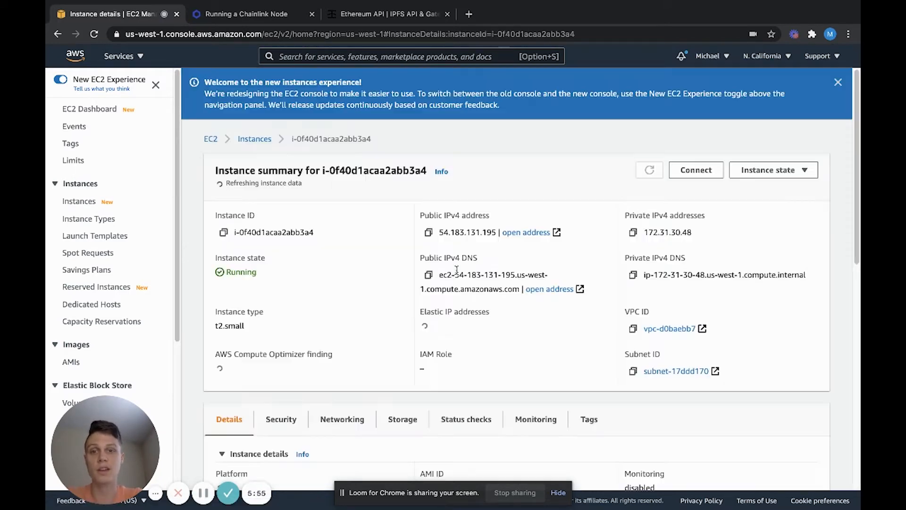
# - Connect to the instance via EC2 Instance Connect as ec2-user in a browser shell
pyautogui.click(648, 170)
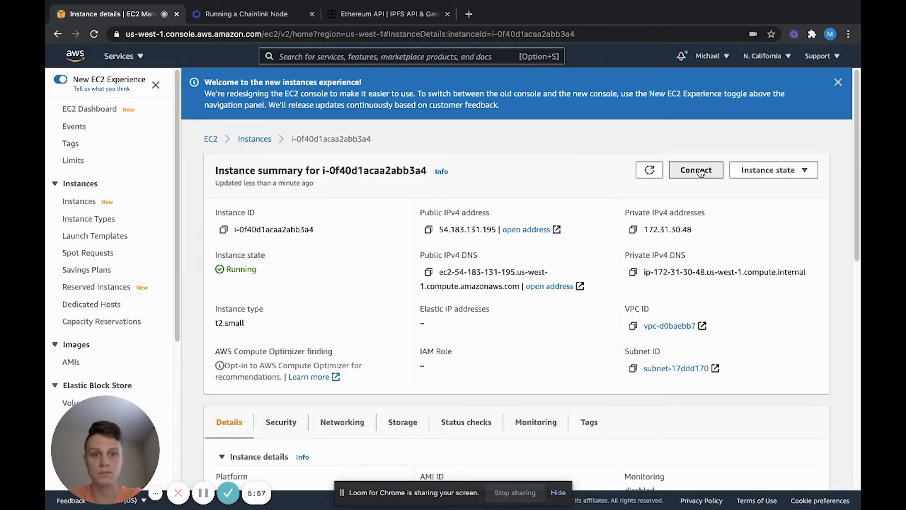
pyautogui.click(696, 169)
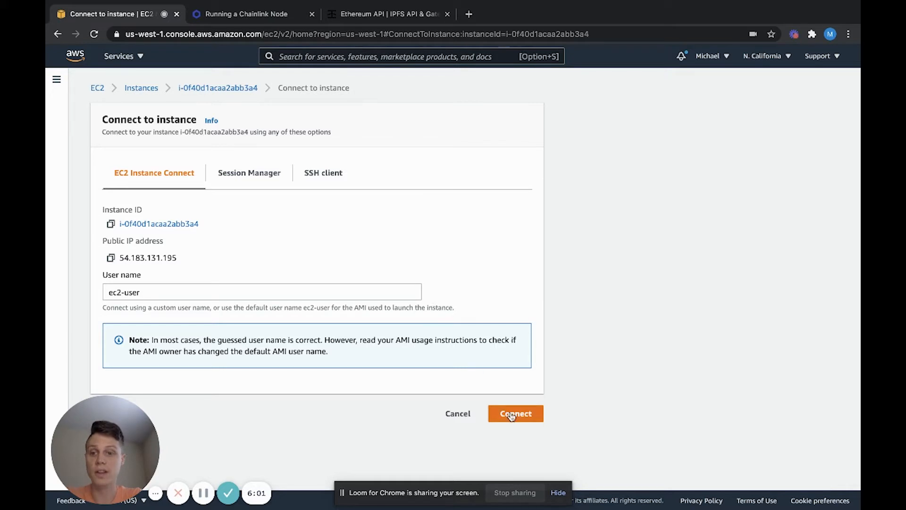
pyautogui.click(514, 414)
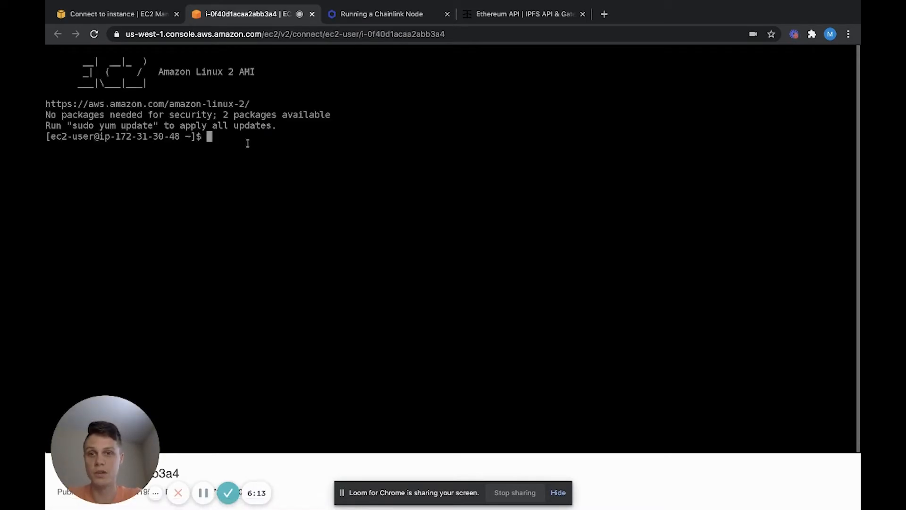
pyautogui.moveTo(370, 149)
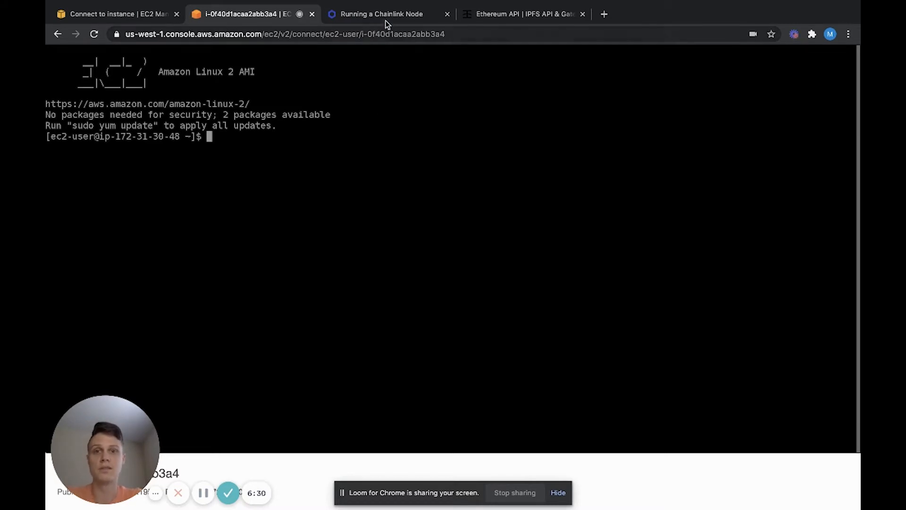
# - Run the Docker install commands from the Chainlink guide in the instance shell
pyautogui.click(381, 14)
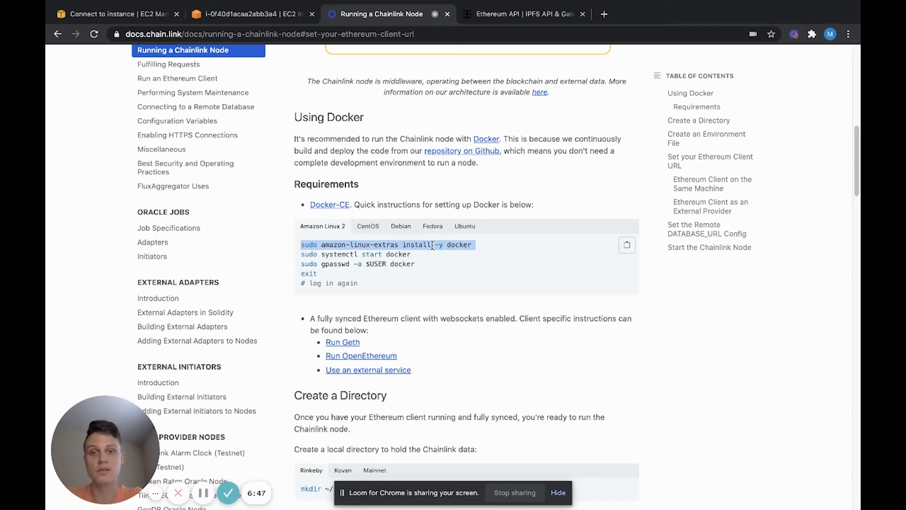
pyautogui.click(251, 14)
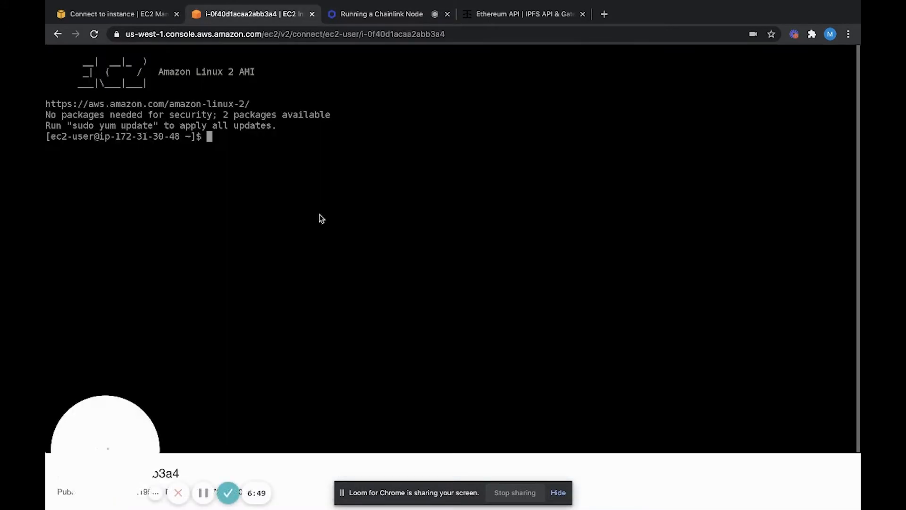
pyautogui.press('Return')
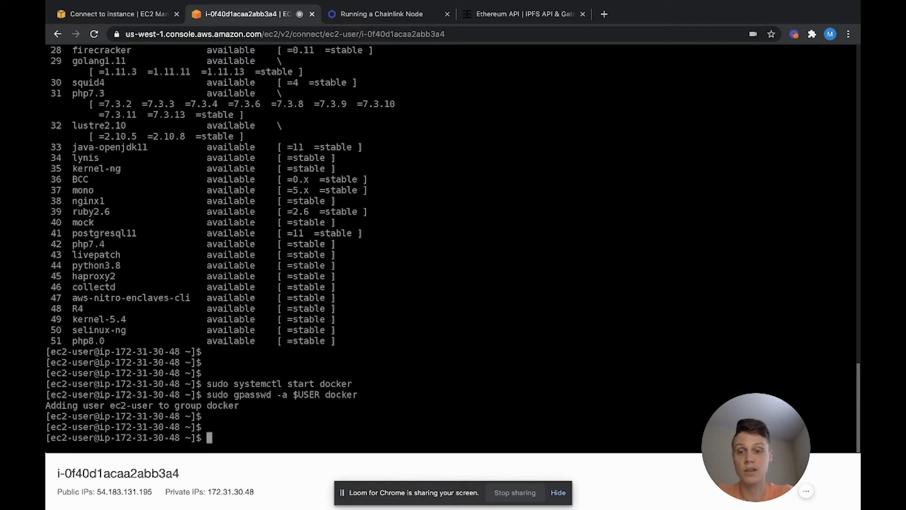
# - Create ~/.chainlink-rinkeby and write the Rinkeby node settings into its .env file
pyautogui.write('mkdir ~/.chainlink-rinkeby')
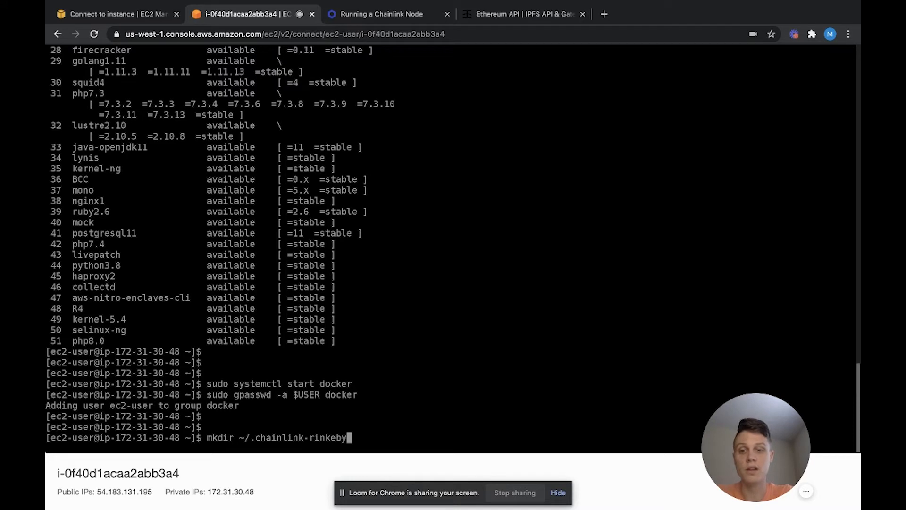
pyautogui.moveTo(211, 417)
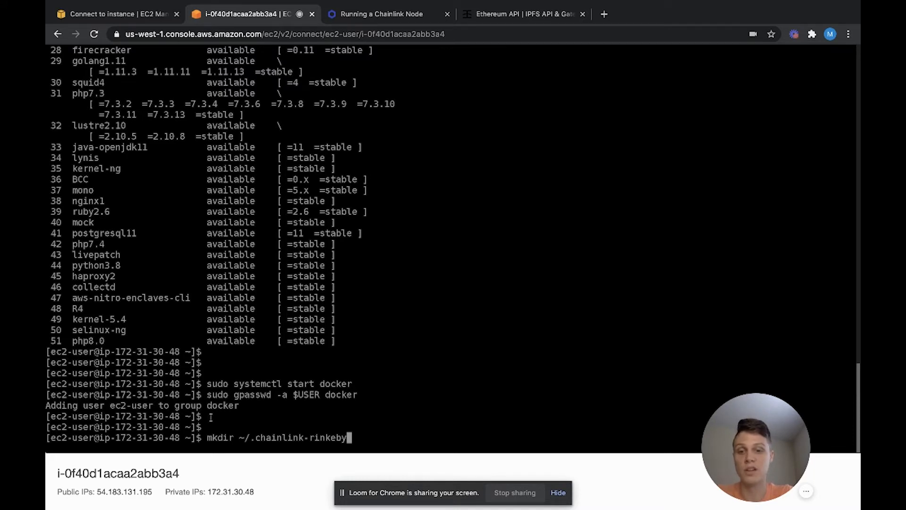
pyautogui.press('Return')
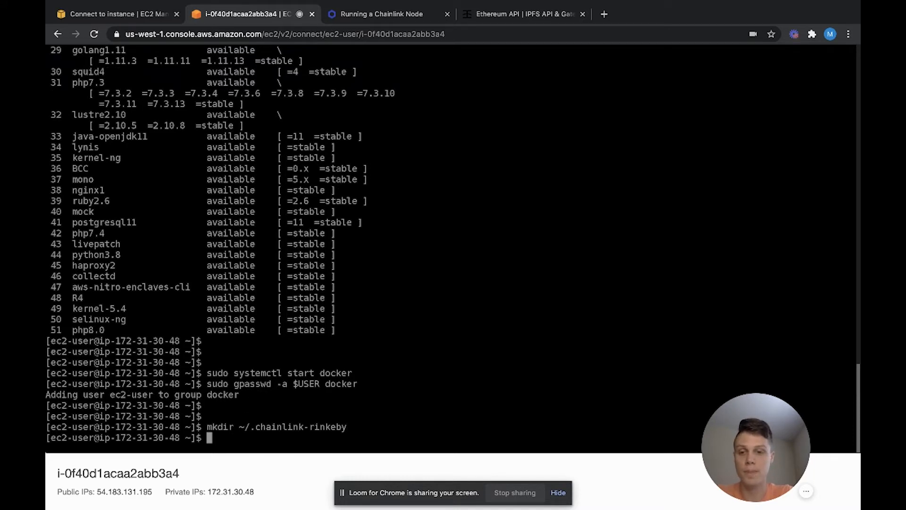
pyautogui.moveTo(275, 433)
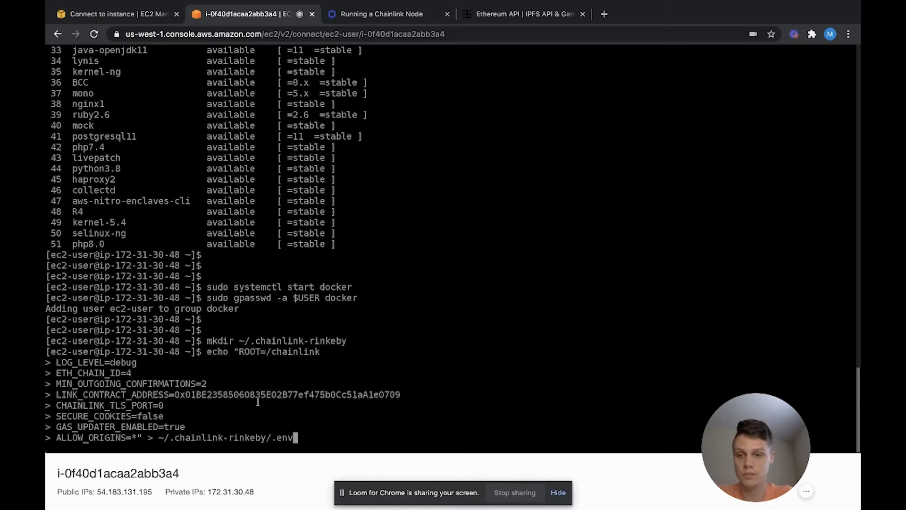
pyautogui.moveTo(248, 350)
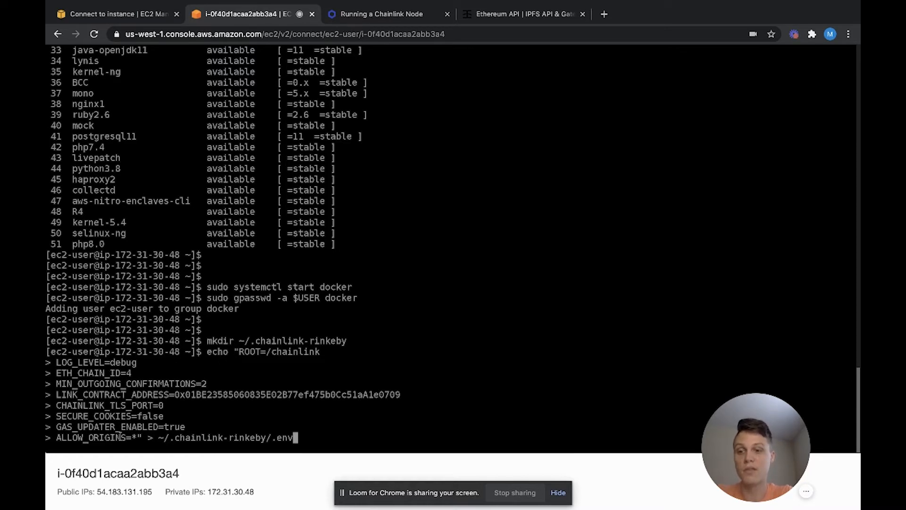
pyautogui.moveTo(236, 445)
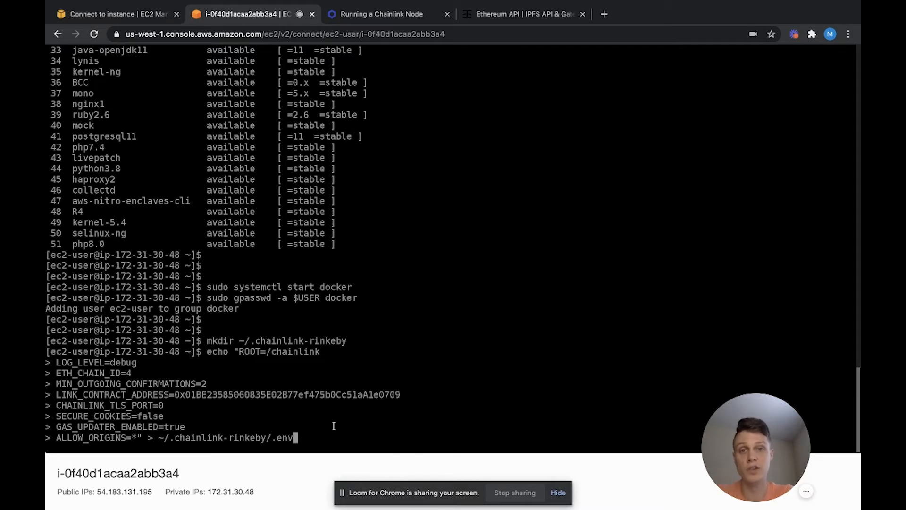
pyautogui.press('Return')
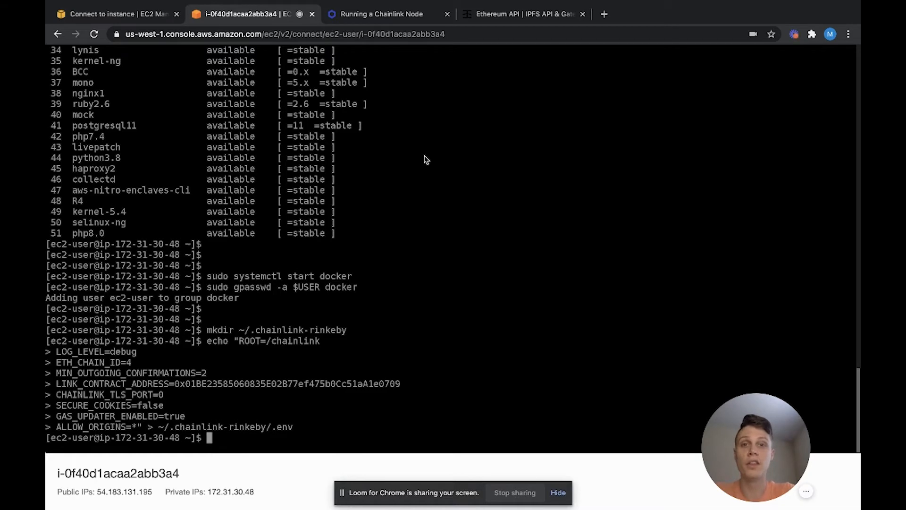
# - Sign up for a free Infura account with email and password, reaching the dashboard
pyautogui.click(520, 14)
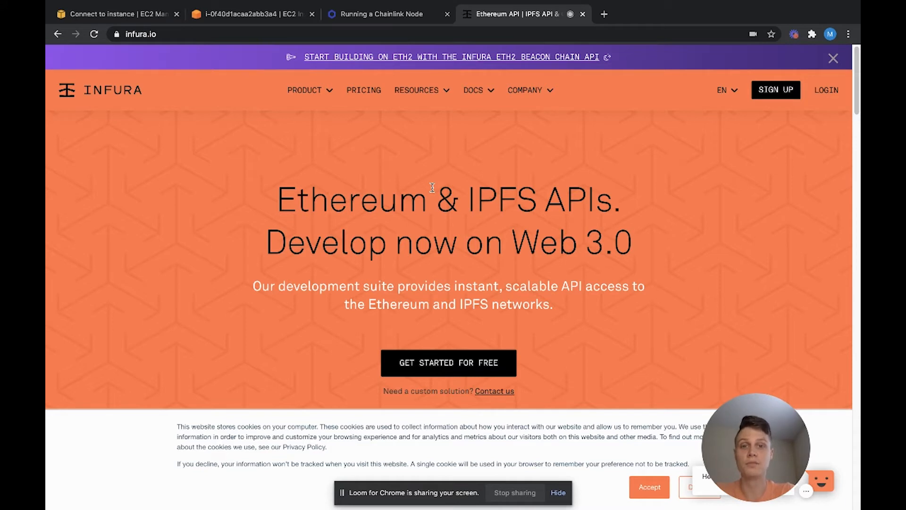
pyautogui.moveTo(469, 373)
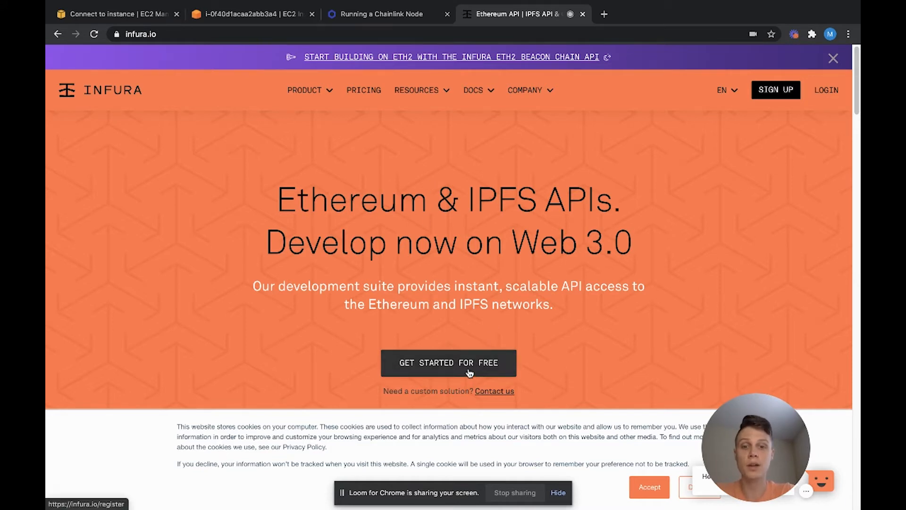
pyautogui.click(449, 362)
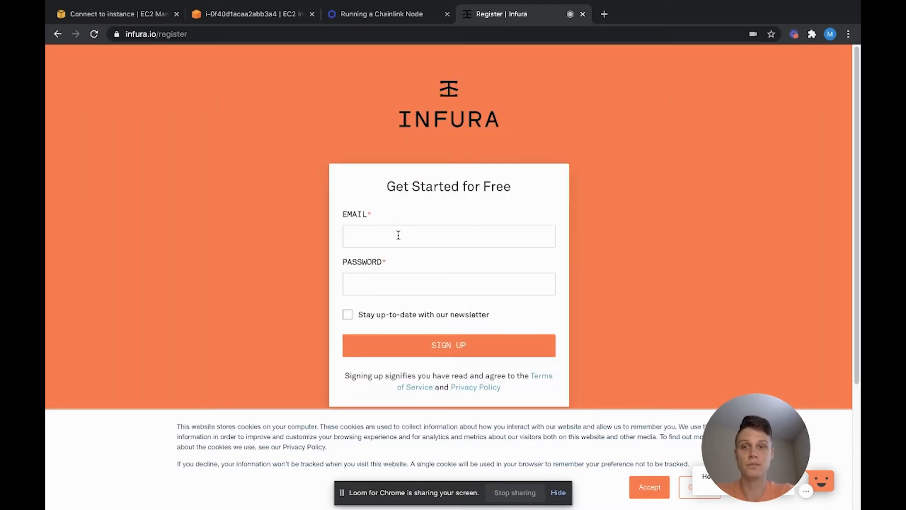
pyautogui.click(449, 235)
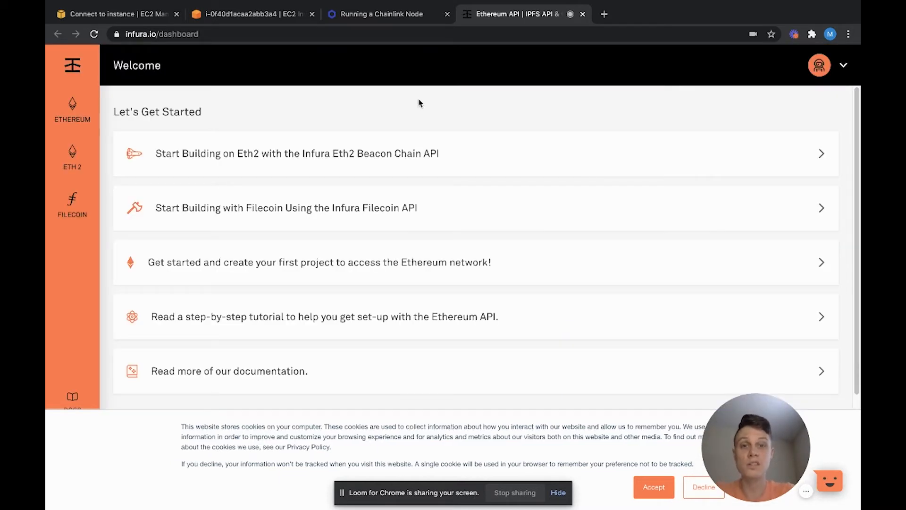
pyautogui.moveTo(409, 115)
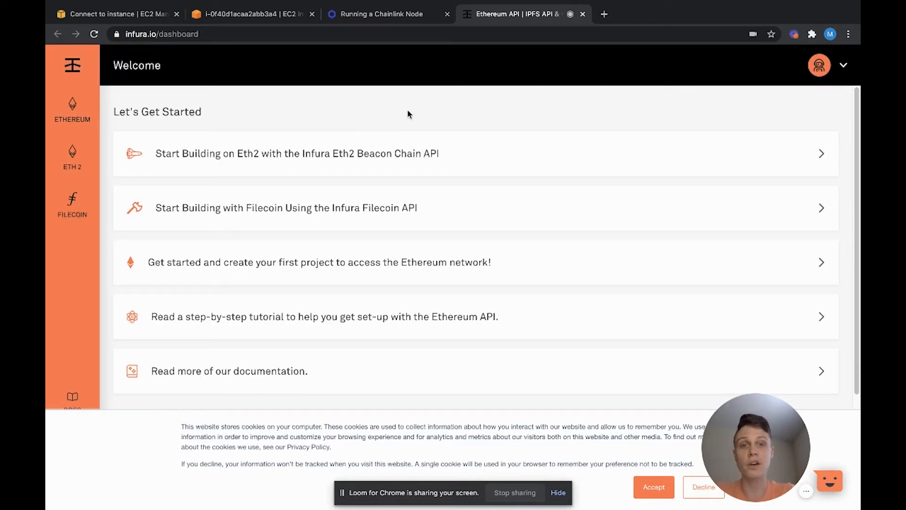
pyautogui.moveTo(272, 97)
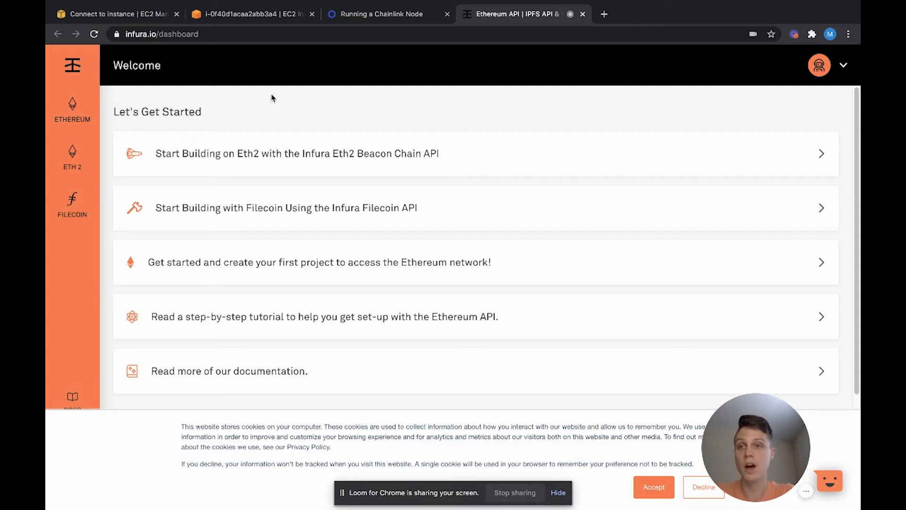
pyautogui.moveTo(323, 112)
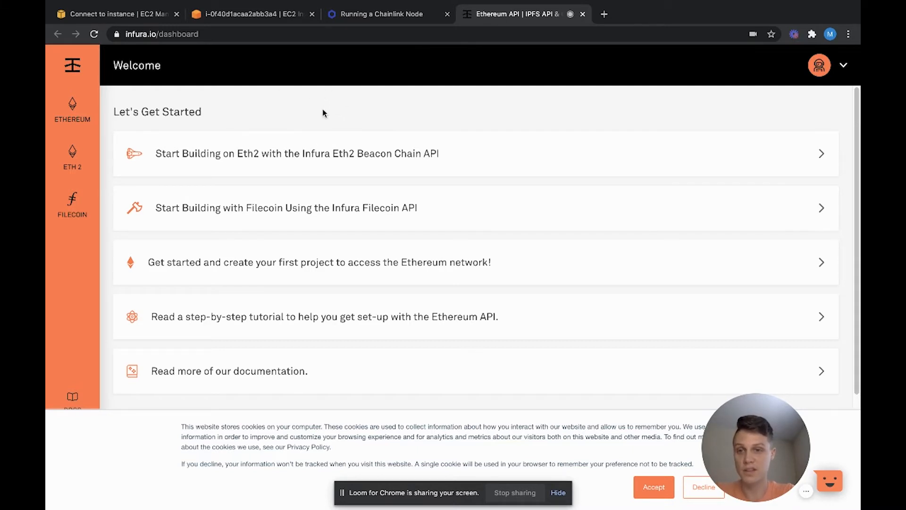
pyautogui.scroll(3)
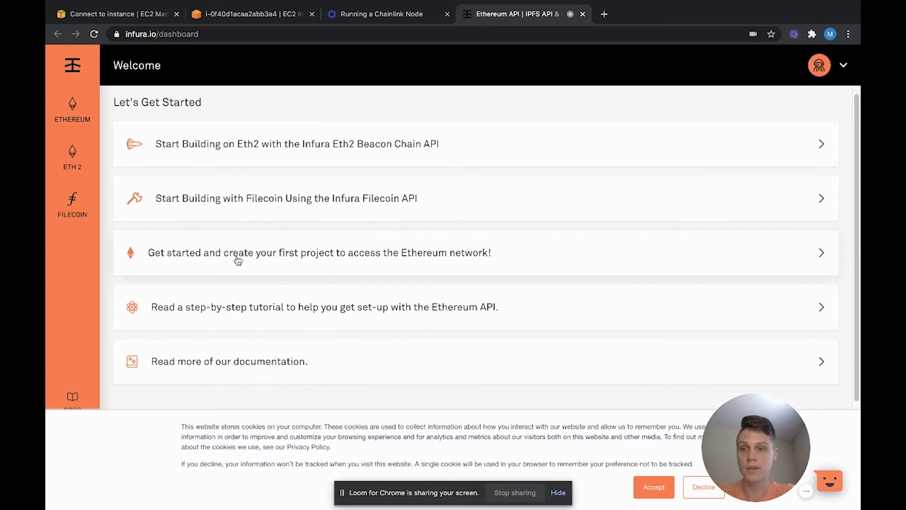
pyautogui.moveTo(310, 259)
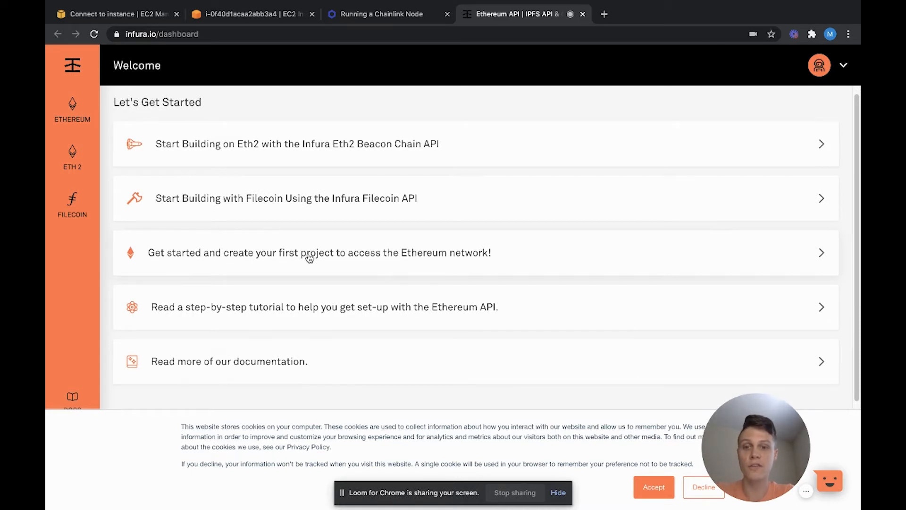
# - Create a first Infura project named cl_rinkeby-node
pyautogui.click(319, 253)
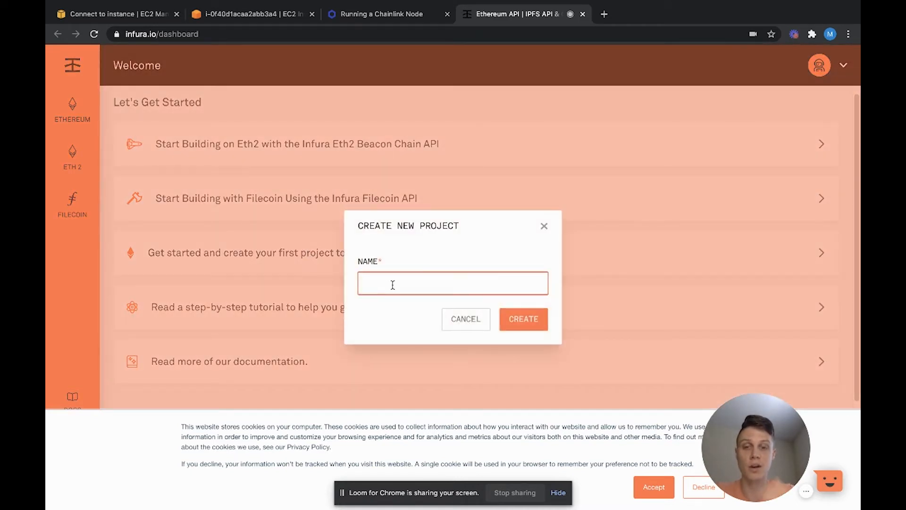
pyautogui.write('r')
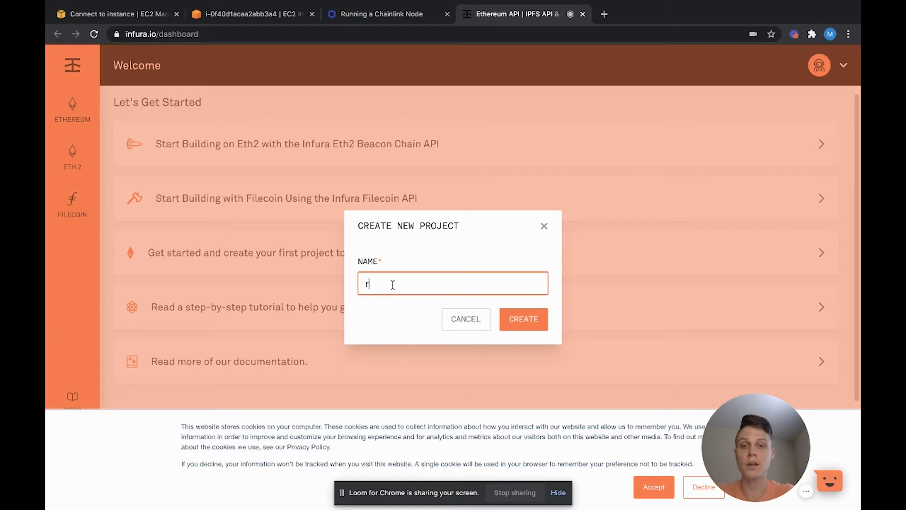
pyautogui.write('cl_')
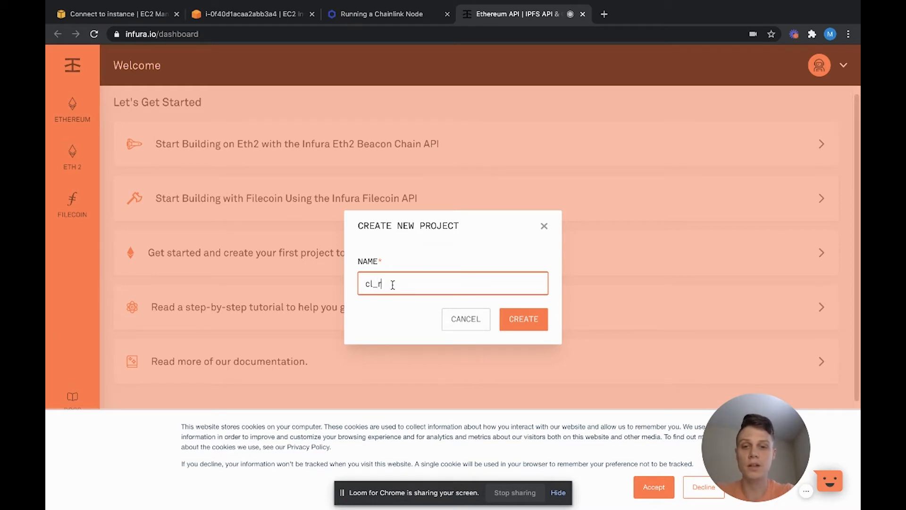
pyautogui.write('inkeby-n')
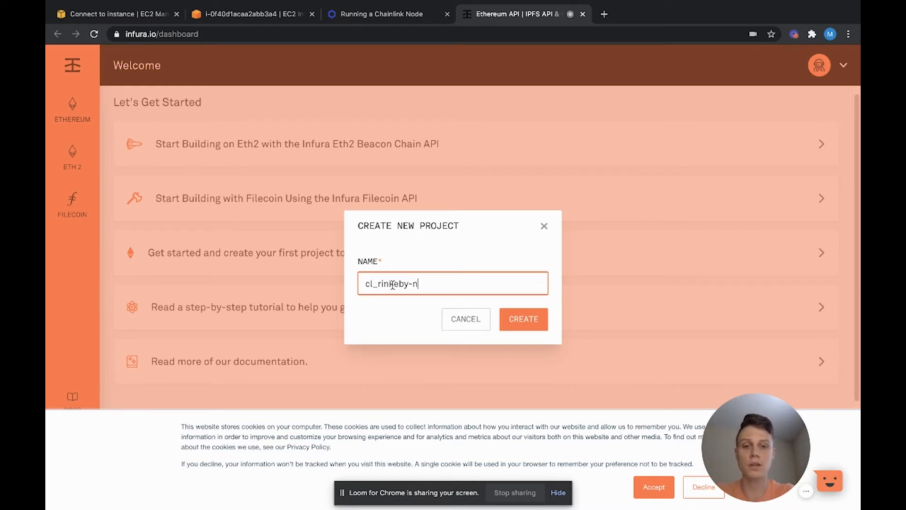
pyautogui.click(522, 319)
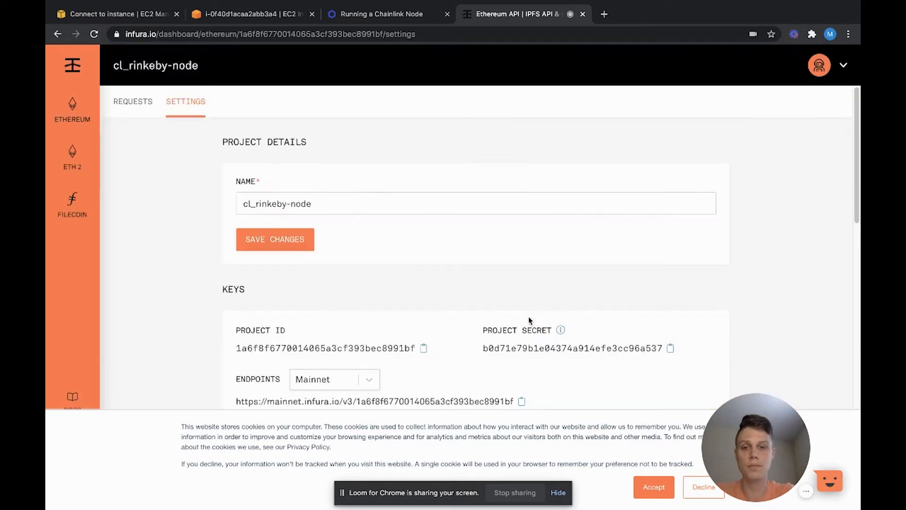
# - Switch the project endpoints to Rinkeby and copy the wss endpoint URL
pyautogui.scroll(-3)
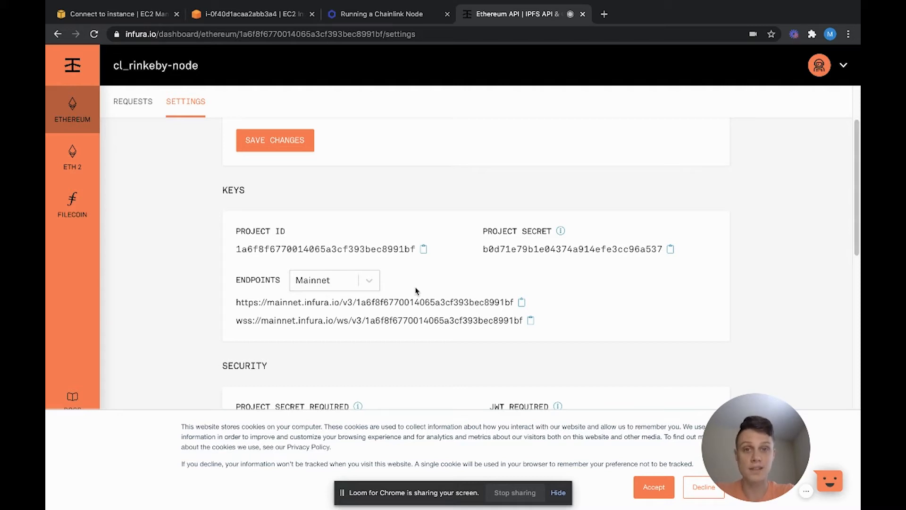
pyautogui.moveTo(390, 286)
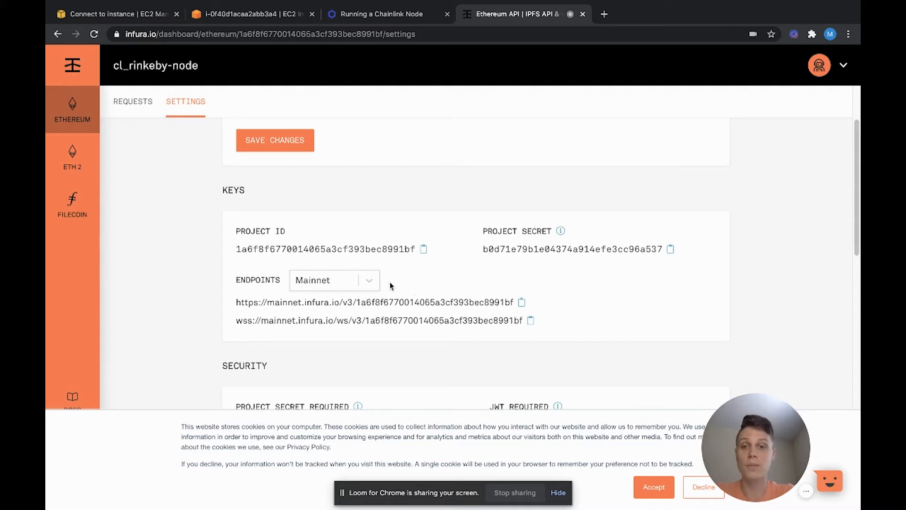
pyautogui.click(334, 280)
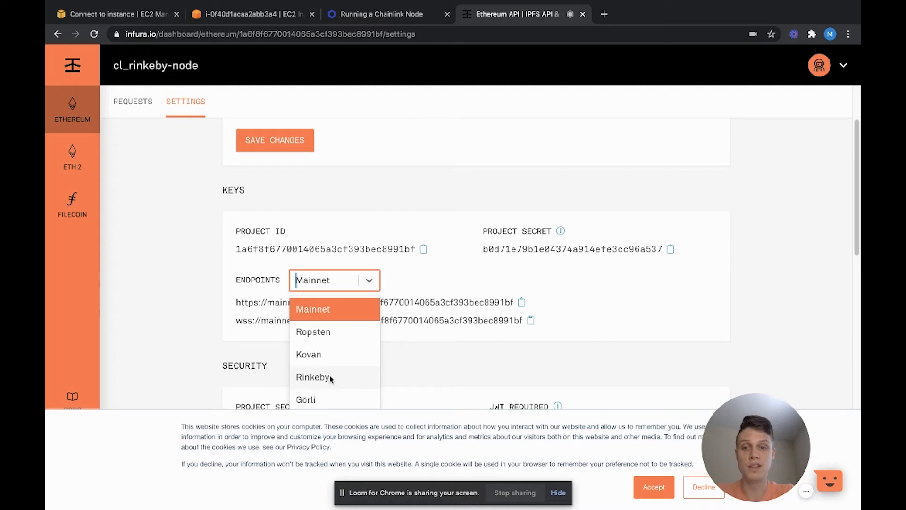
pyautogui.click(313, 376)
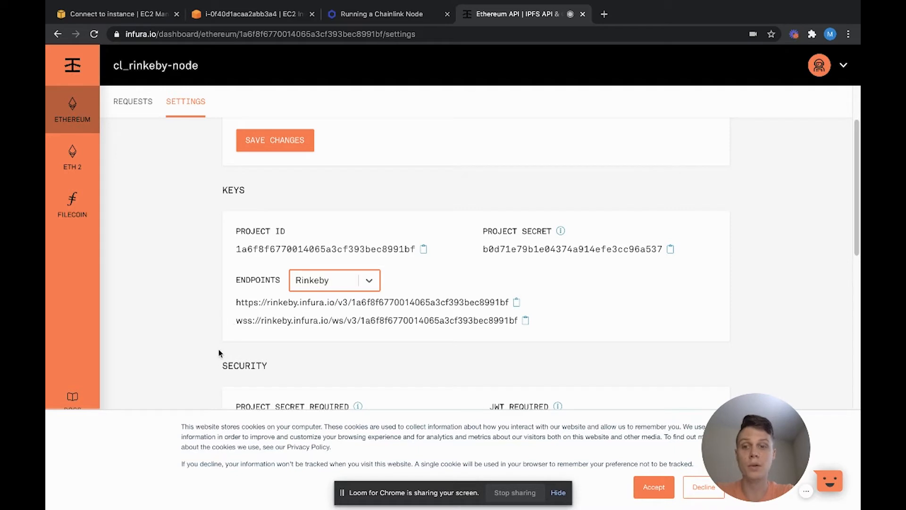
pyautogui.moveTo(438, 324)
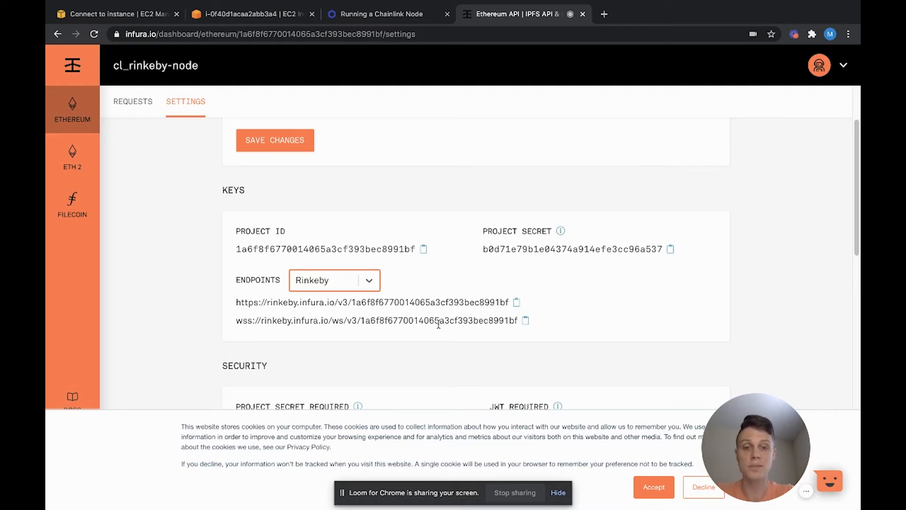
pyautogui.moveTo(536, 338)
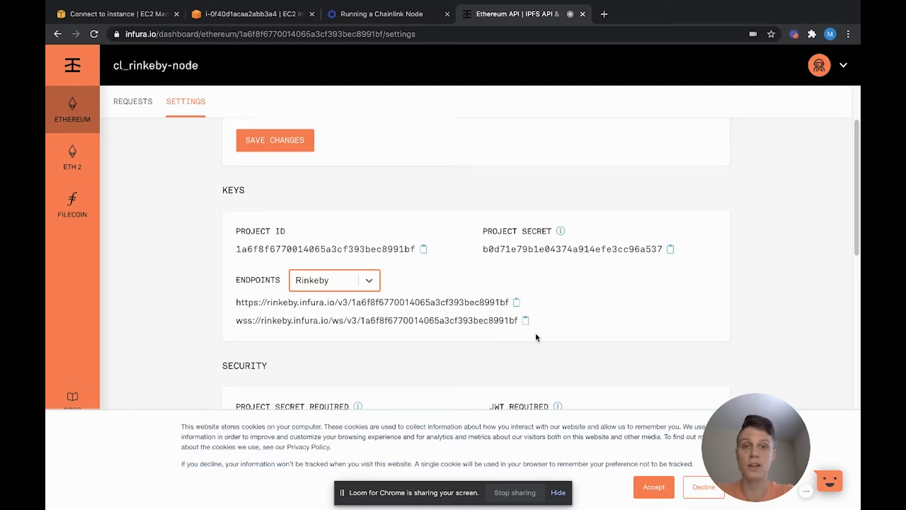
pyautogui.click(248, 14)
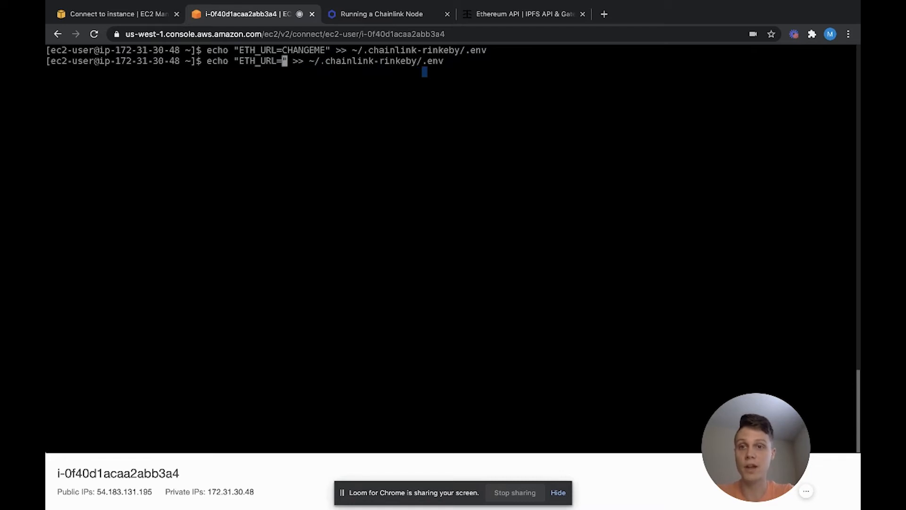
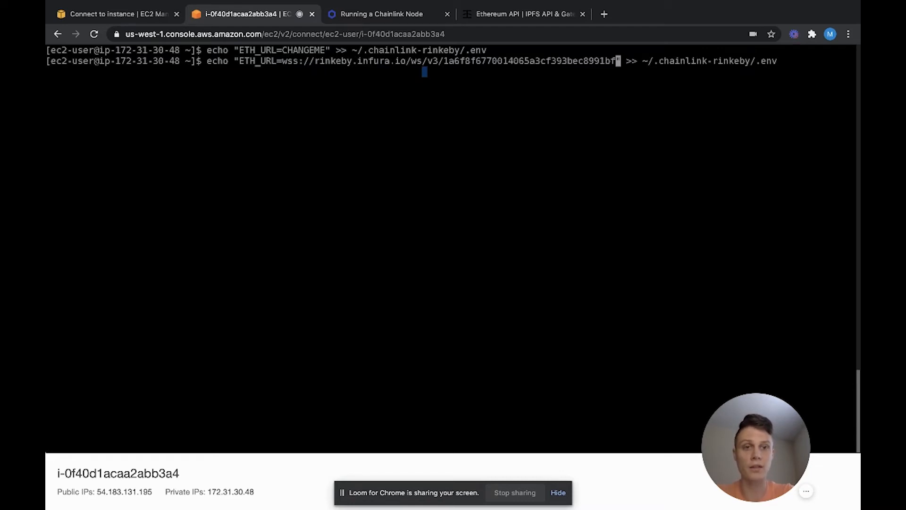
# - Append ETH_URL with the wss://rinkeby.infura.io/ws/v3 websocket URL to the .env file
pyautogui.press('Return')
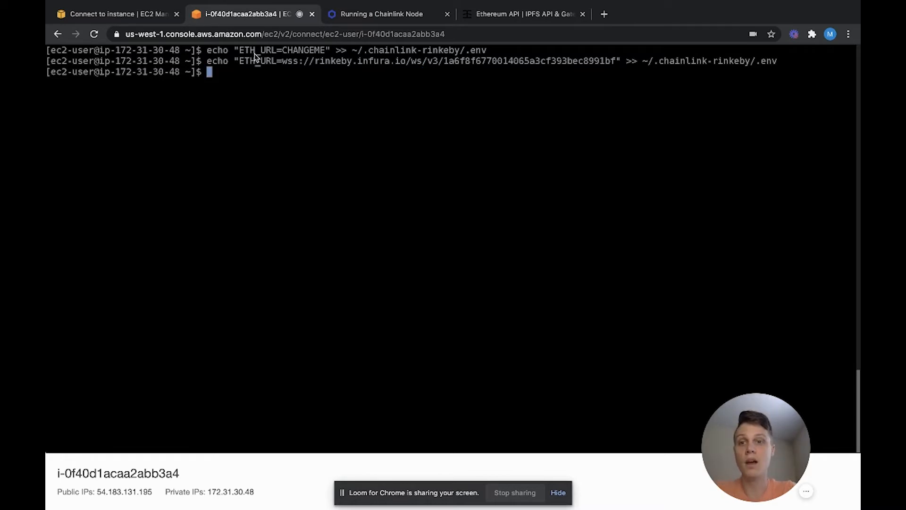
pyautogui.moveTo(314, 55)
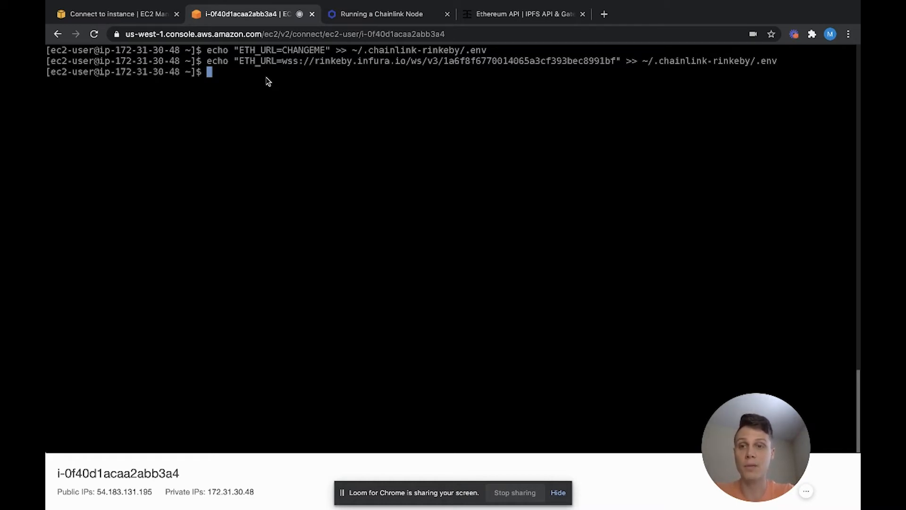
# - Edit ~/.chainlink-rinkeby/.env in vim, delete the ETH_URL=CHANGEME line, and save with :wq
pyautogui.write('vim ~/.chainlink-rinkeby/.env')
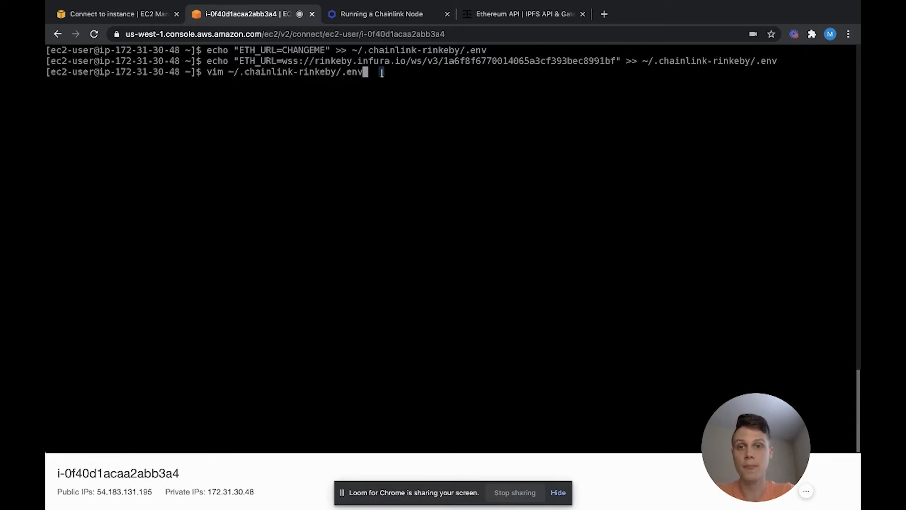
pyautogui.press('Return')
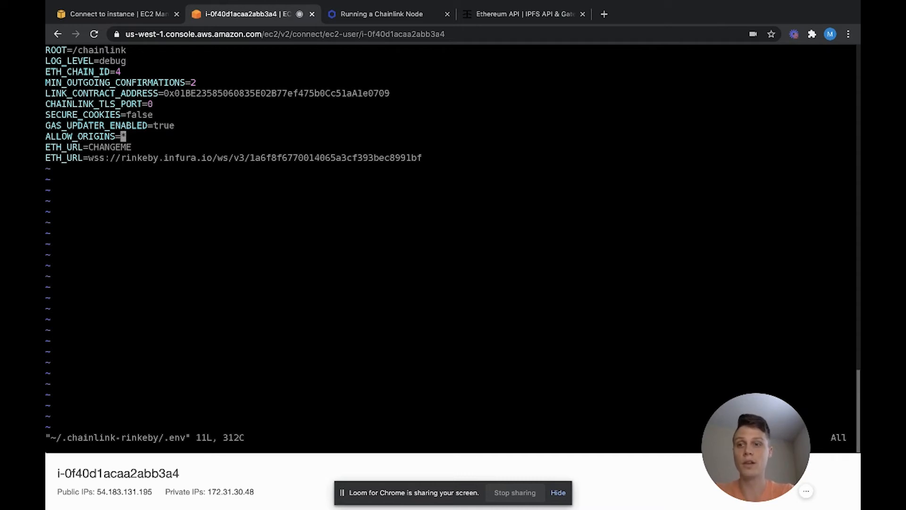
pyautogui.press('i')
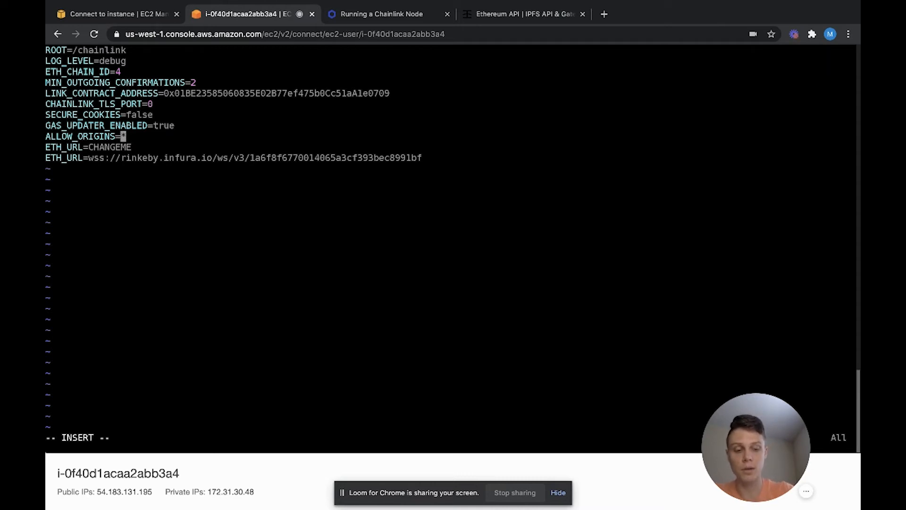
pyautogui.write('*')
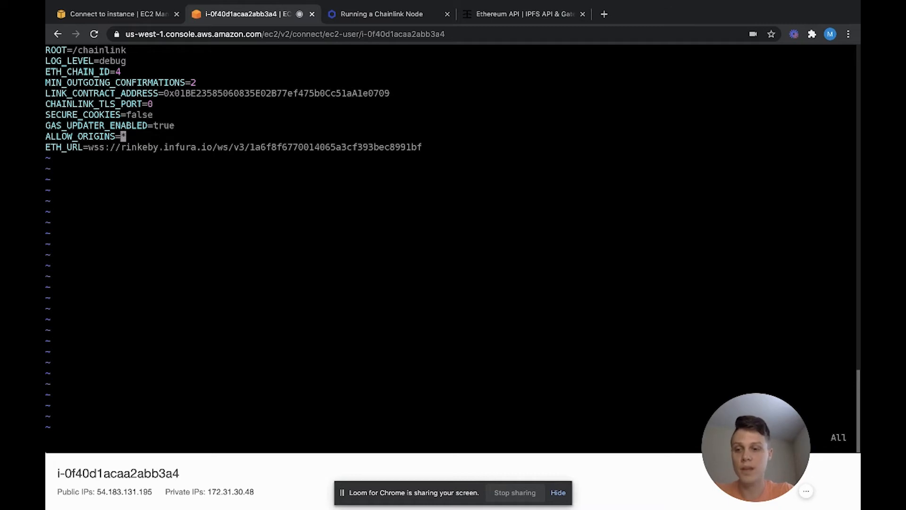
pyautogui.write(':w')
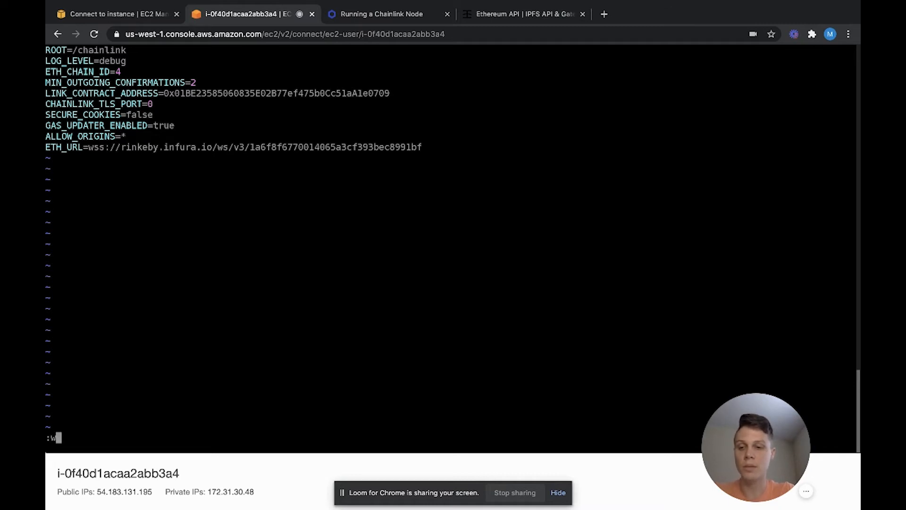
pyautogui.write('q')
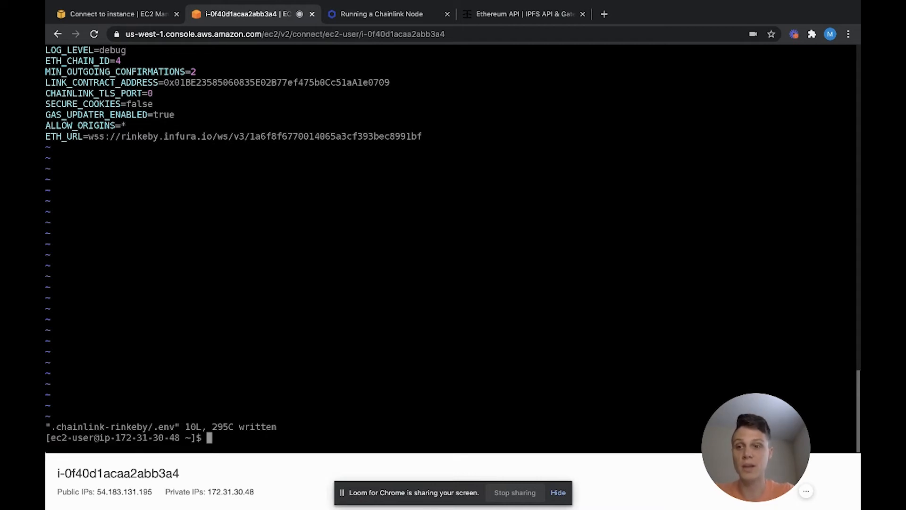
# - Leave cat ~/.chainlink-rinkeby/.env ready at the prompt, then return to the console home tab
pyautogui.write('cat')
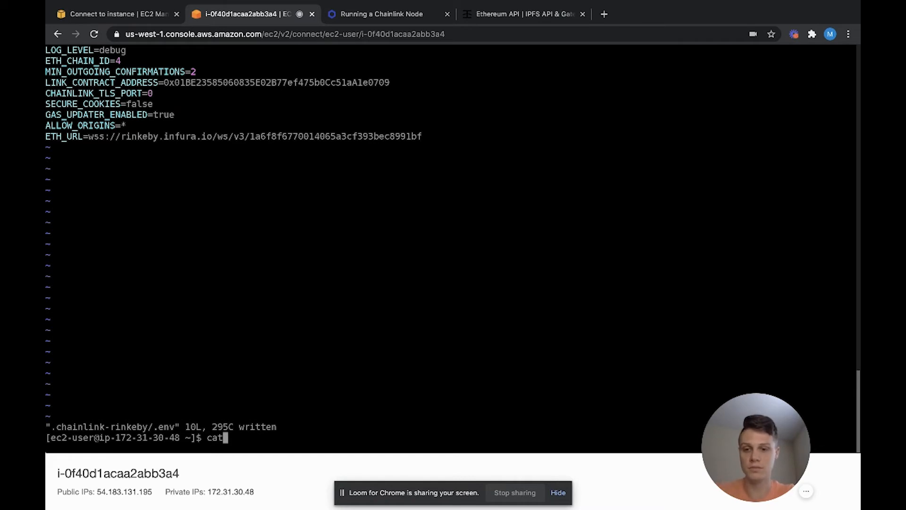
pyautogui.write('vim ~/.chainlink-rinkeby/.env')
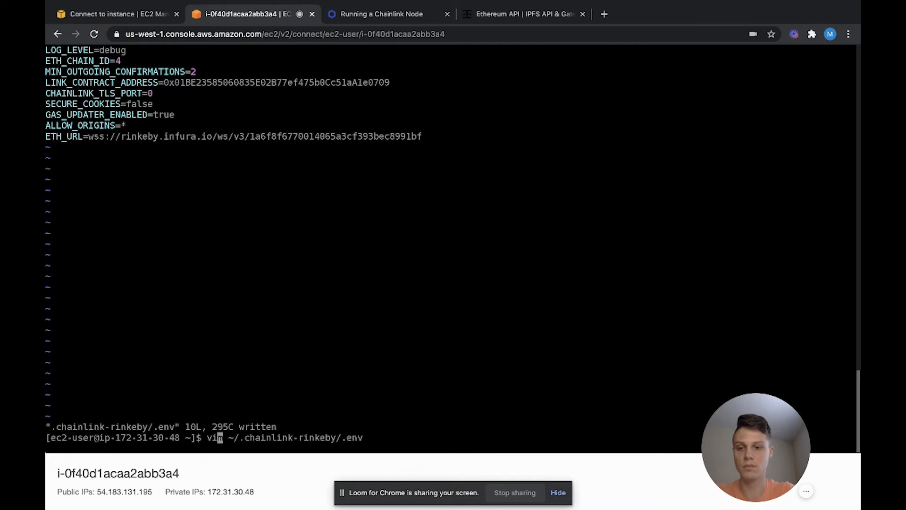
pyautogui.write('cat')
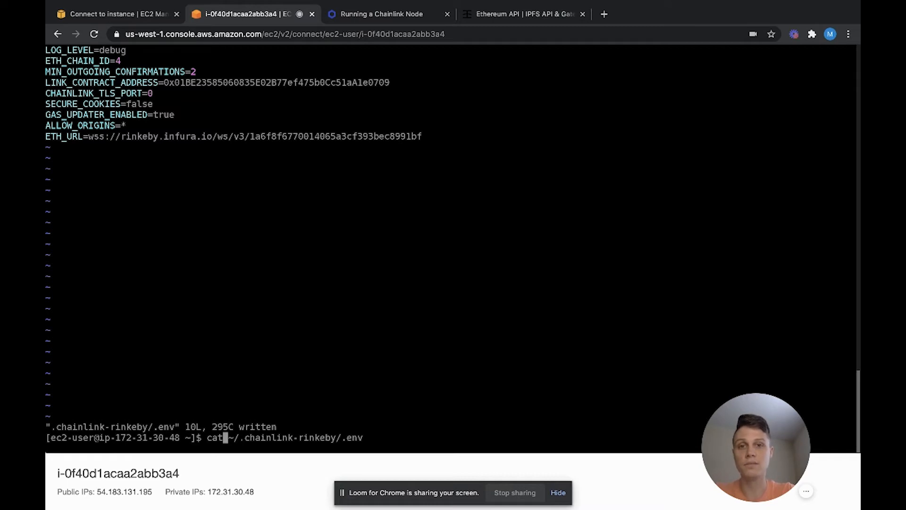
pyautogui.click(104, 14)
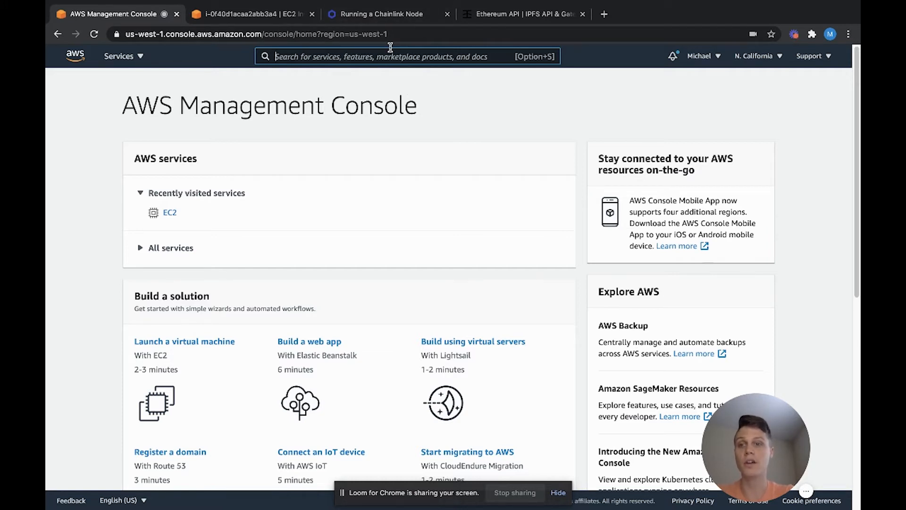
# - Search for rds and open the Amazon RDS dashboard from the results
pyautogui.write('rd')
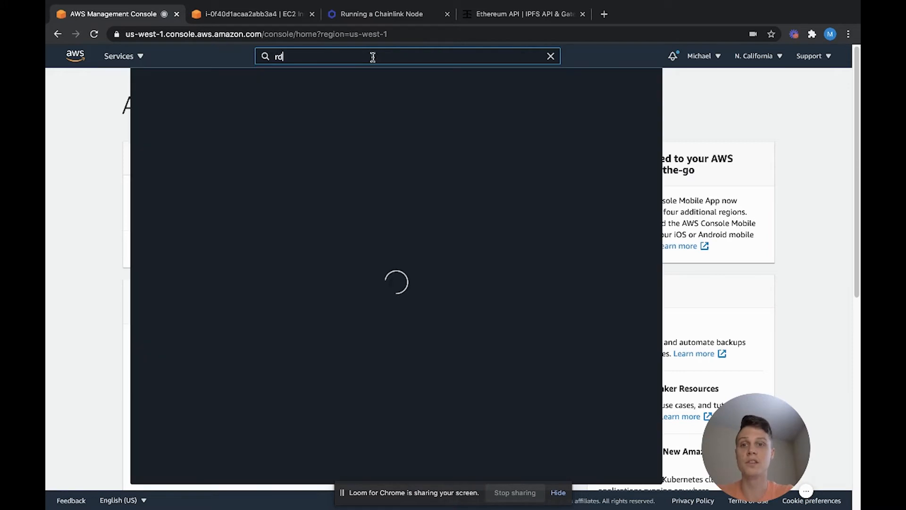
pyautogui.write('s')
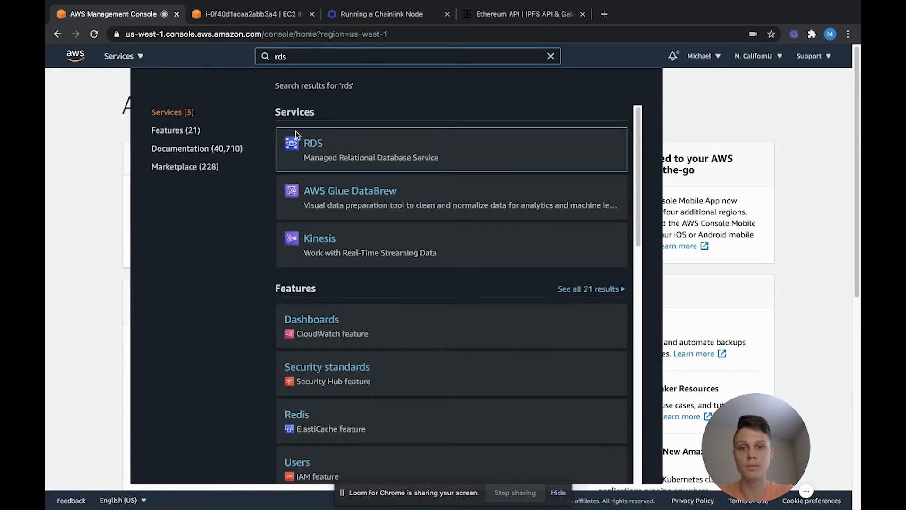
pyautogui.click(312, 150)
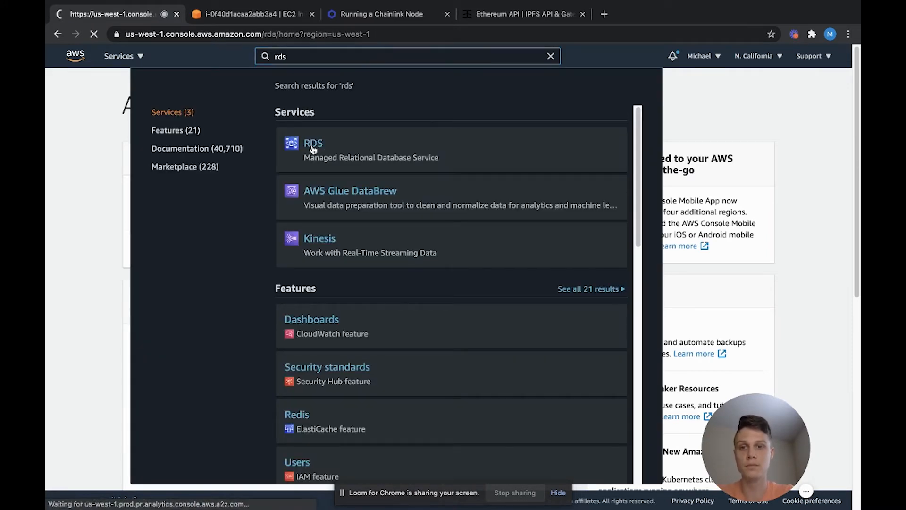
pyautogui.click(313, 150)
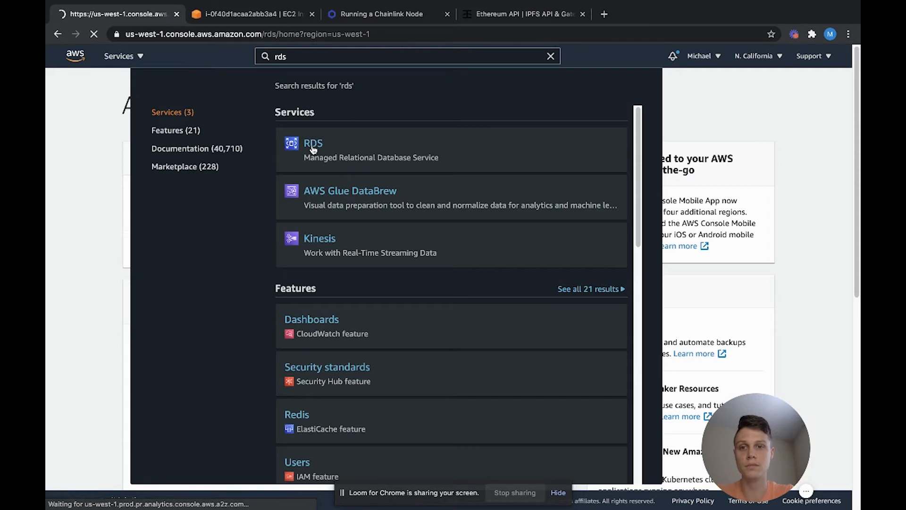
pyautogui.click(313, 144)
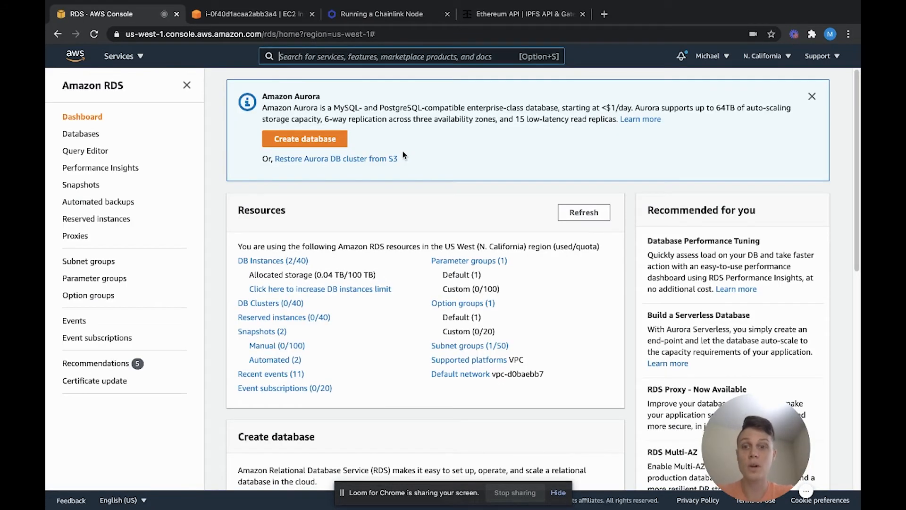
pyautogui.moveTo(315, 139)
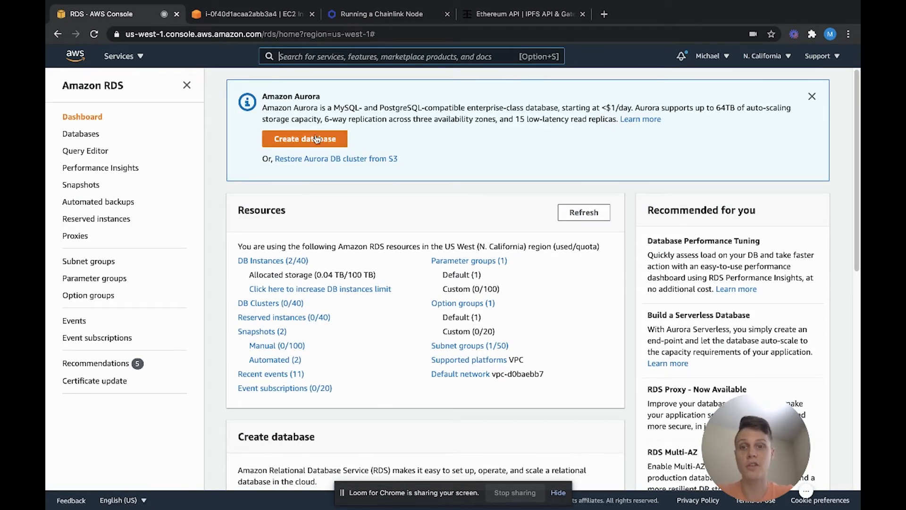
# - Start a new database with the PostgreSQL engine and the Free tier template
pyautogui.click(305, 139)
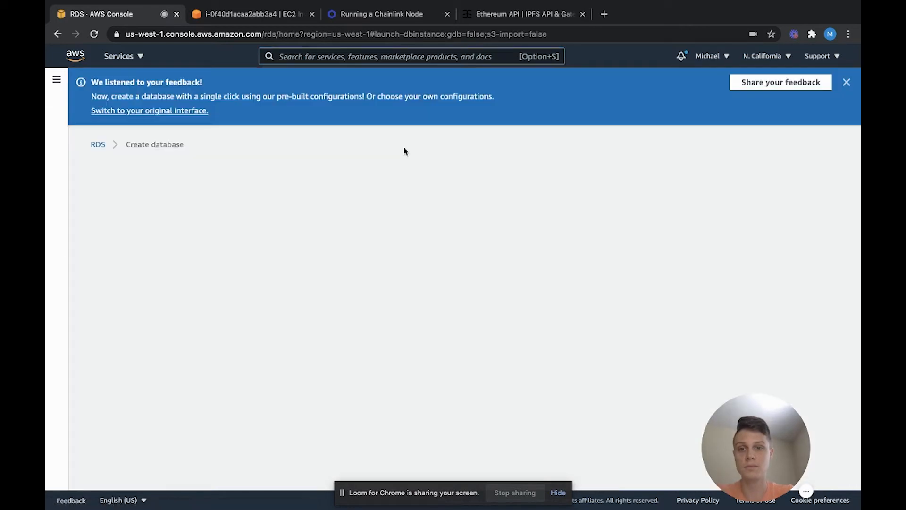
pyautogui.scroll(-3)
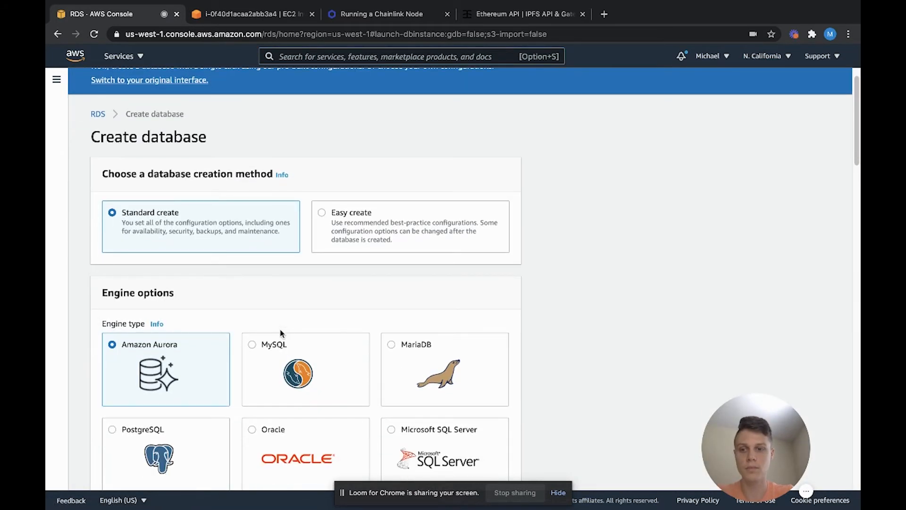
pyautogui.scroll(-3)
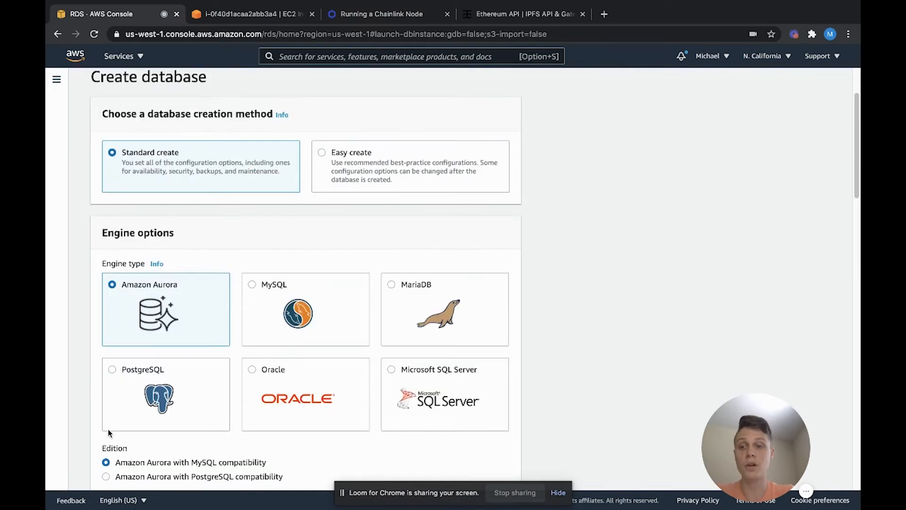
pyautogui.moveTo(112, 373)
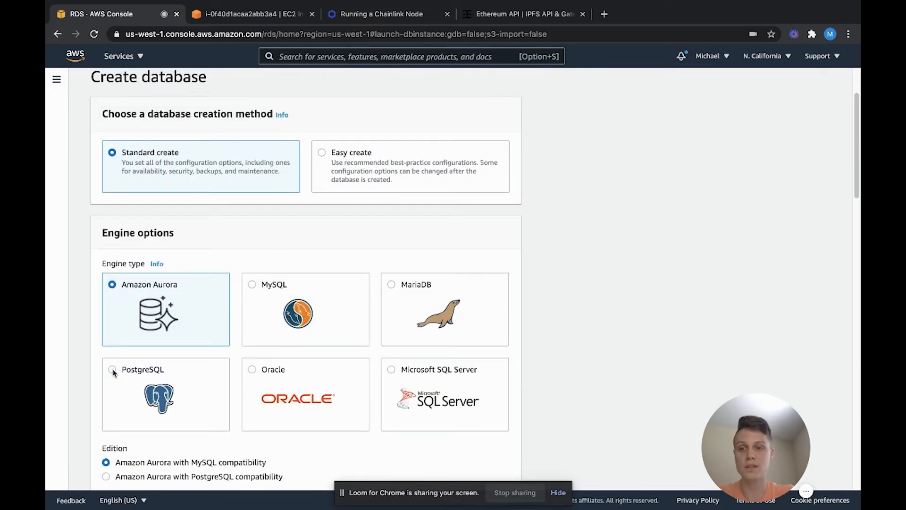
pyautogui.click(111, 369)
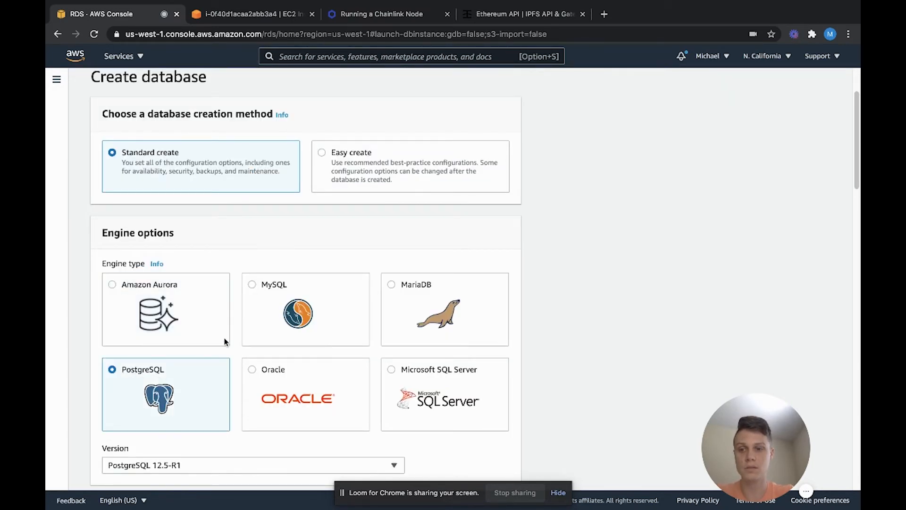
pyautogui.scroll(-3)
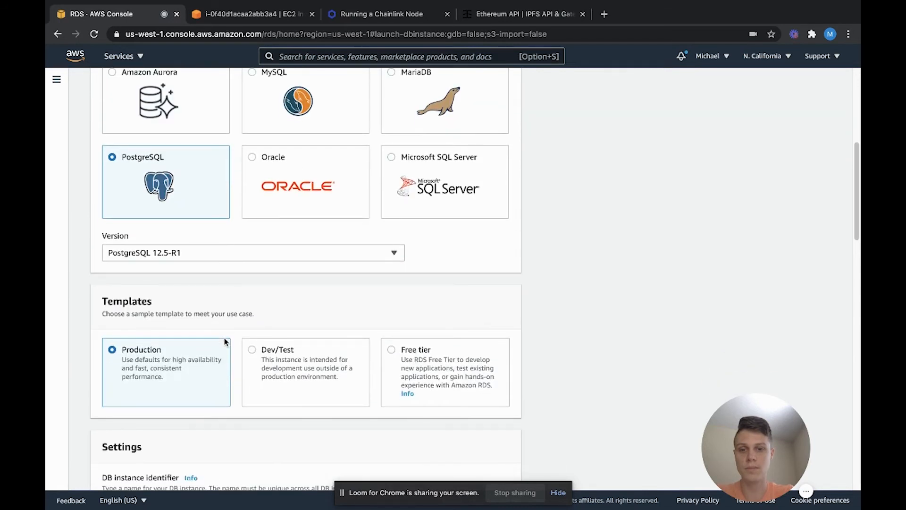
pyautogui.scroll(-3)
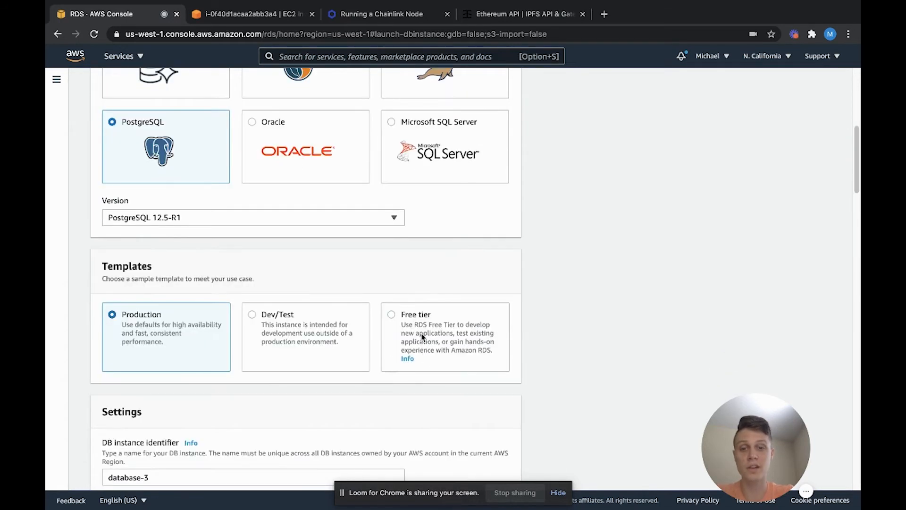
pyautogui.moveTo(397, 319)
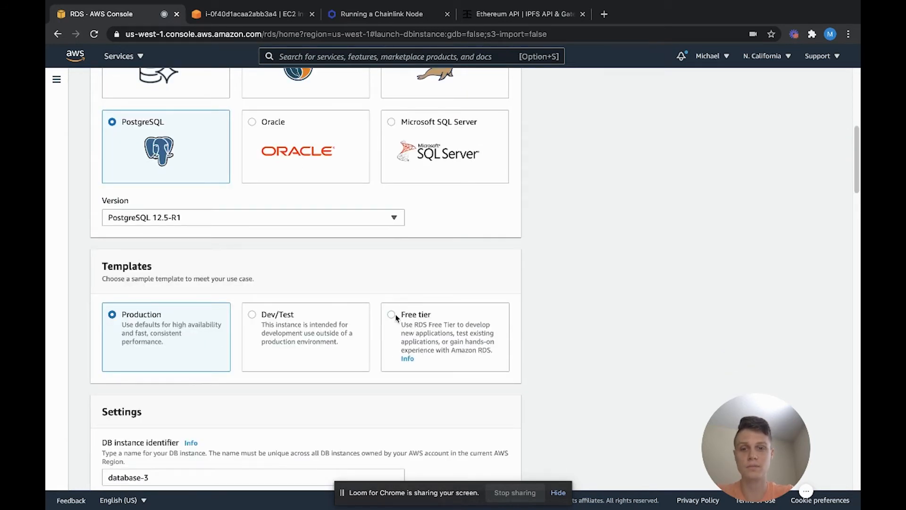
pyautogui.click(391, 315)
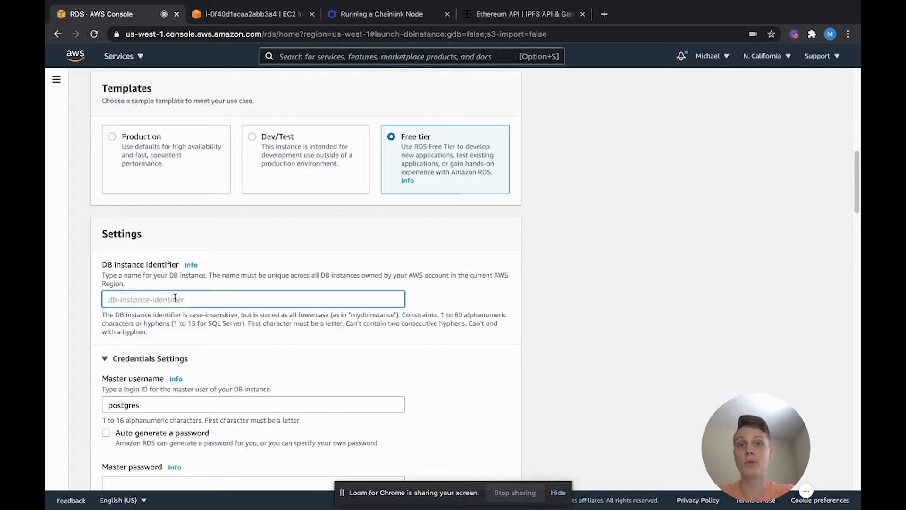
# - Set the DB instance identifier to cl-tutorial-db and begin entering the master password
pyautogui.write('cl-tutorial-db')
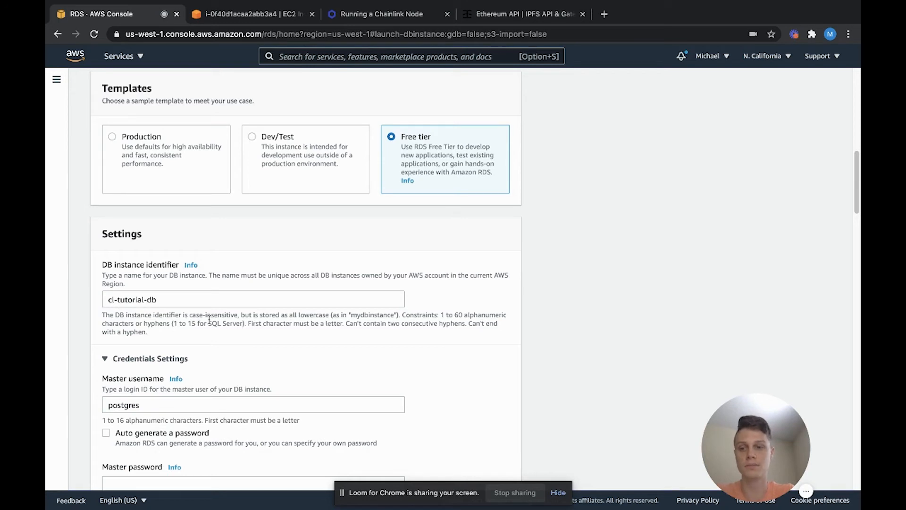
pyautogui.scroll(-3)
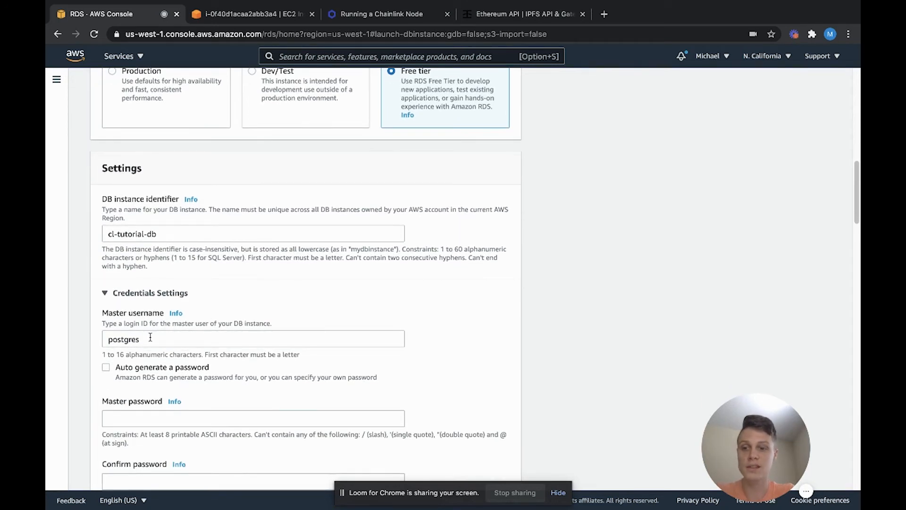
pyautogui.scroll(-3)
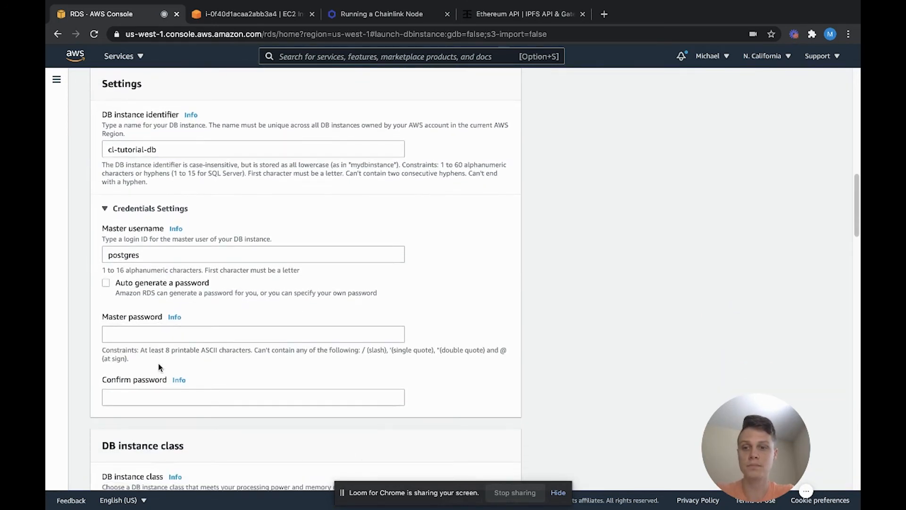
pyautogui.click(253, 335)
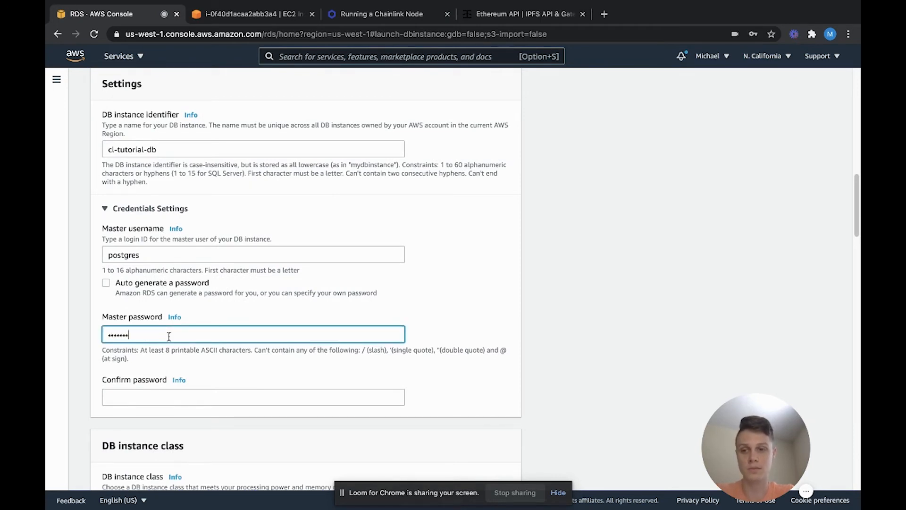
# - Turn off storage autoscaling and move down to Additional configuration
pyautogui.scroll(-3)
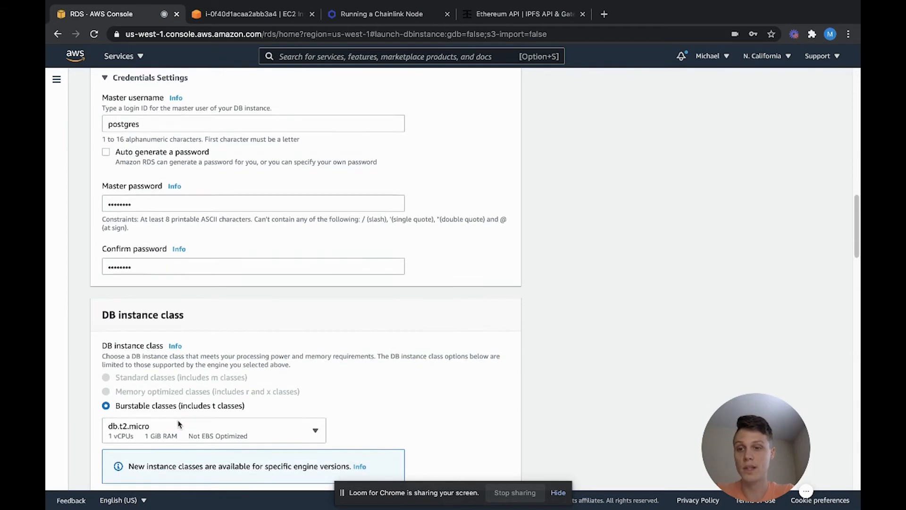
pyautogui.scroll(-3)
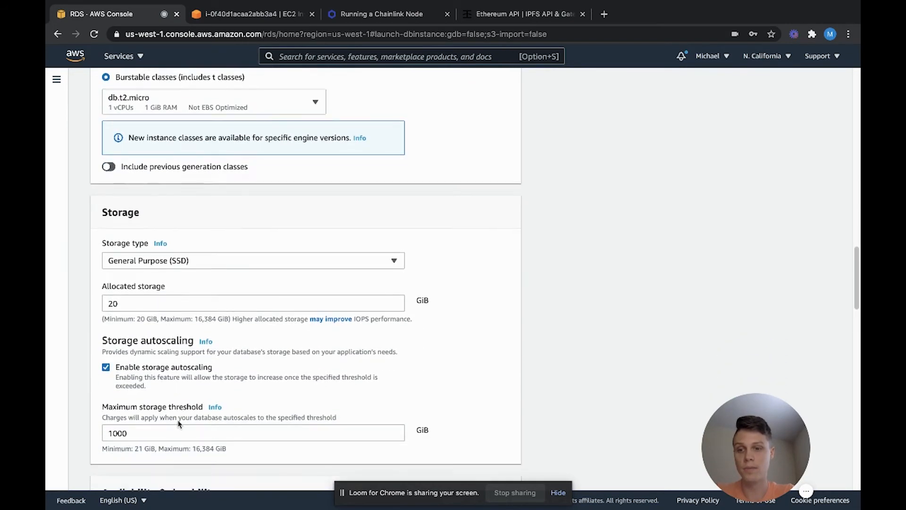
pyautogui.scroll(-3)
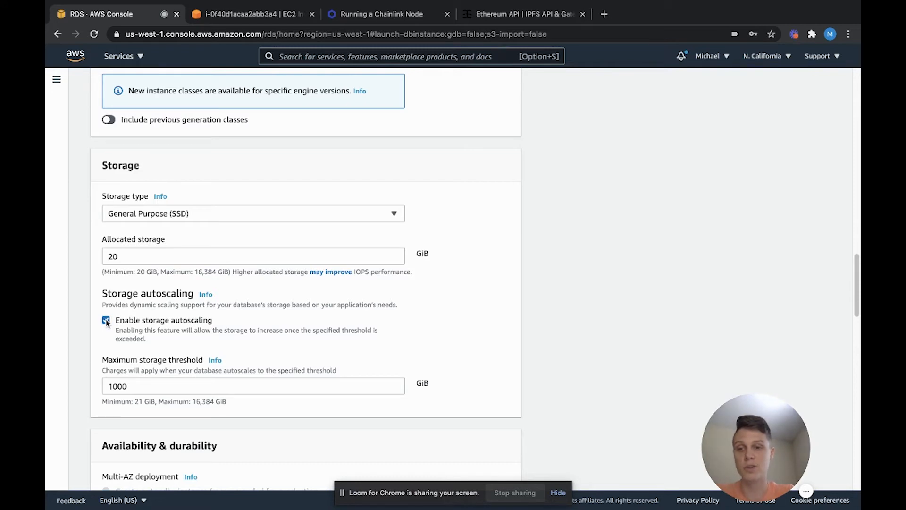
pyautogui.click(106, 320)
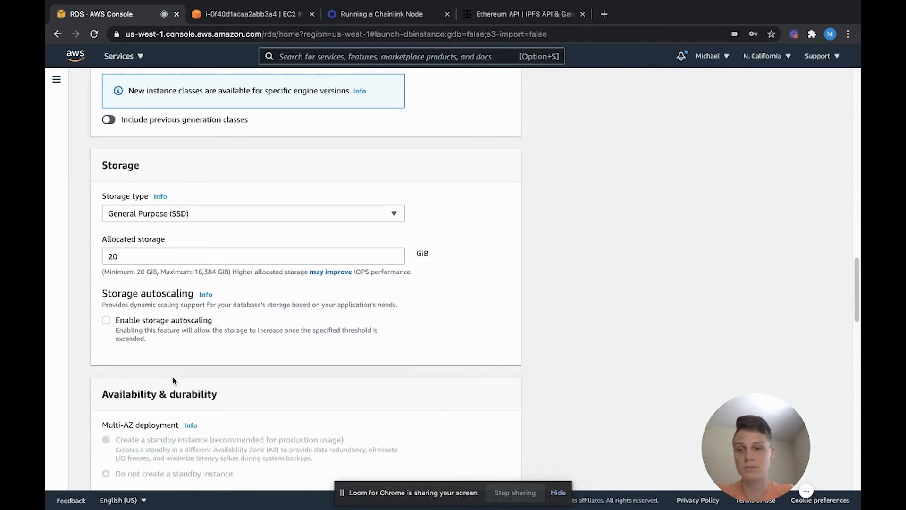
pyautogui.scroll(-3)
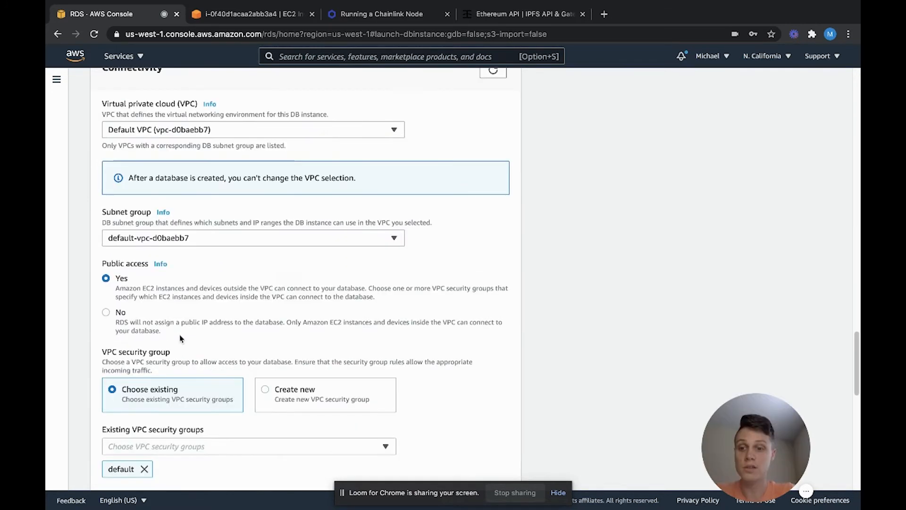
pyautogui.scroll(-3)
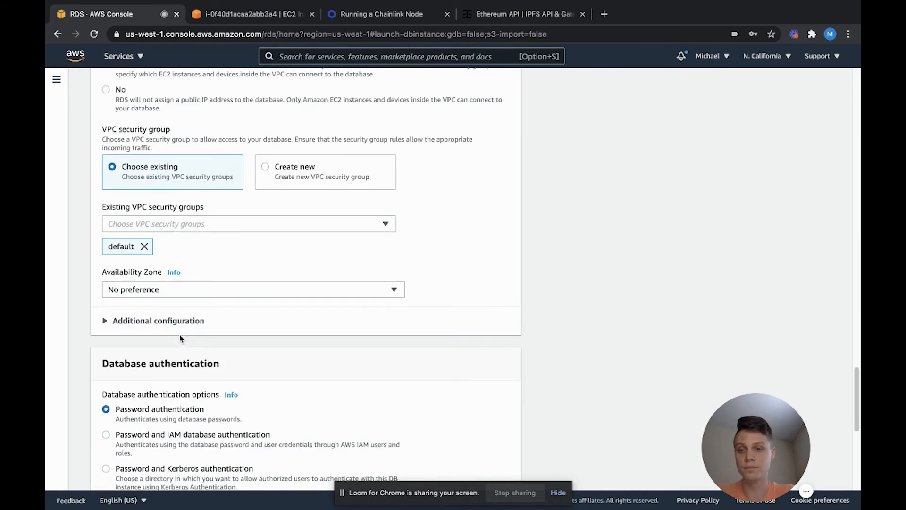
pyautogui.scroll(-3)
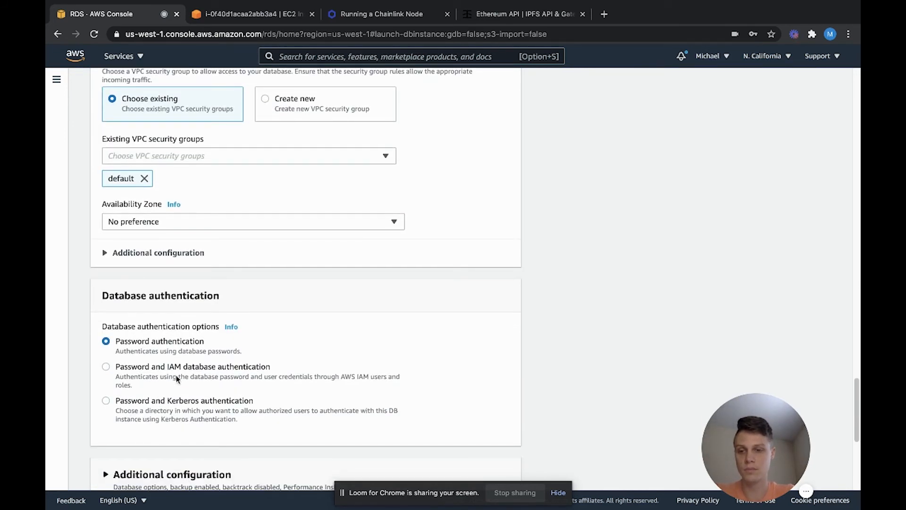
pyautogui.scroll(-3)
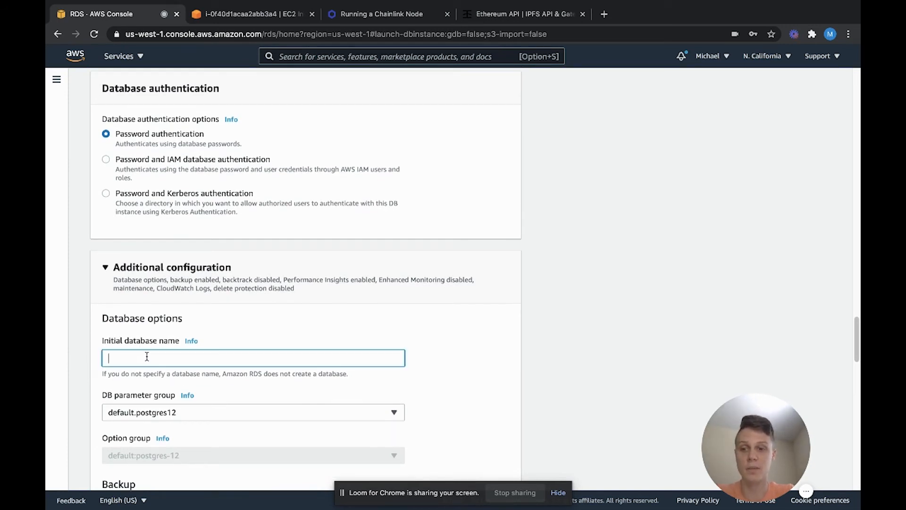
# - Set the initial database name to rinkeby_cl_db with automatic backups off, reaching Create database
pyautogui.write('rinkeby_cl_db')
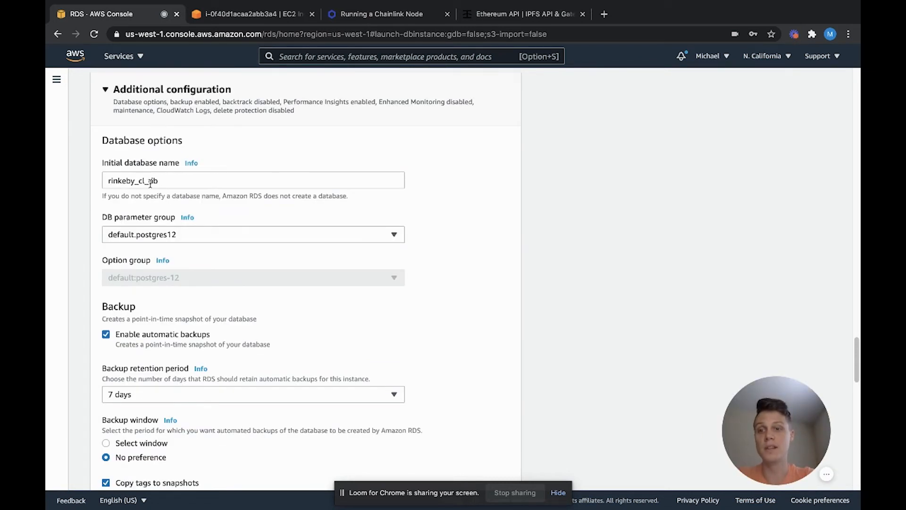
pyautogui.scroll(-3)
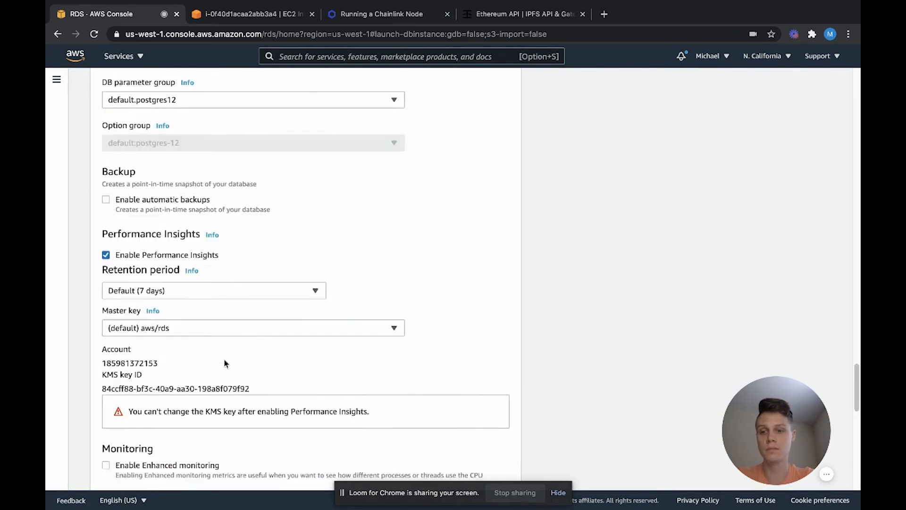
pyautogui.scroll(-3)
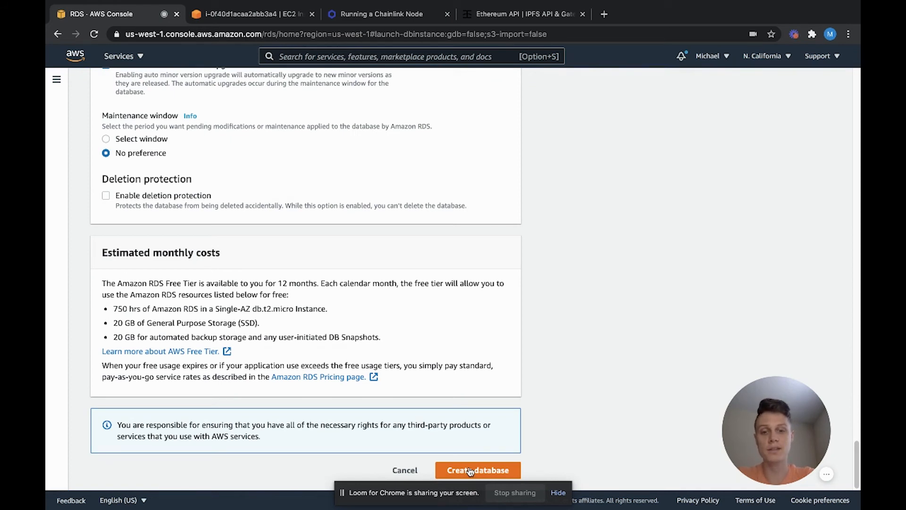
# - Create the cl-tutorial-db database so it shows as Creating in the databases list
pyautogui.click(477, 470)
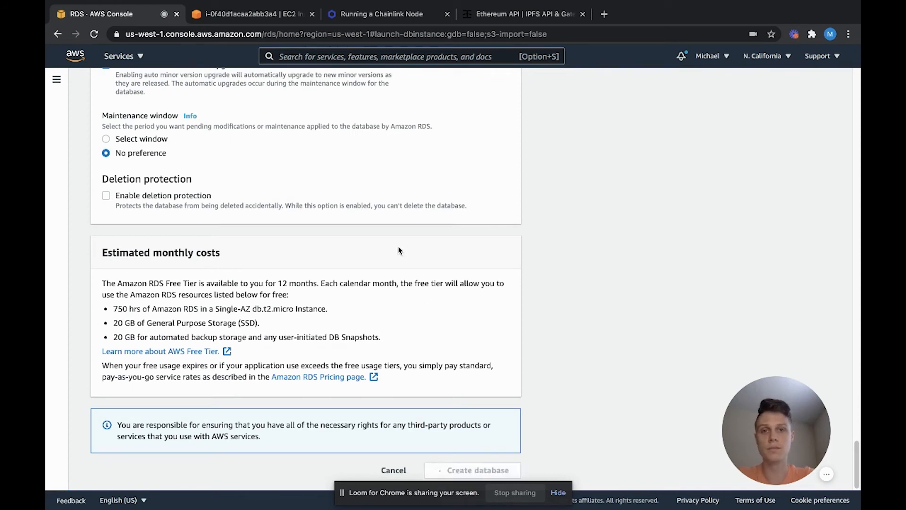
pyautogui.click(472, 470)
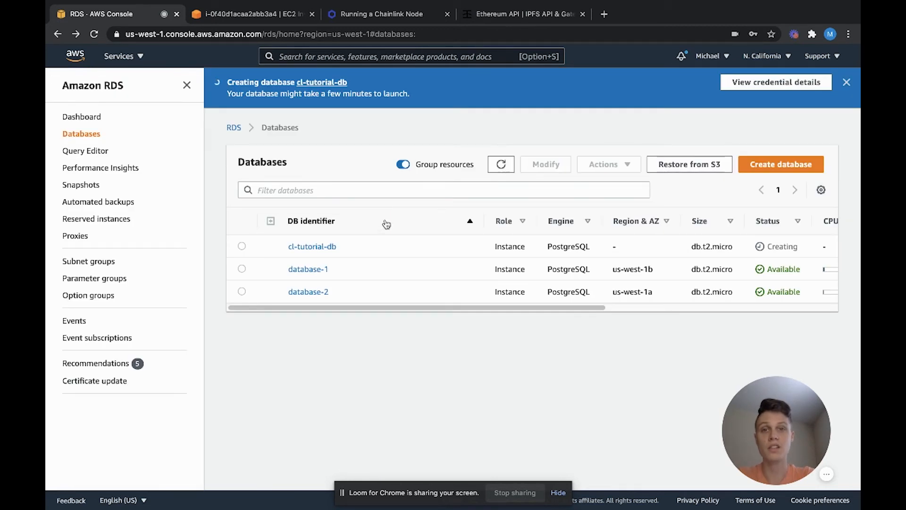
pyautogui.moveTo(338, 246)
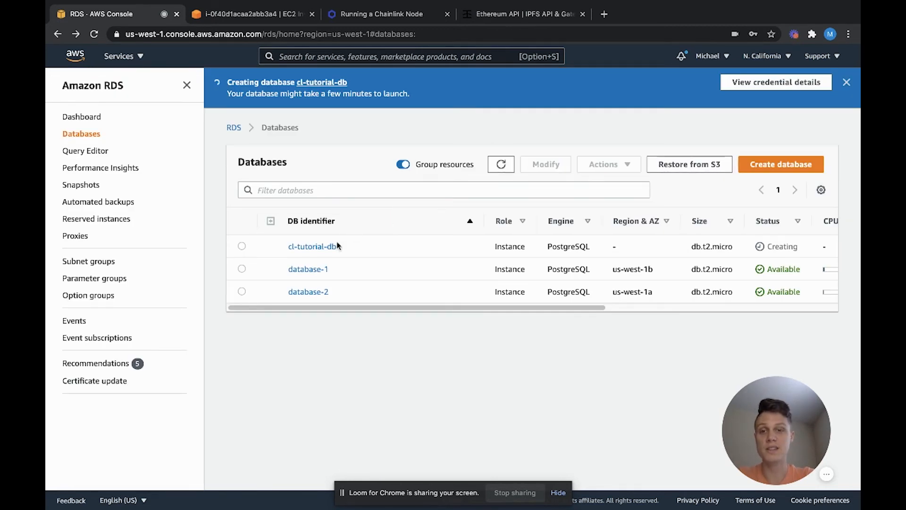
pyautogui.click(313, 246)
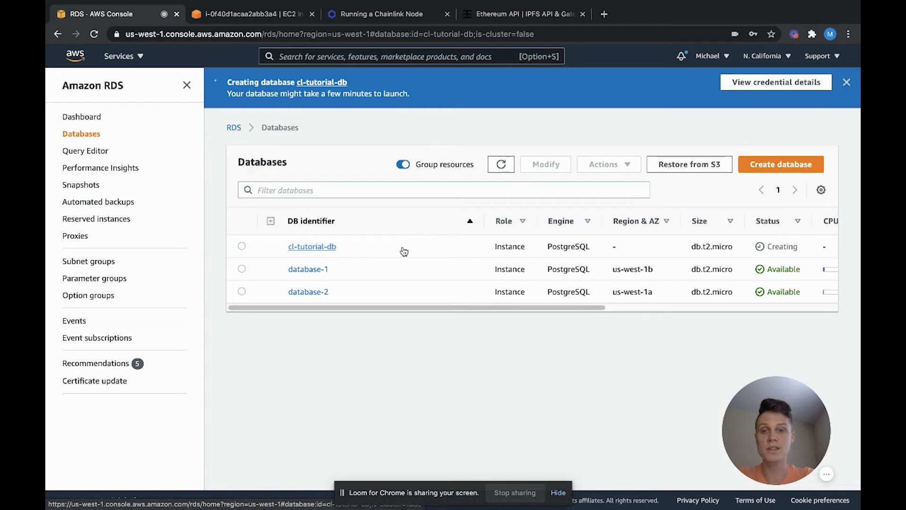
# - View cl-tutorial-db details until its endpoint on port 5432 appears, then return to the EC2 terminal
pyautogui.click(311, 247)
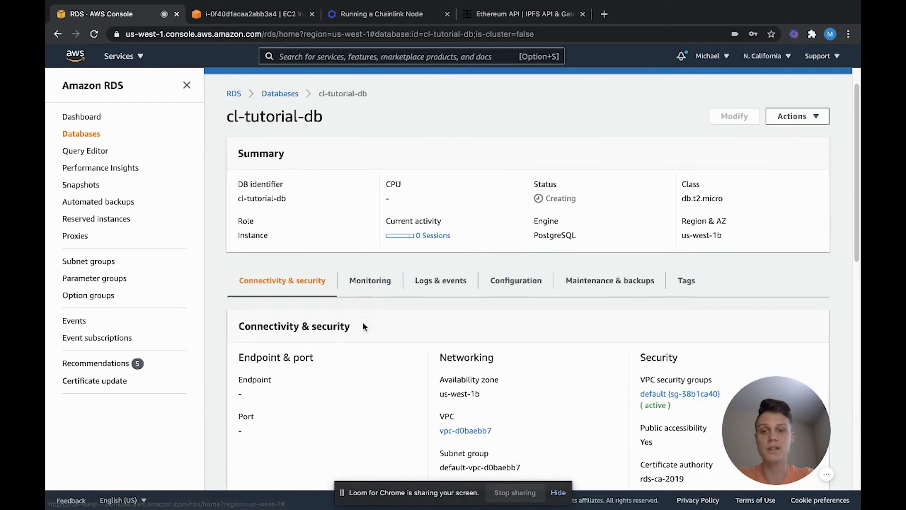
pyautogui.moveTo(246, 393)
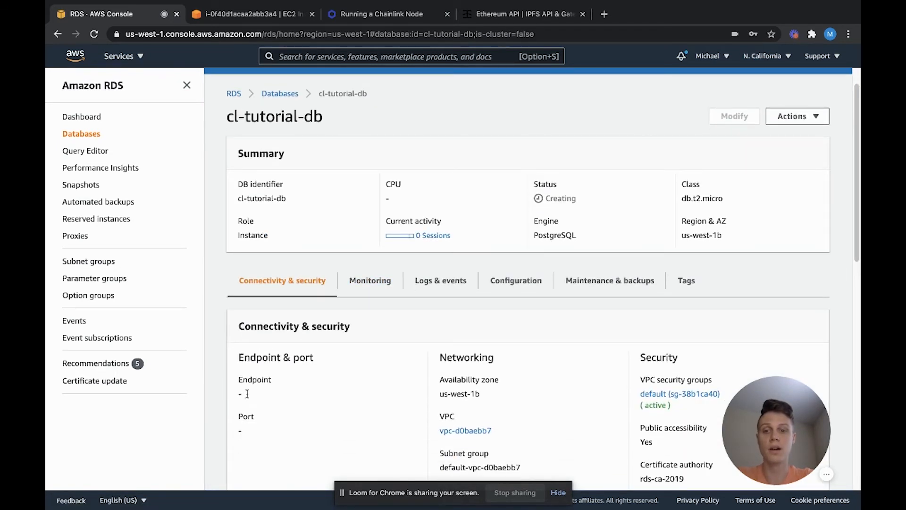
pyautogui.moveTo(299, 398)
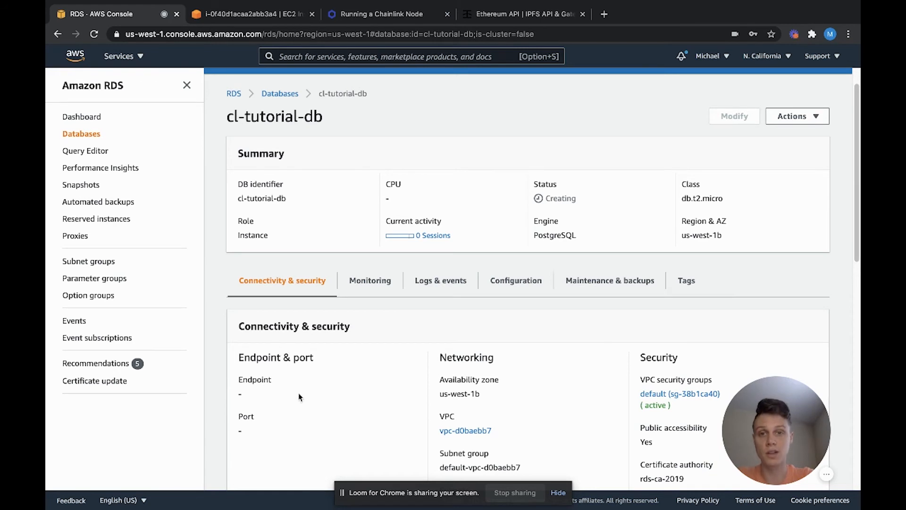
pyautogui.moveTo(299, 320)
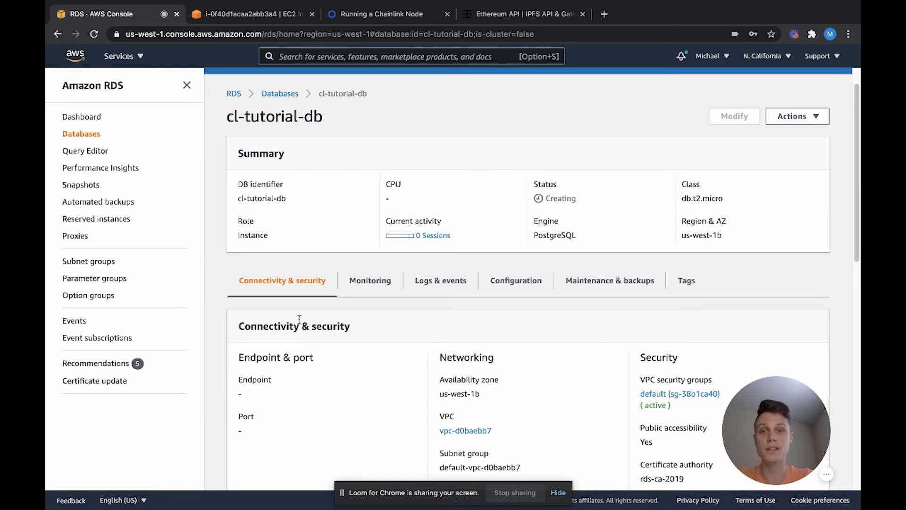
pyautogui.moveTo(288, 341)
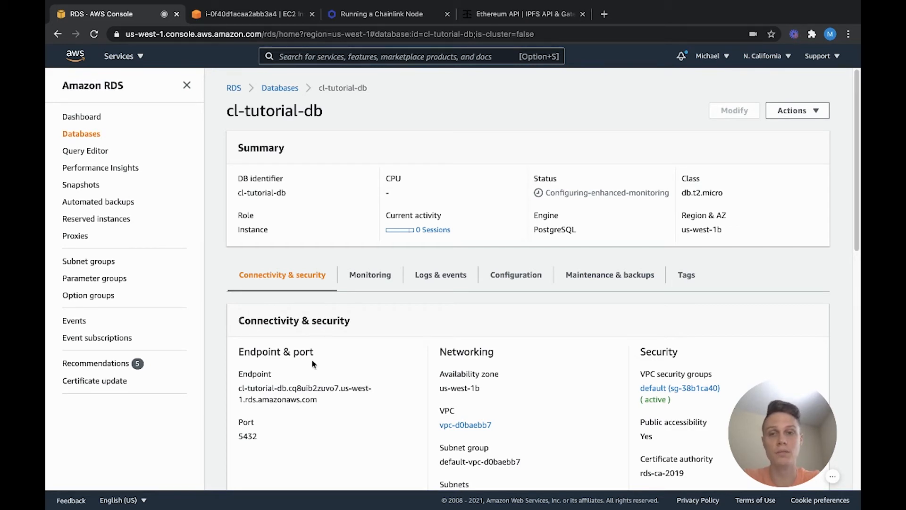
pyautogui.click(252, 14)
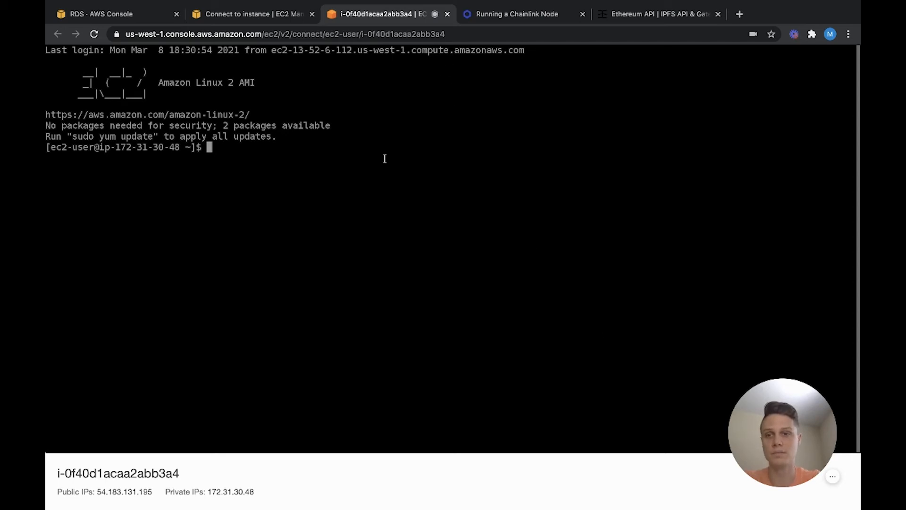
# - Paste the DATABASE_URL echo line from the Chainlink guide into the instance shell
pyautogui.click(517, 14)
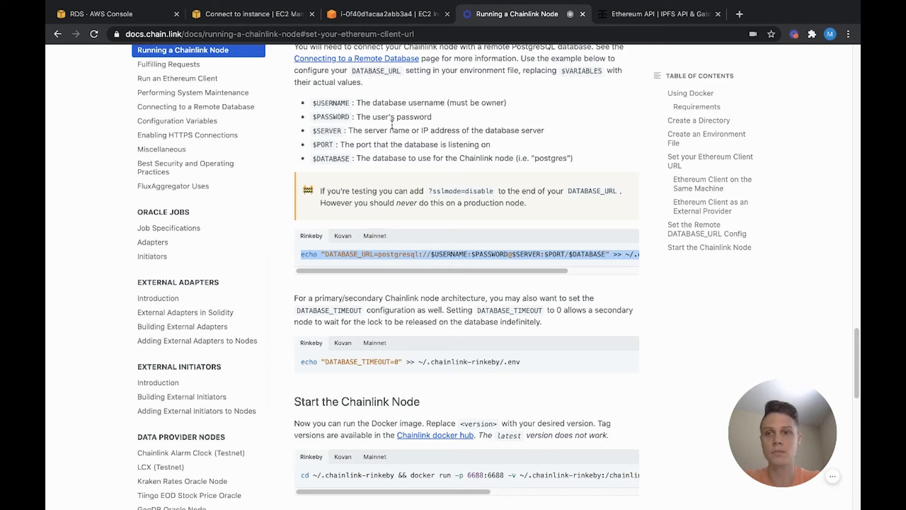
pyautogui.click(387, 14)
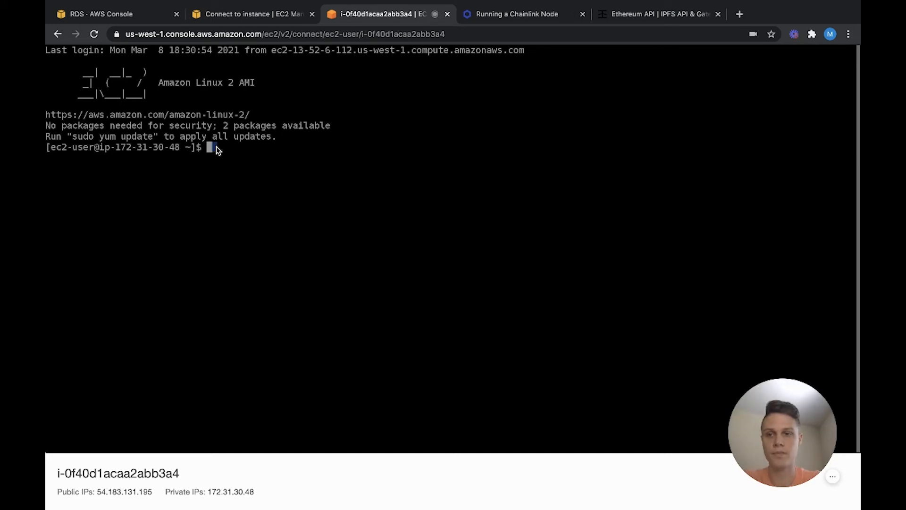
pyautogui.moveTo(215, 150)
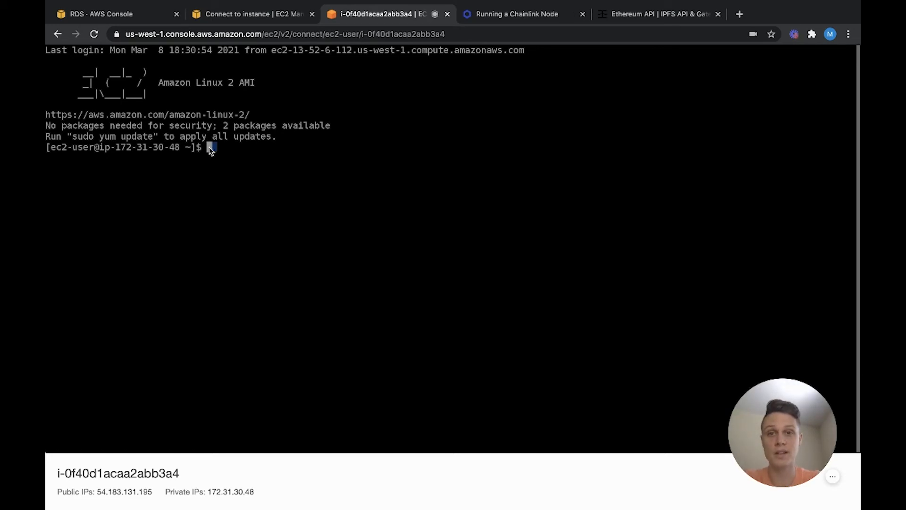
pyautogui.write('echo "DATABASE_URL=postgresql://$USERNAME:$PASSWORD@$SERVER:$PORT/$DATABASE" >> ~/.chainlink-rinkeby/.env')
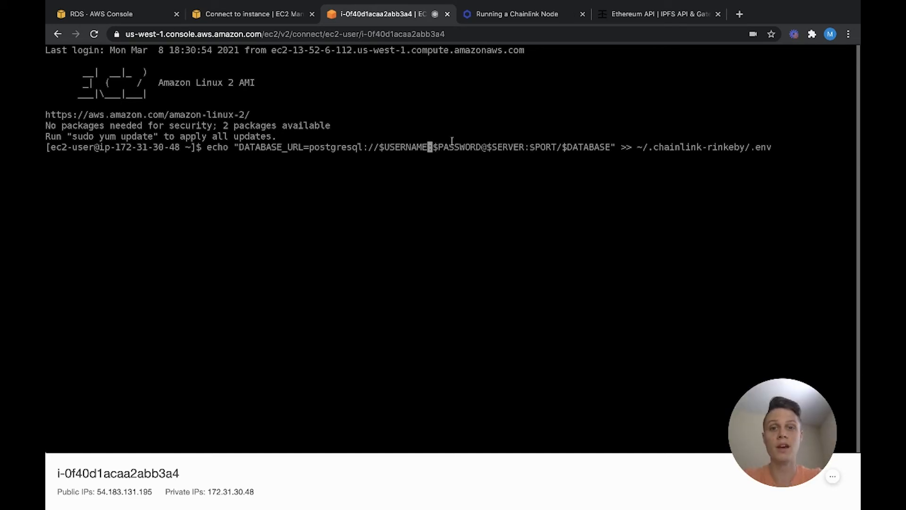
pyautogui.moveTo(390, 146)
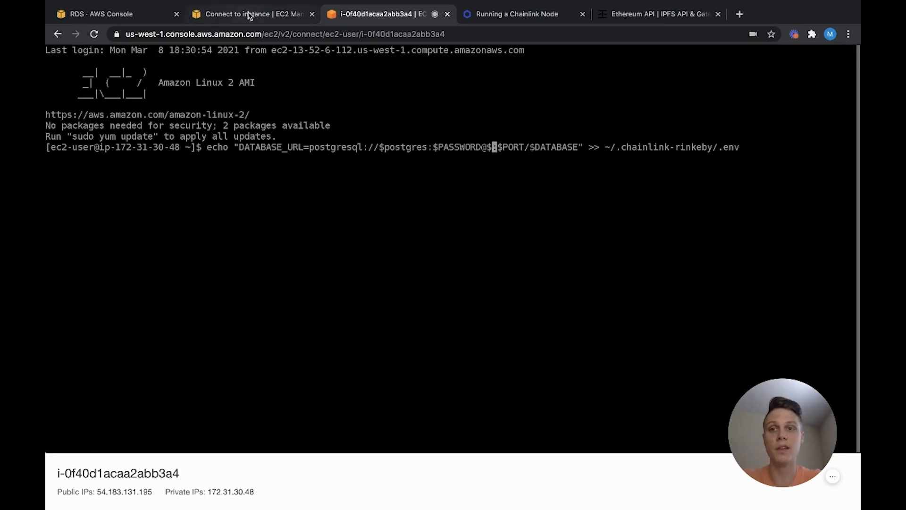
# - Copy the cl-tutorial-db endpoint from RDS into the command as the server, with user postgres and port 5432
pyautogui.click(101, 15)
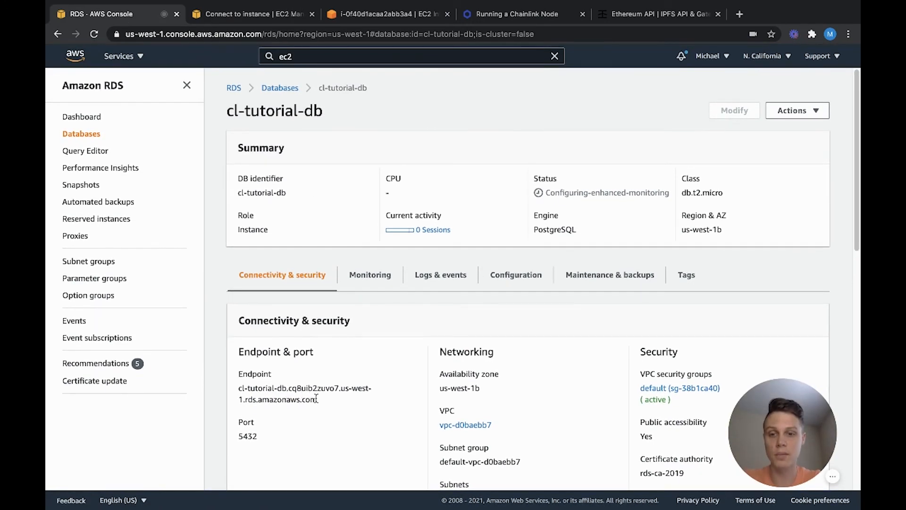
pyautogui.doubleClick(305, 394)
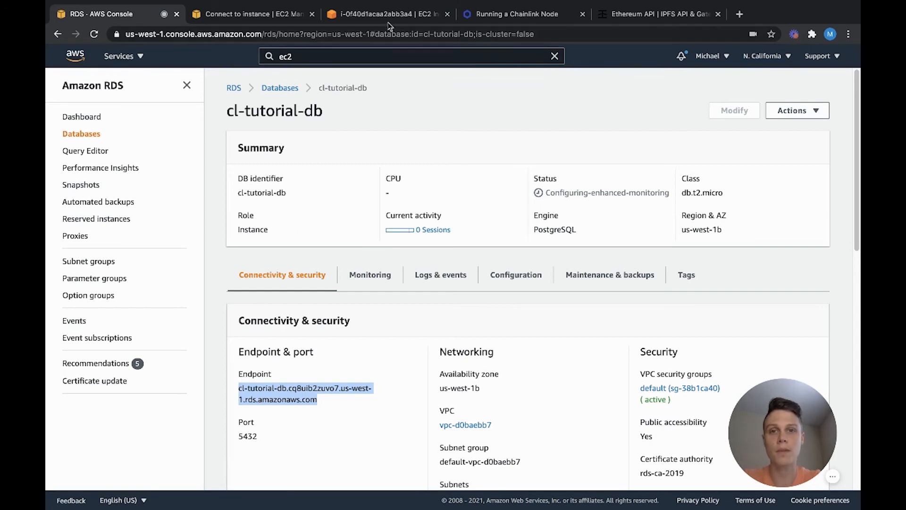
pyautogui.click(387, 14)
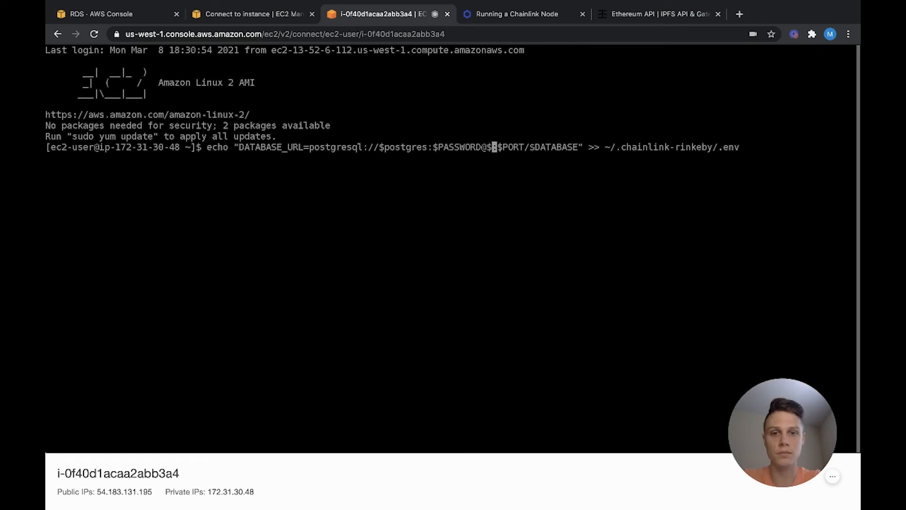
pyautogui.write('cl-tutorial-db.cq8uib2zuvo7.us-west-1.rds.amazonaws.com')
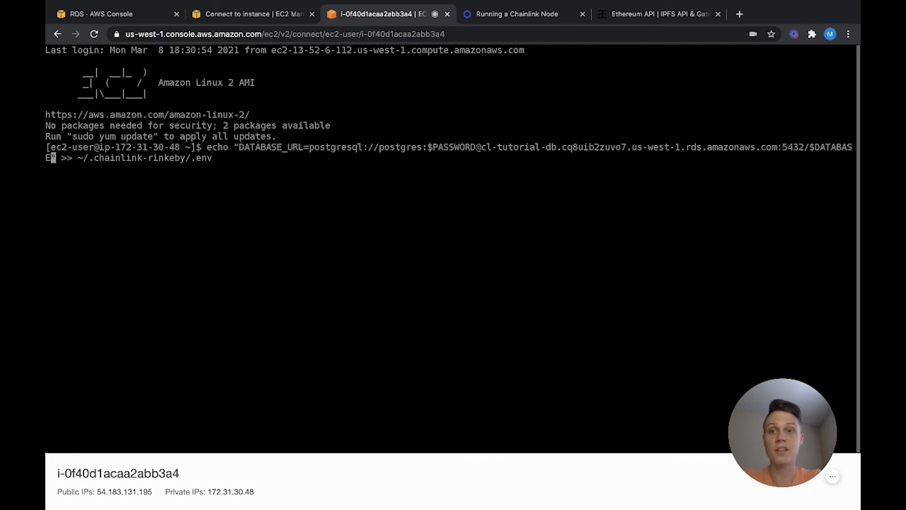
pyautogui.moveTo(257, 21)
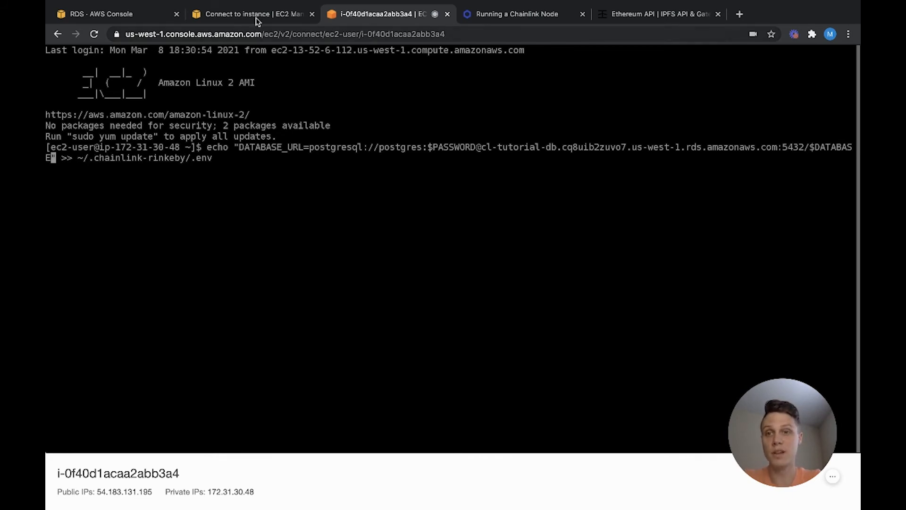
# - Copy the DB name rinkeby_cl_db from the RDS Configuration tab back to the pending DATABASE_URL command
pyautogui.click(104, 14)
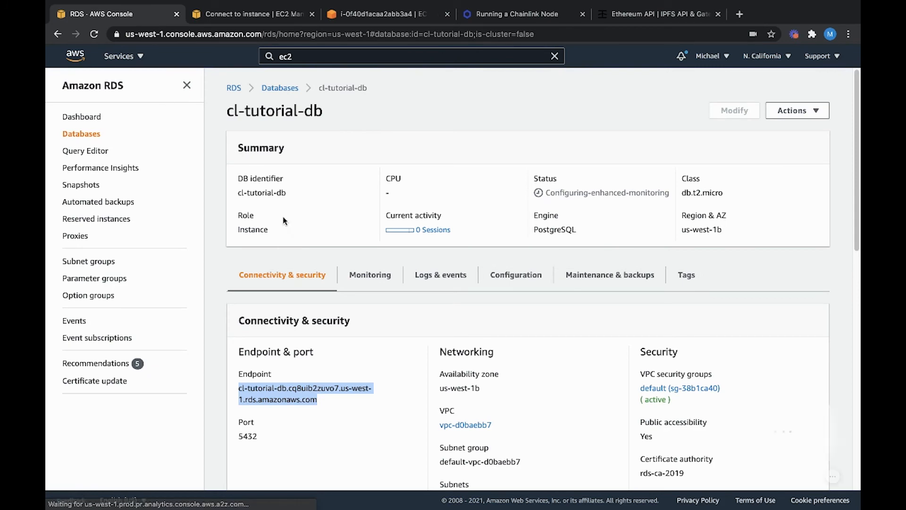
pyautogui.scroll(-3)
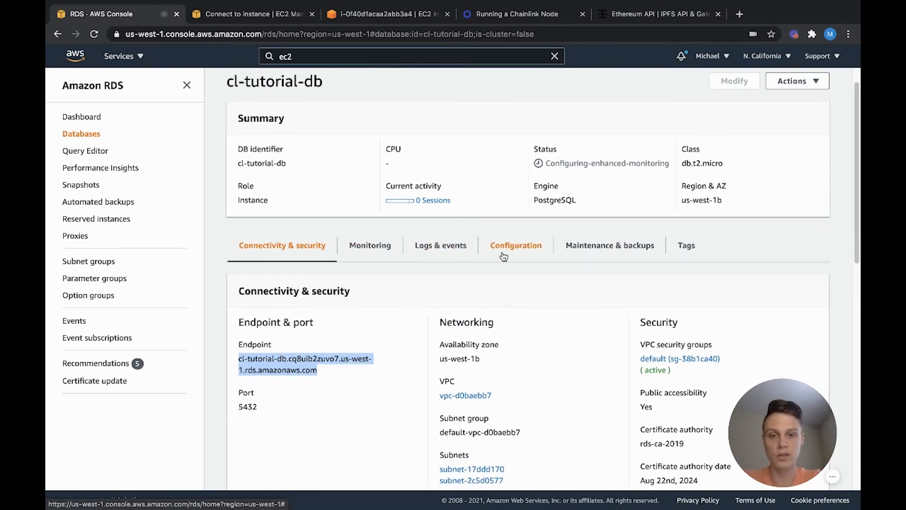
pyautogui.click(516, 245)
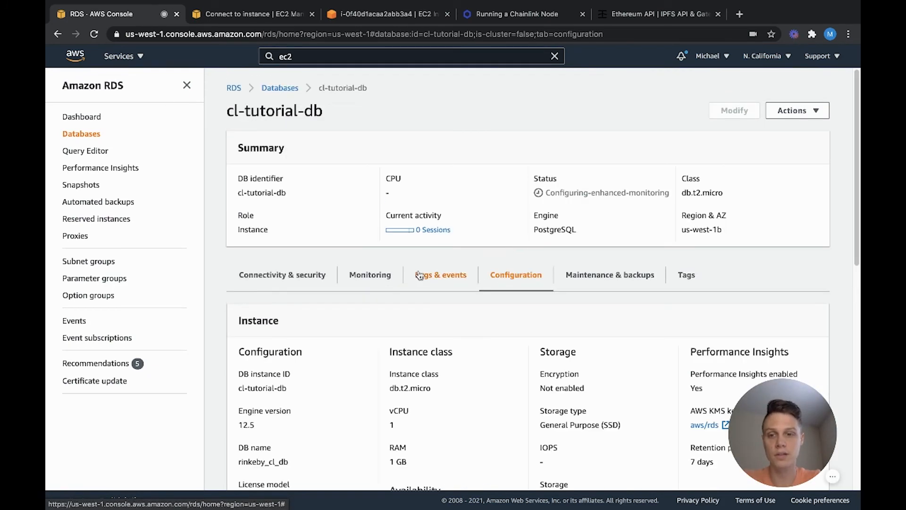
pyautogui.scroll(-3)
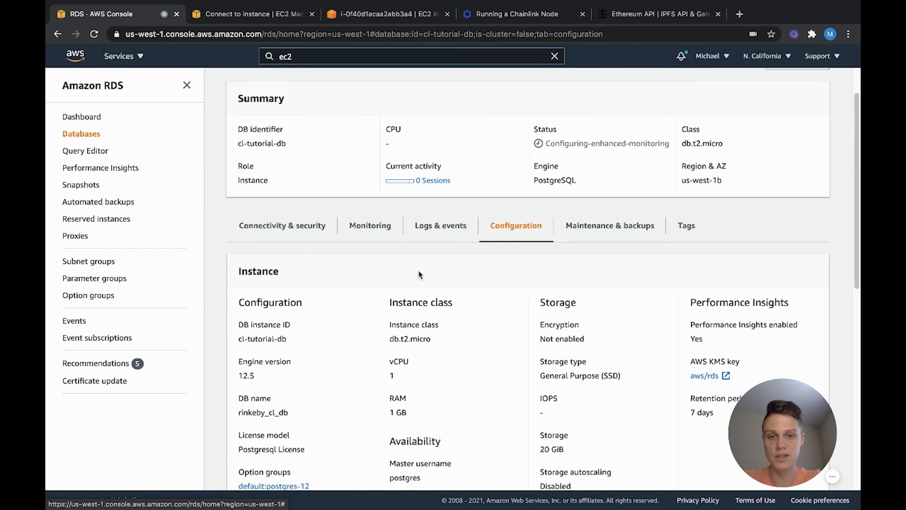
pyautogui.scroll(-3)
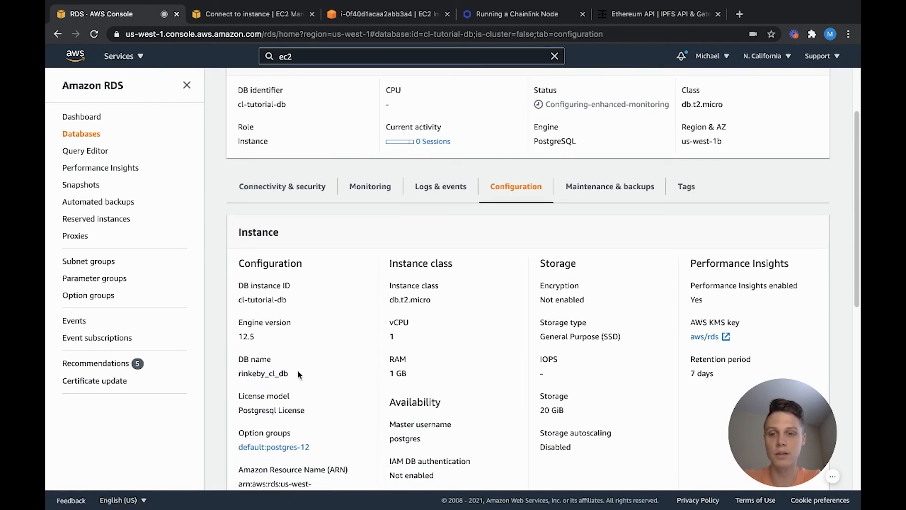
pyautogui.doubleClick(263, 374)
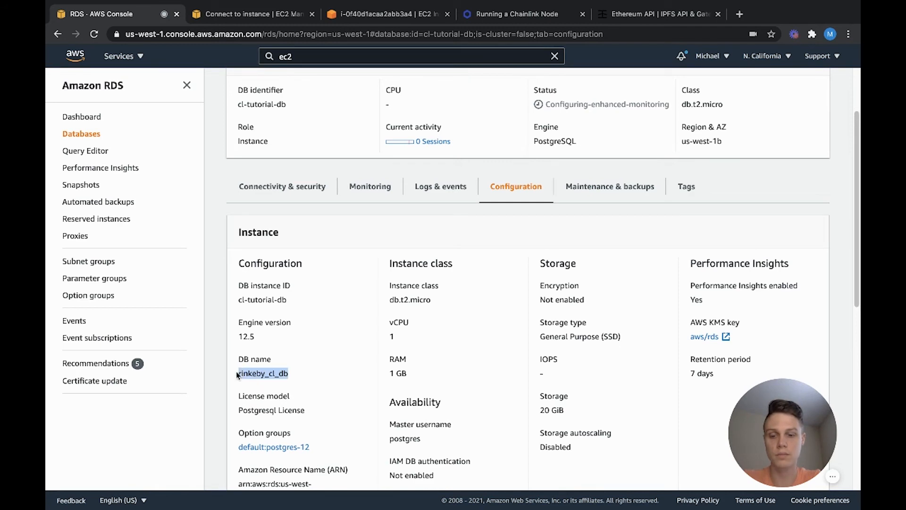
pyautogui.click(388, 13)
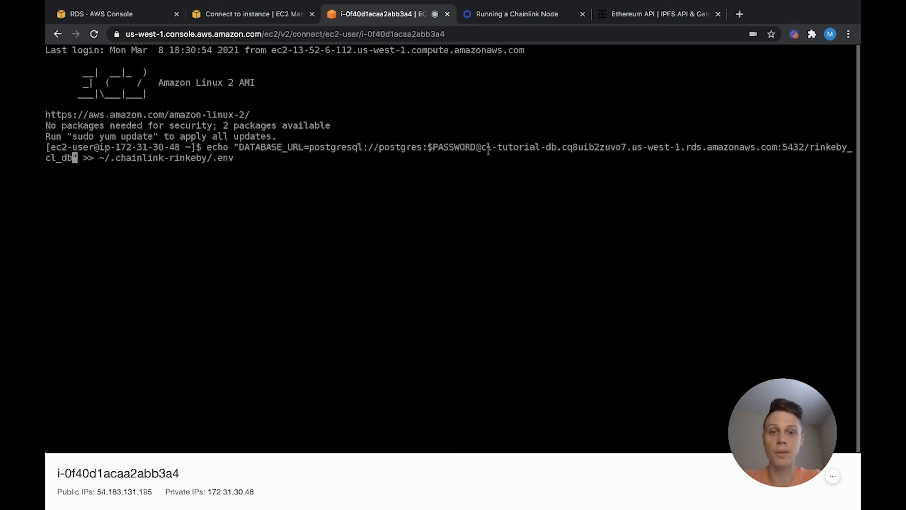
# - From the Chainlink docs, reach the Docker Hub tags and copy the pull command for 0.10.0
pyautogui.click(517, 14)
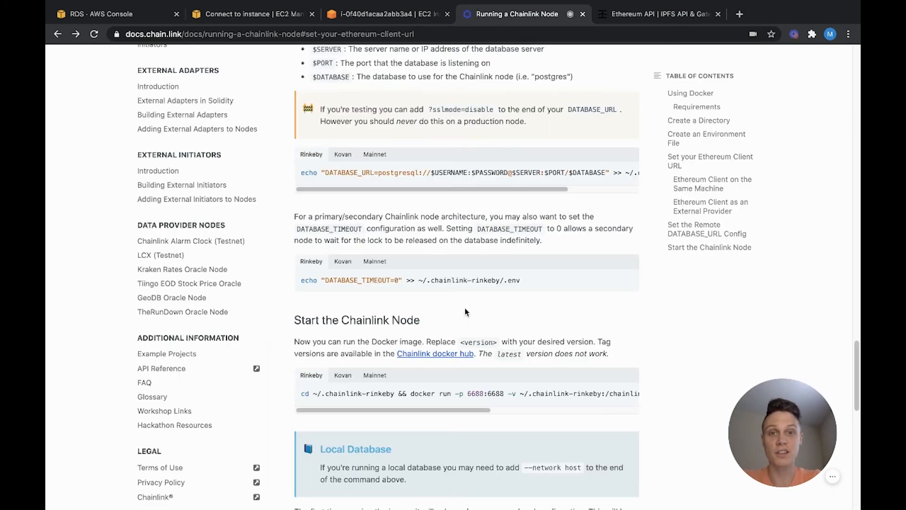
pyautogui.moveTo(463, 323)
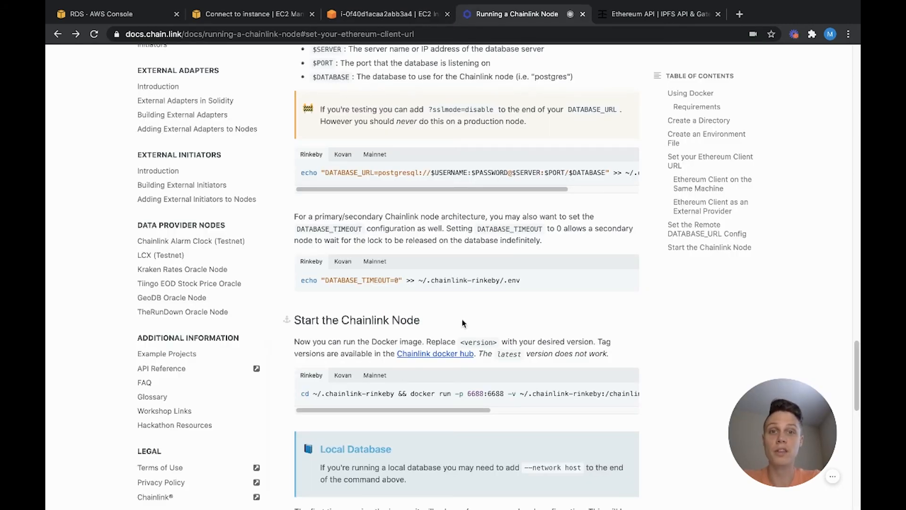
pyautogui.moveTo(435, 353)
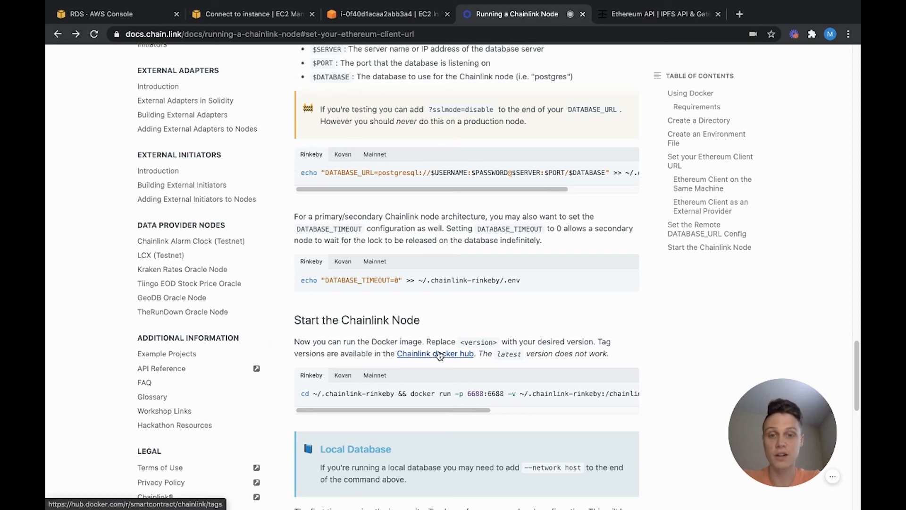
pyautogui.click(435, 353)
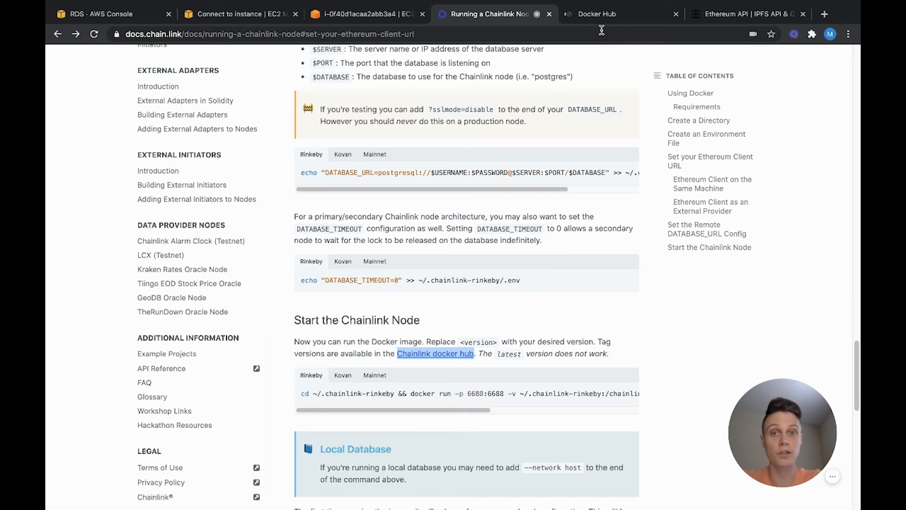
pyautogui.click(435, 353)
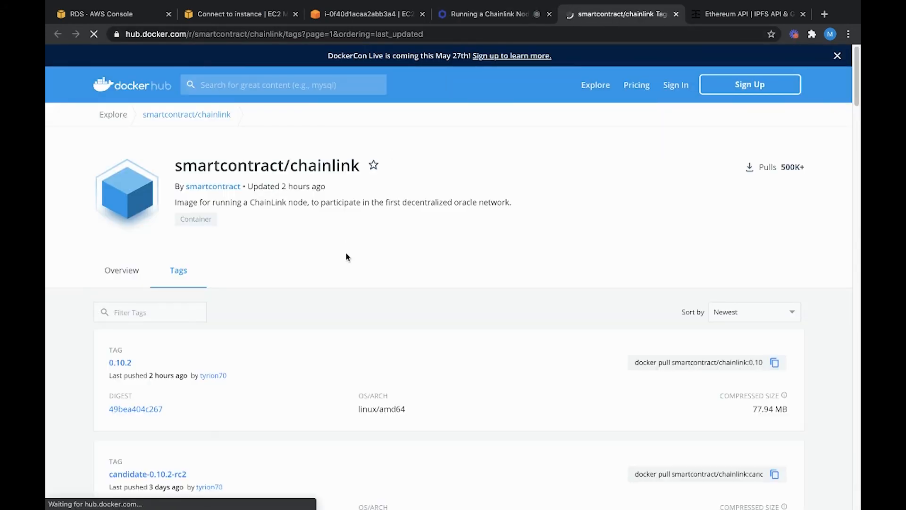
pyautogui.scroll(-3)
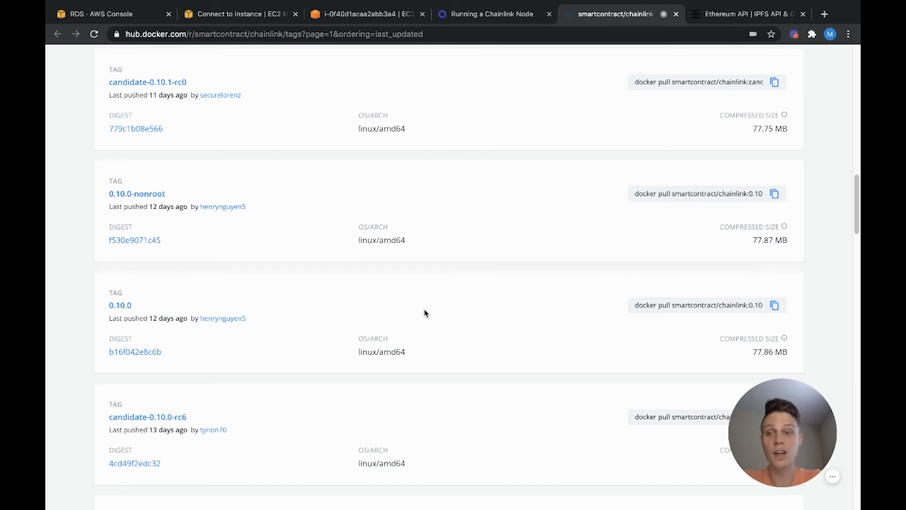
pyautogui.moveTo(120, 305)
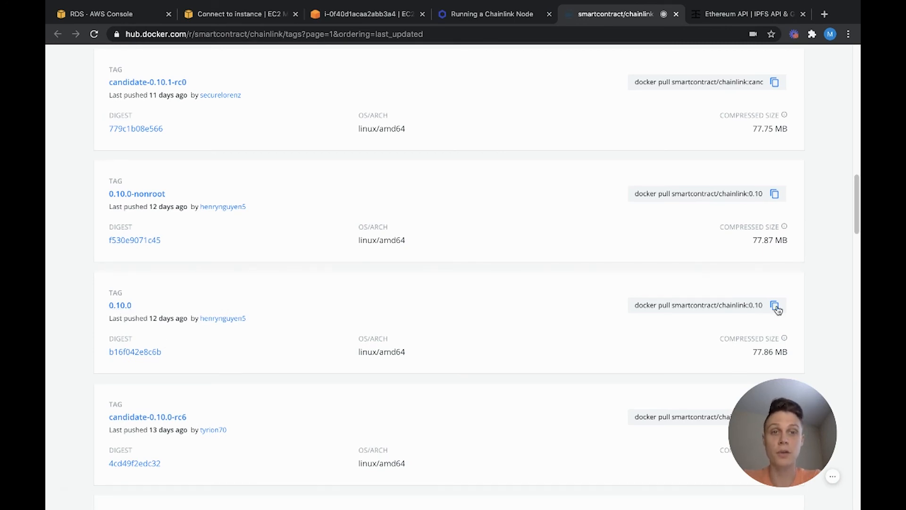
pyautogui.click(776, 305)
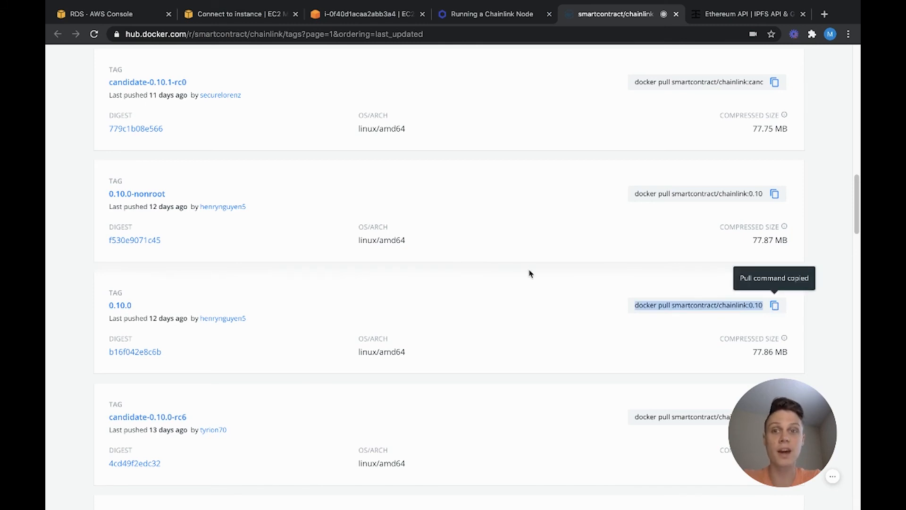
# - Run the copied docker pull in the EC2 terminal to download smartcontract/chainlink 0.10.0
pyautogui.click(359, 14)
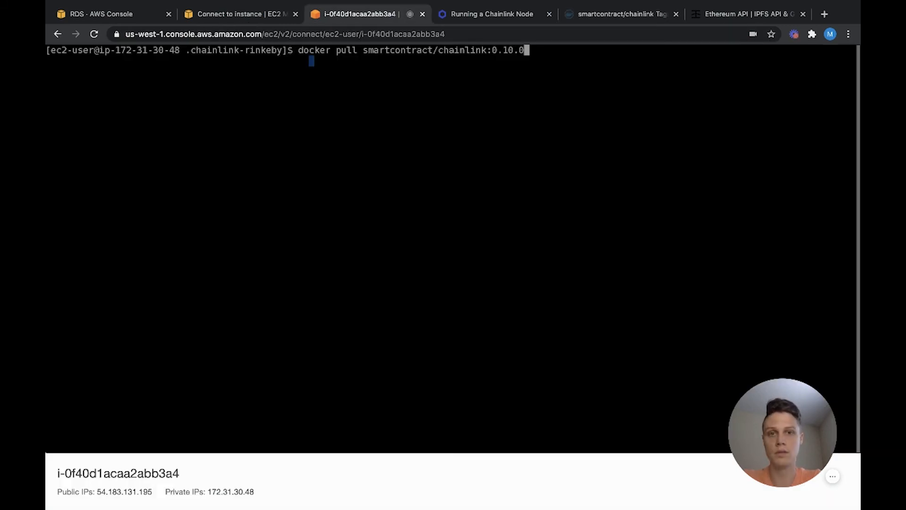
pyautogui.press('Return')
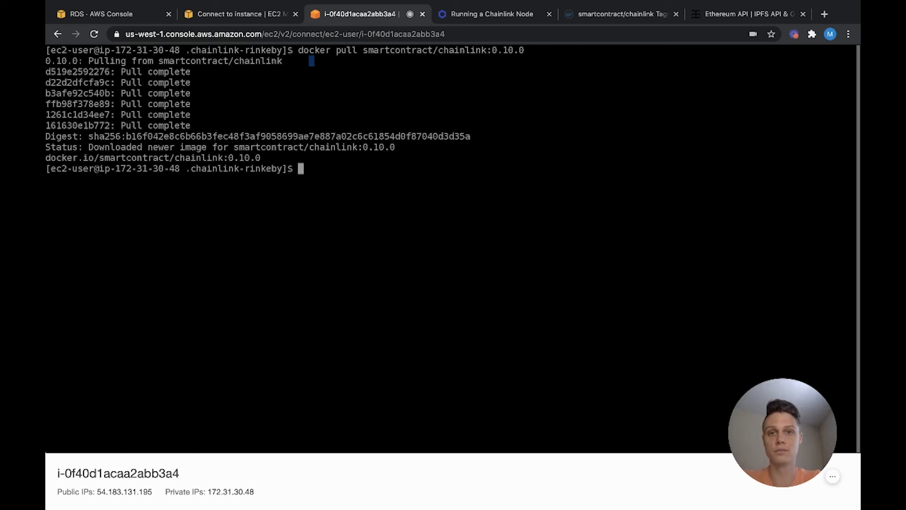
pyautogui.click(492, 14)
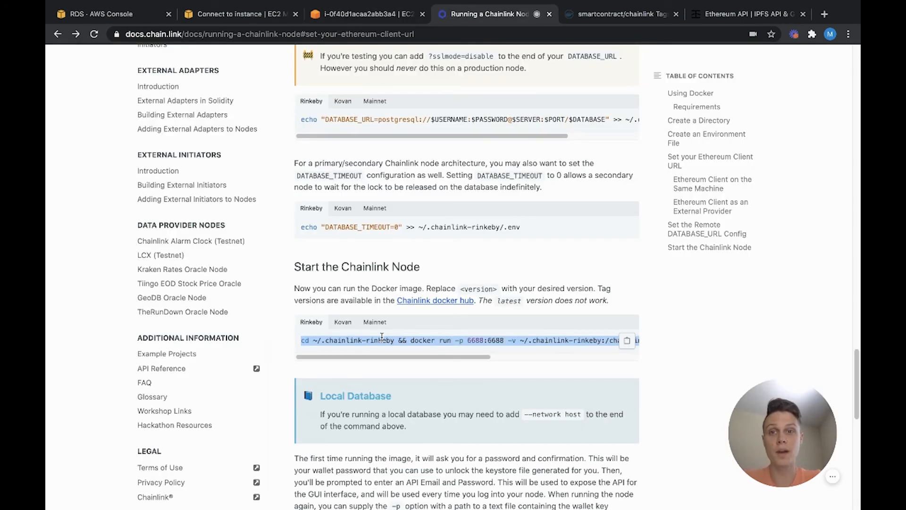
pyautogui.moveTo(337, 281)
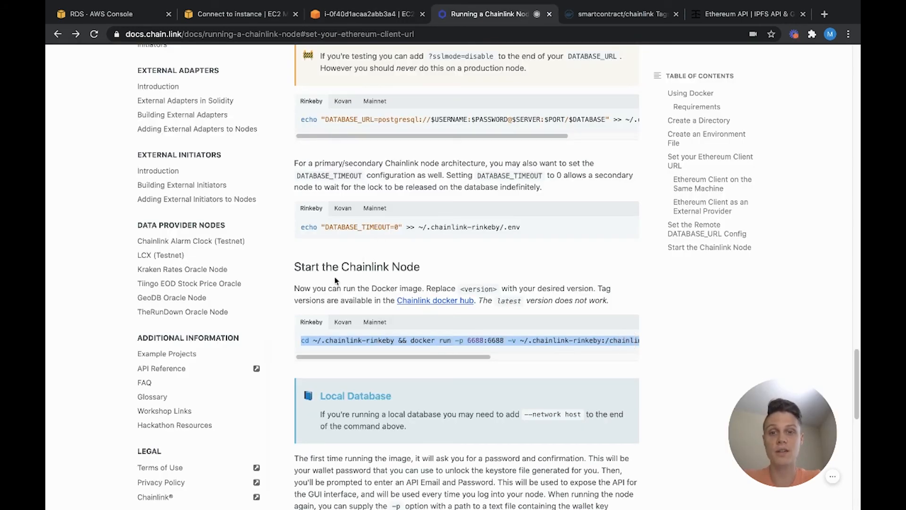
pyautogui.moveTo(356, 313)
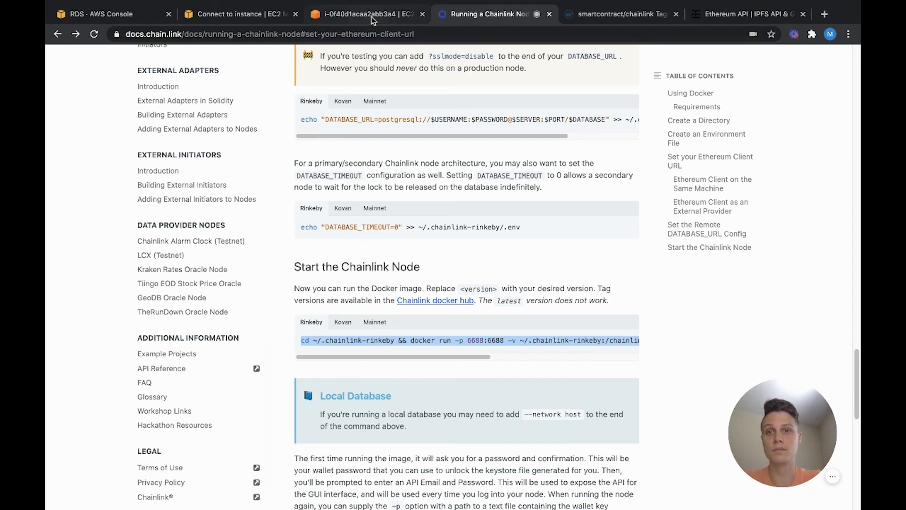
# - Paste the docker run command into the terminal and set its <version> to 0.10.0
pyautogui.click(359, 14)
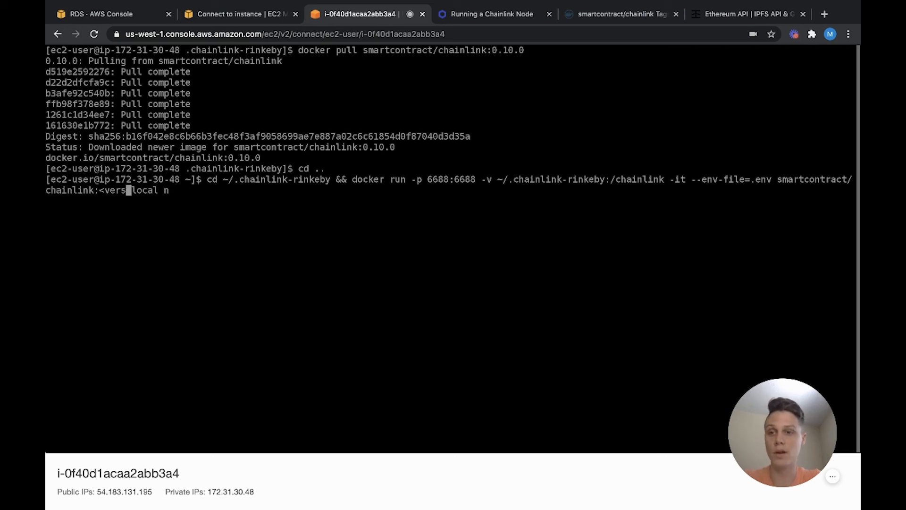
pyautogui.write('0')
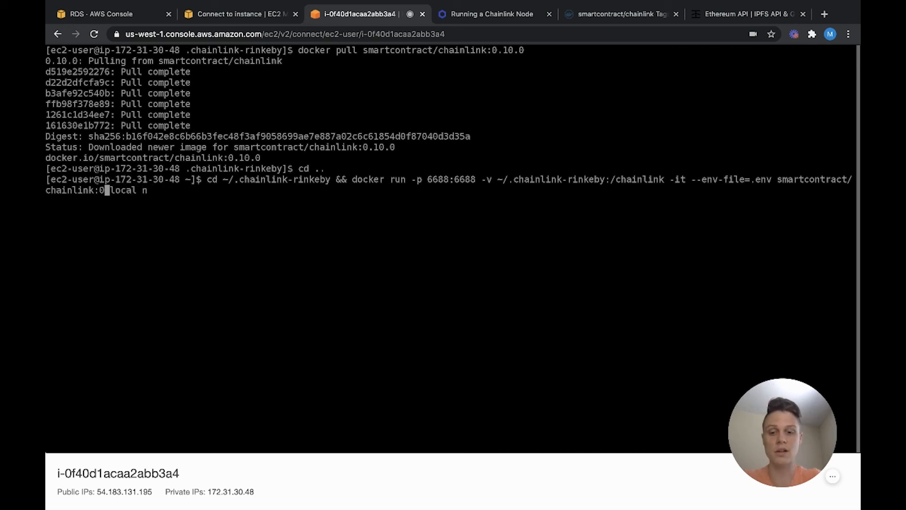
pyautogui.write('.10.0')
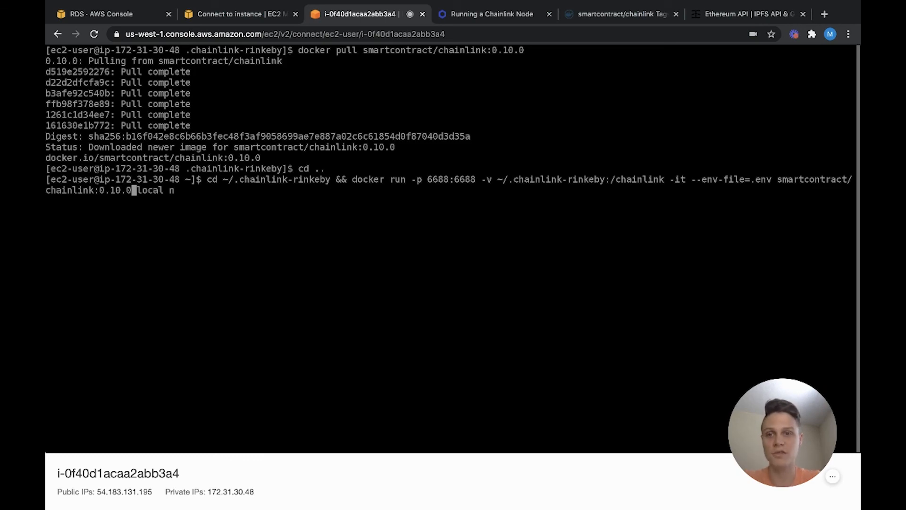
# - Start the Chainlink container with the rinkeby .env and submit the new keystore password
pyautogui.press('Return')
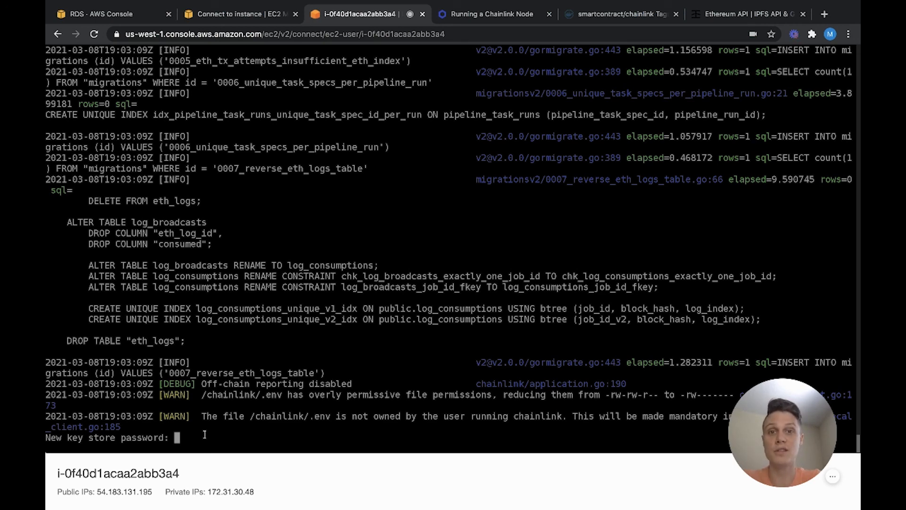
pyautogui.press('Return')
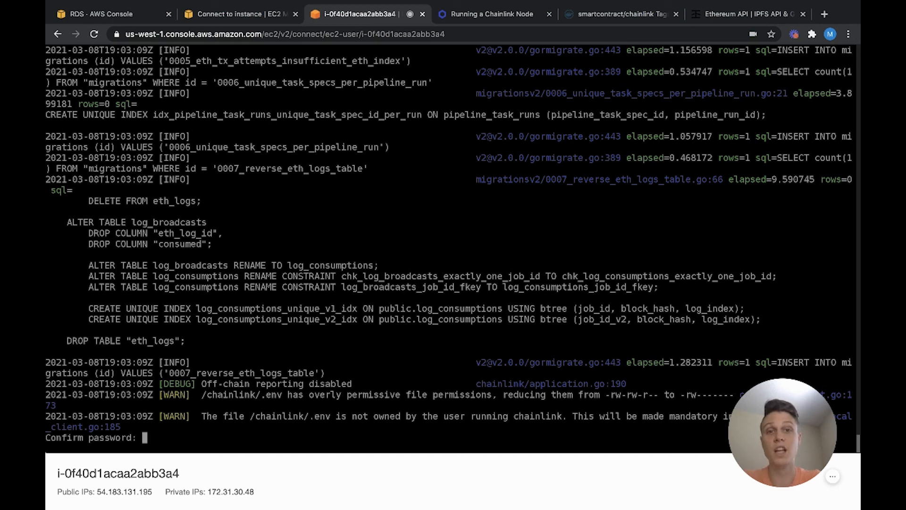